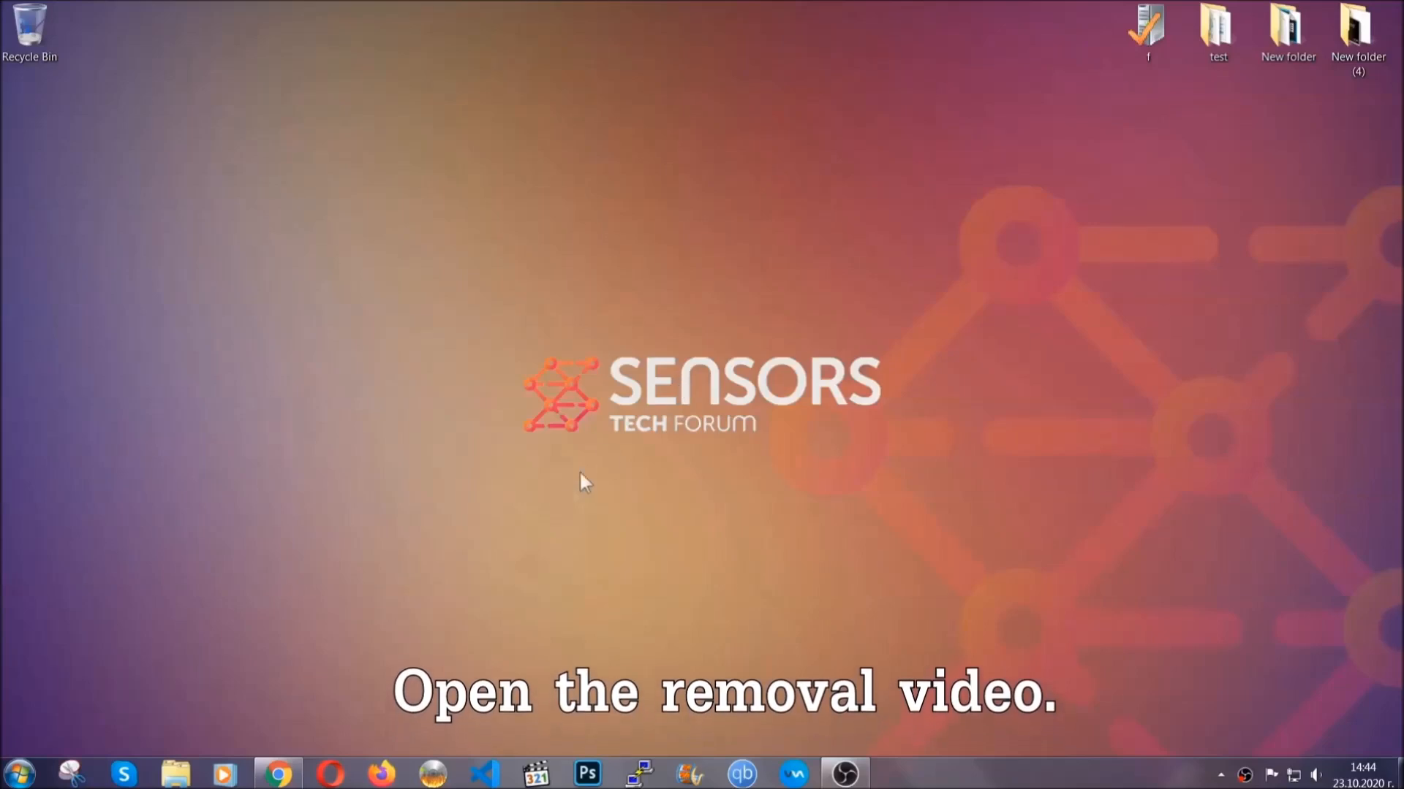
From the ransomware removal video, follow the description link to the SensorsTechForum article and download SpyHunter
left_click(278, 773)
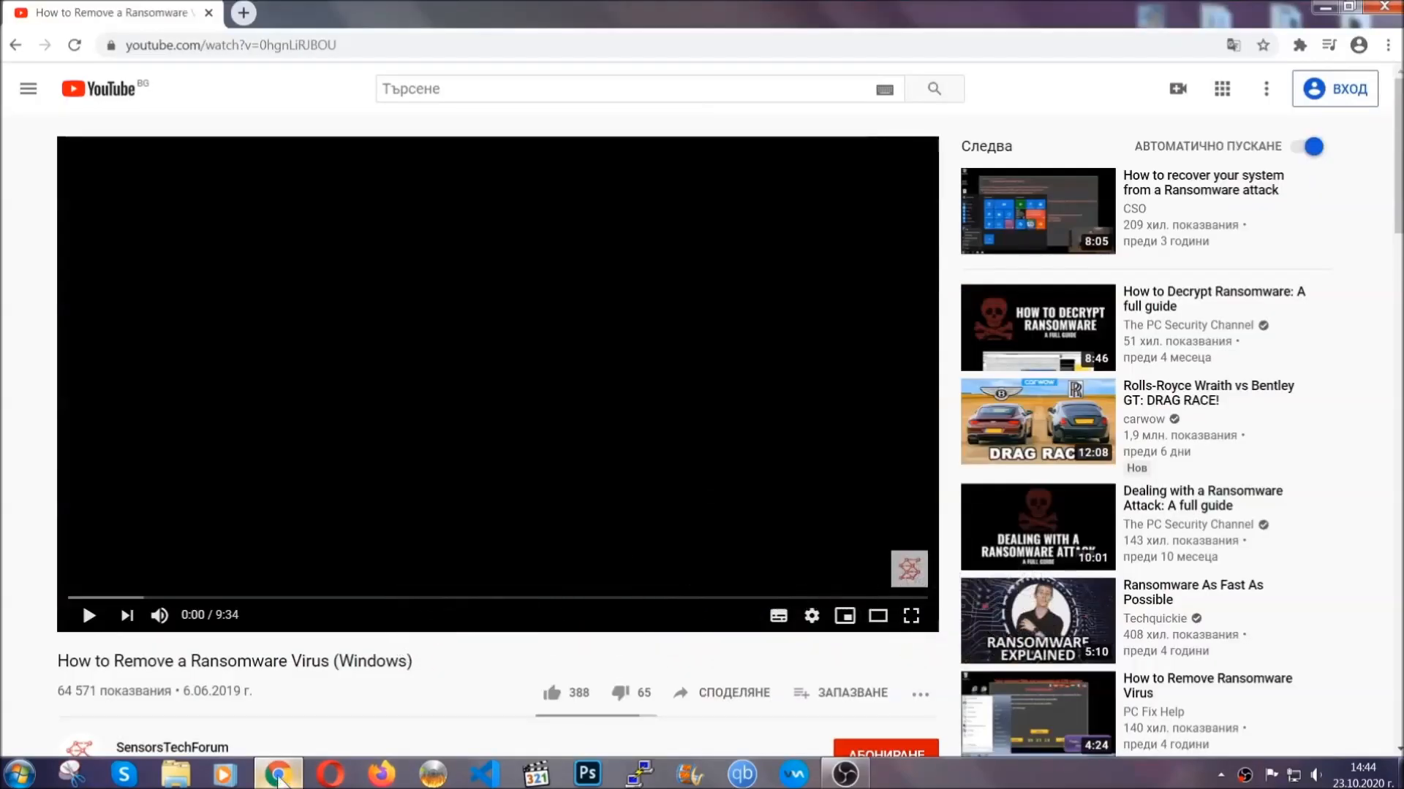
scroll("down", 3)
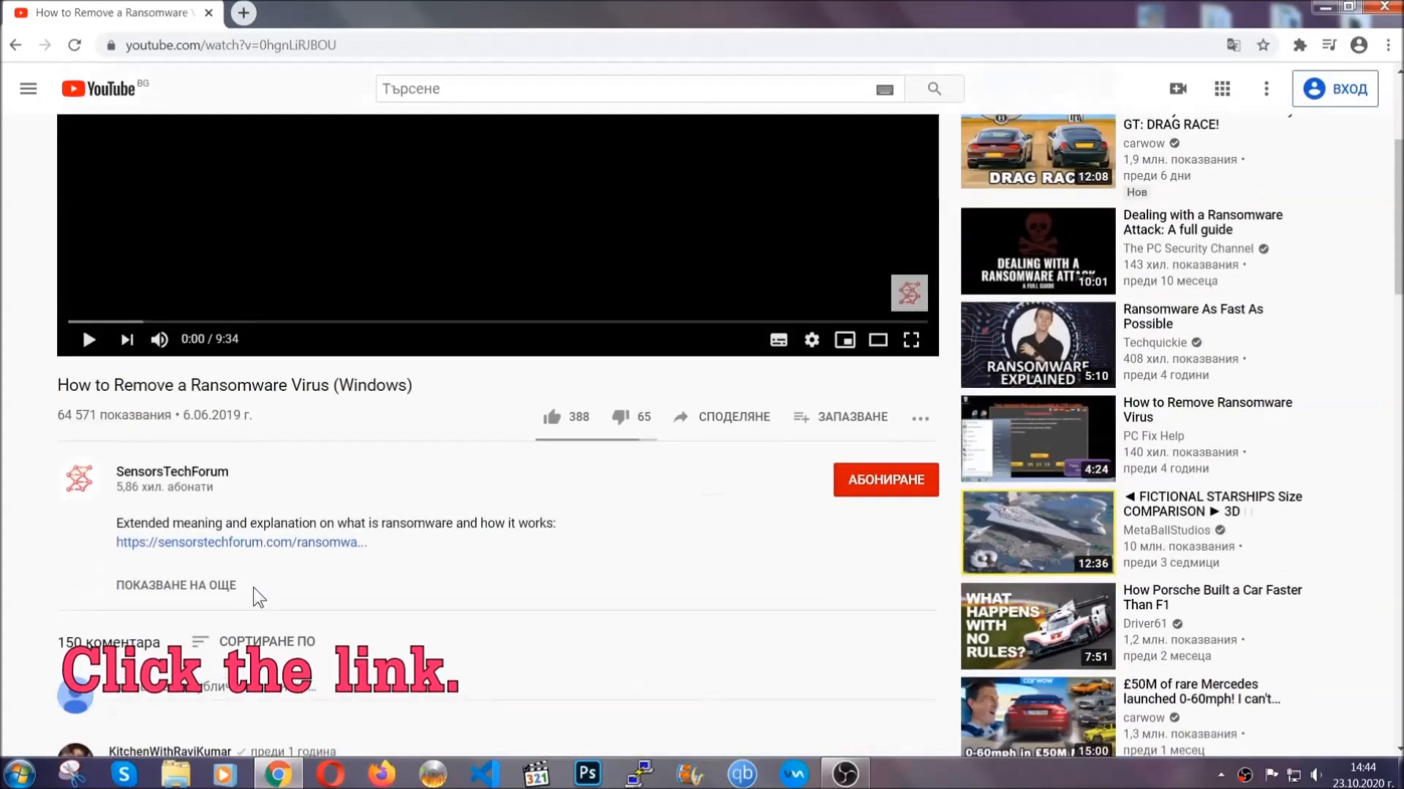
left_click(239, 541)
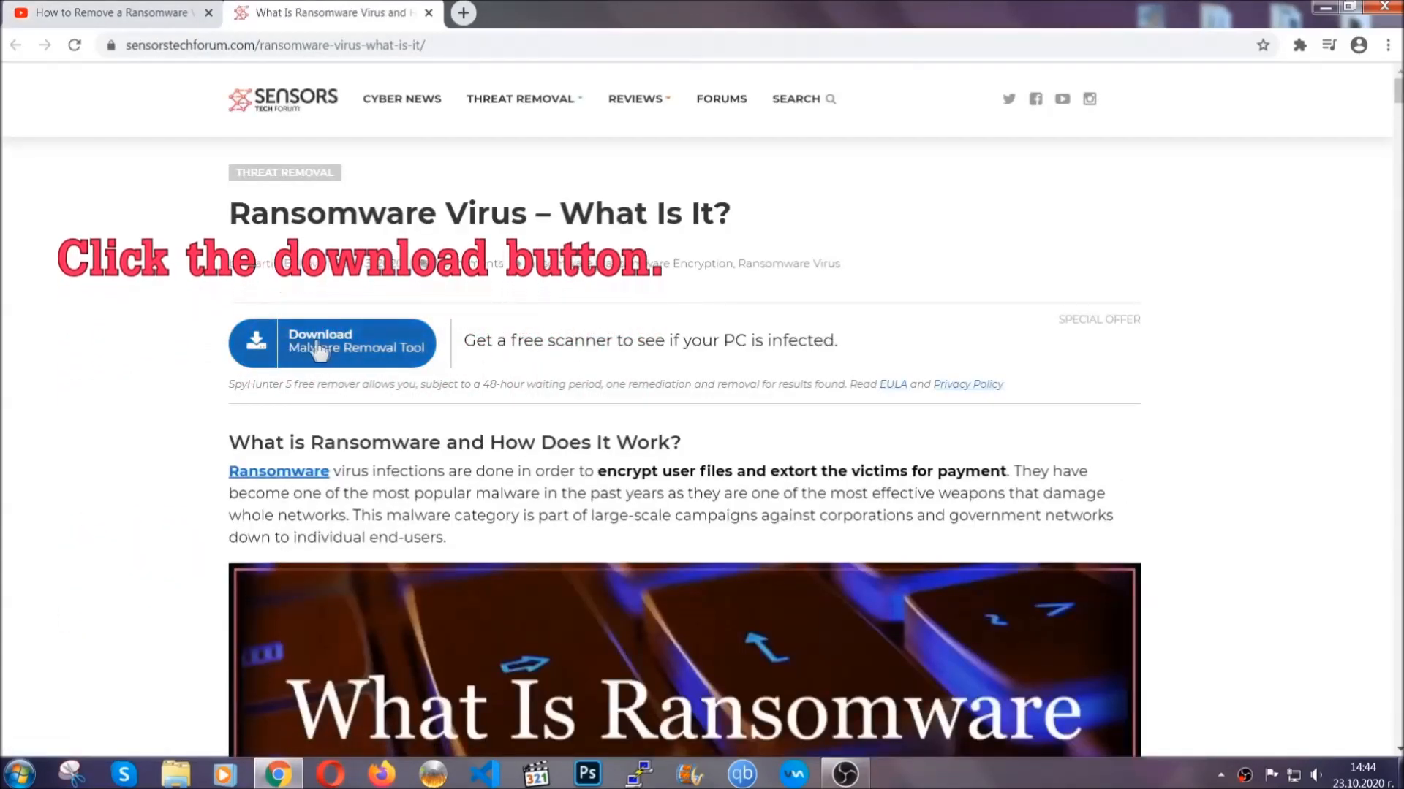
left_click(332, 342)
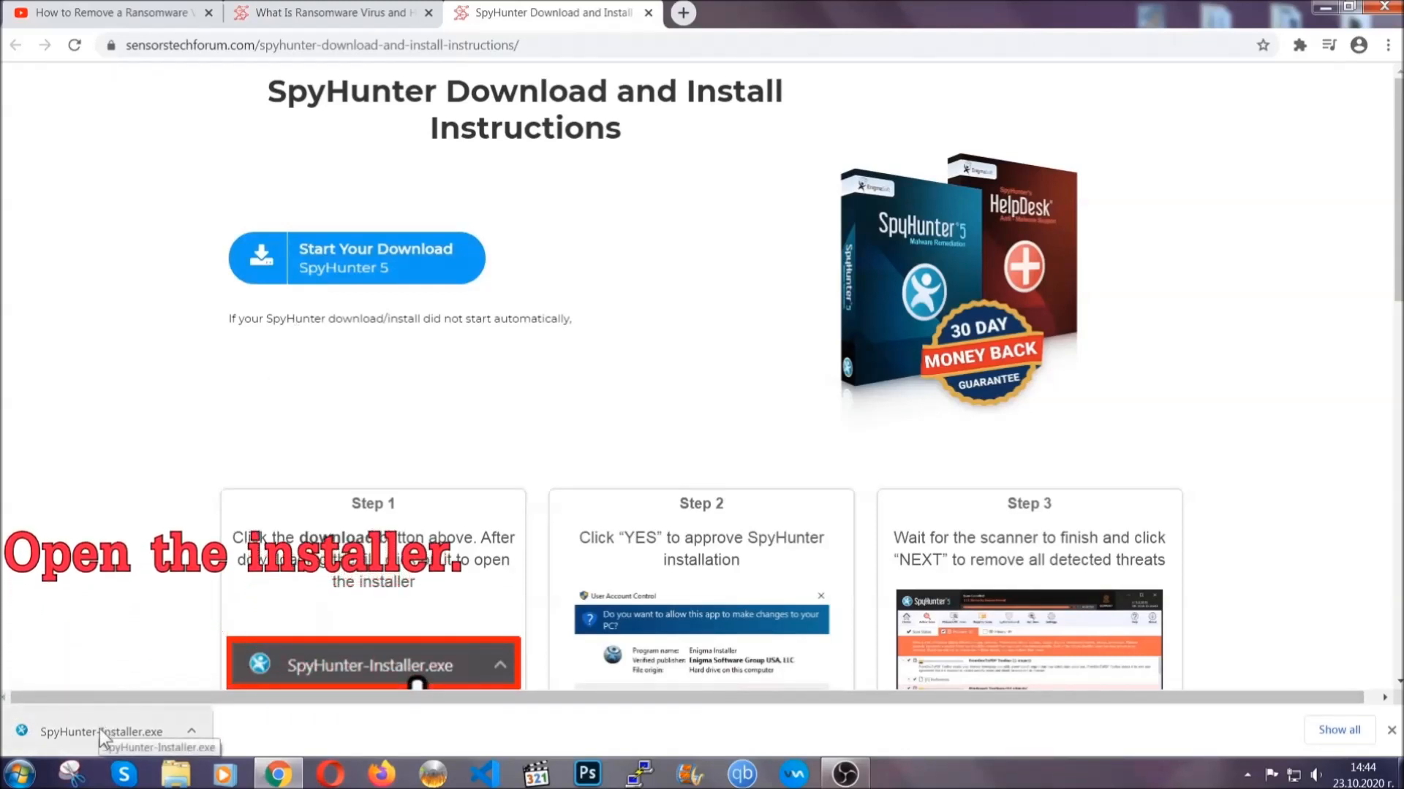
Run SpyHunter-Installer.exe in English, accept the EULA, finish setup and let the scan find Keygen.exe
left_click(98, 731)
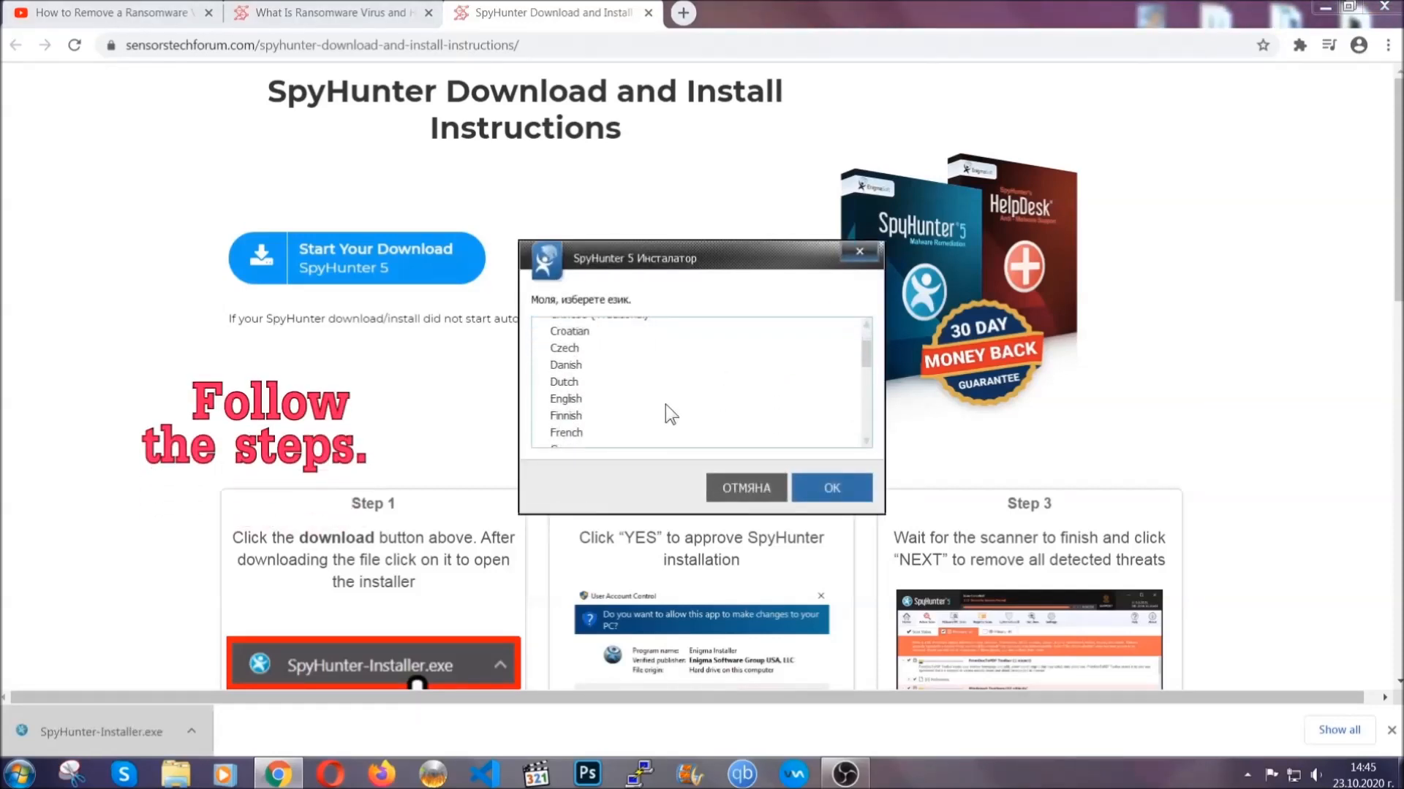
left_click(564, 398)
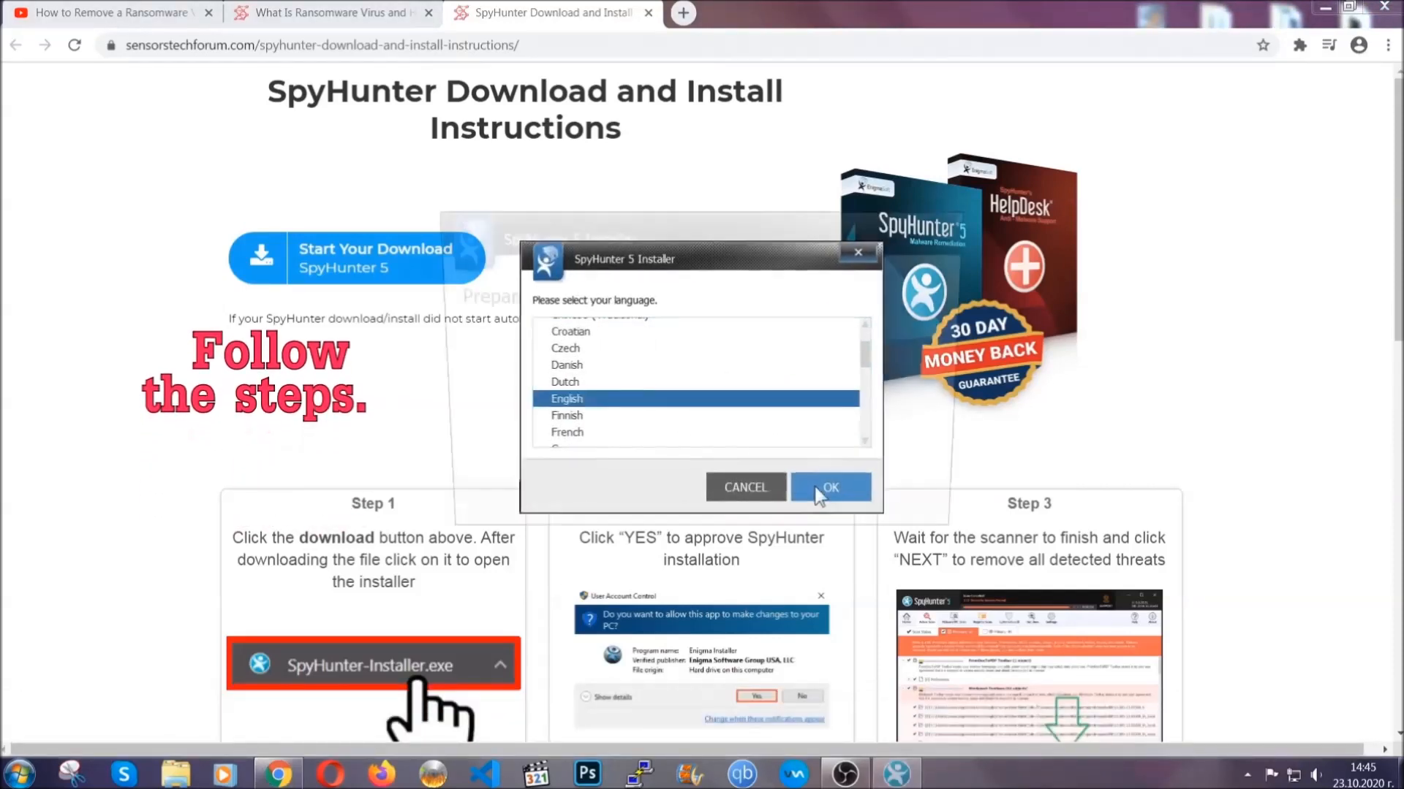
left_click(828, 488)
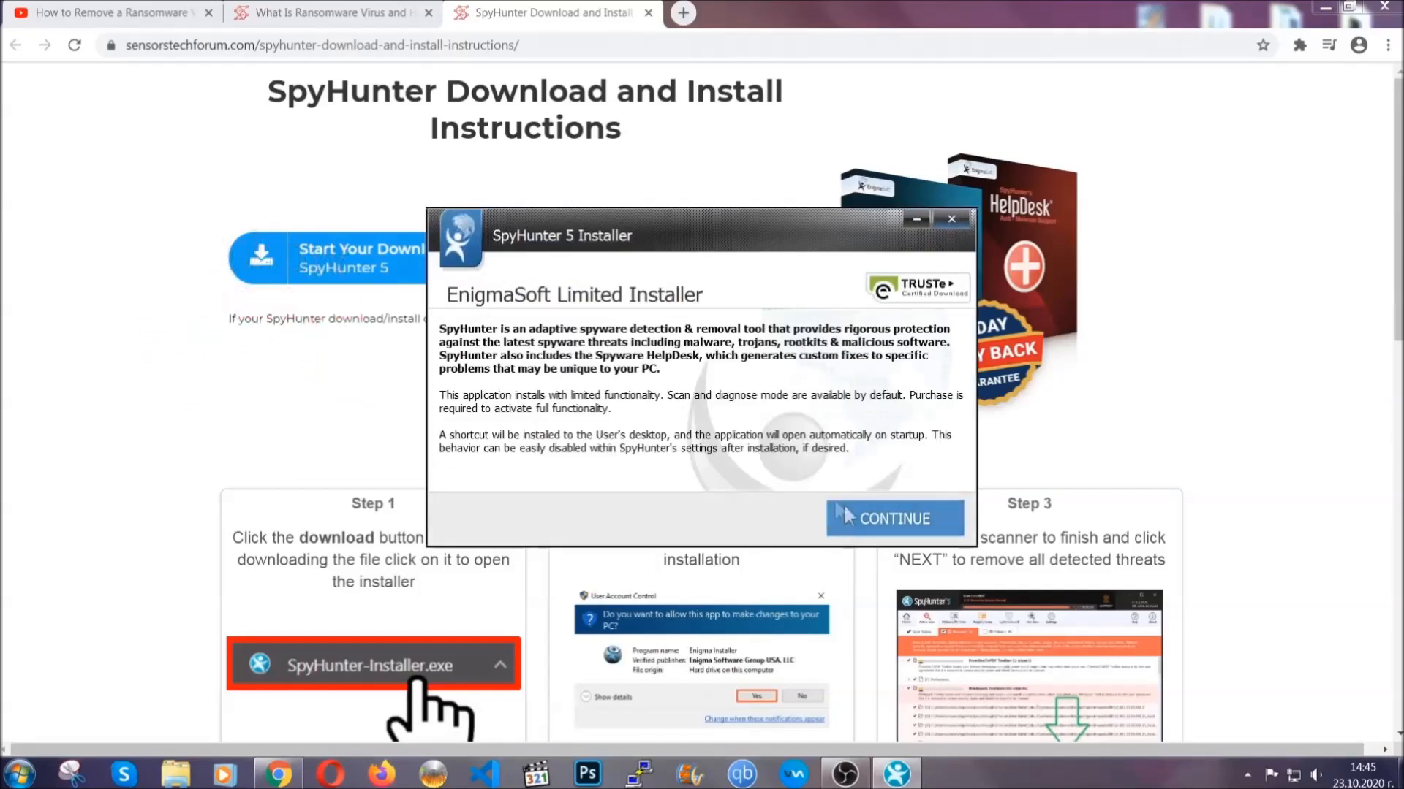
left_click(892, 517)
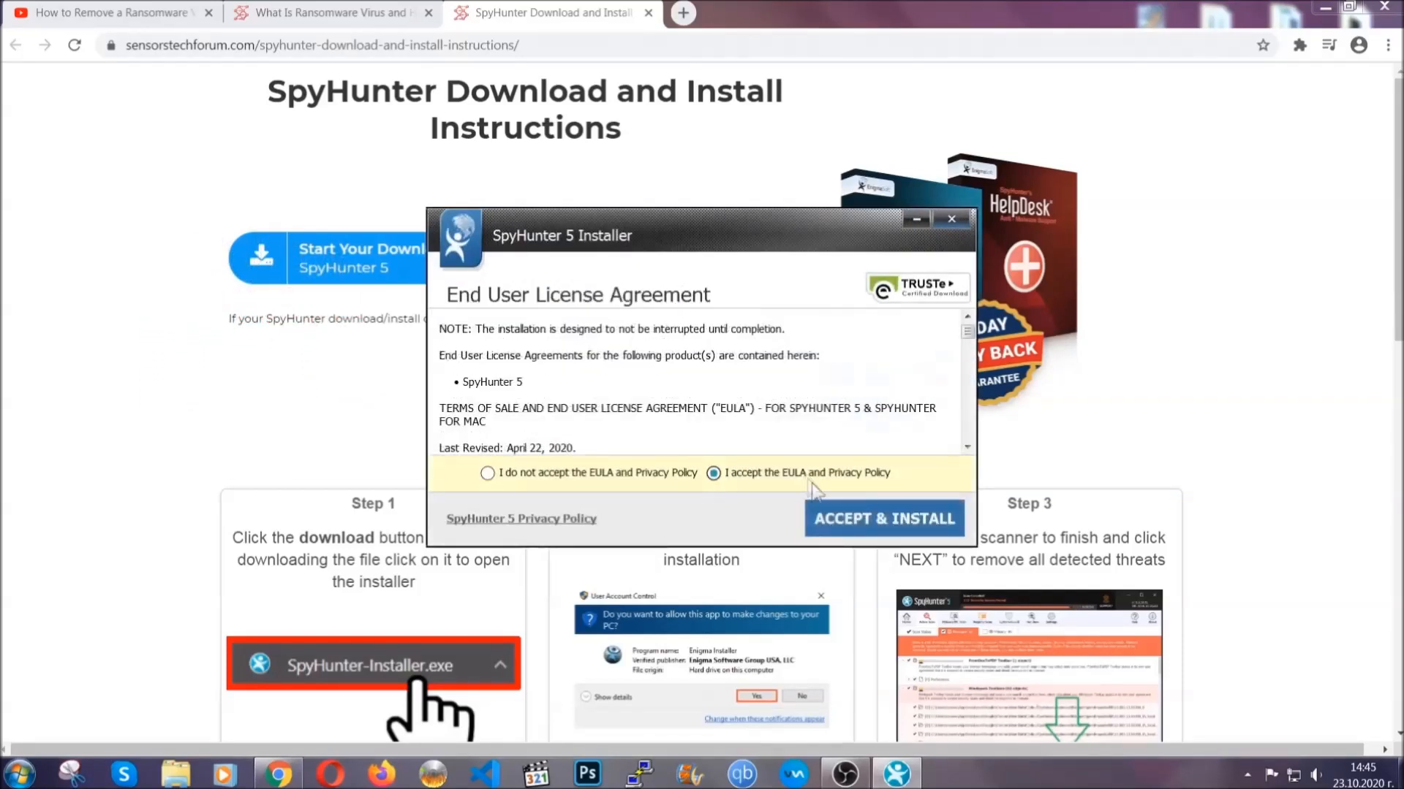
left_click(883, 518)
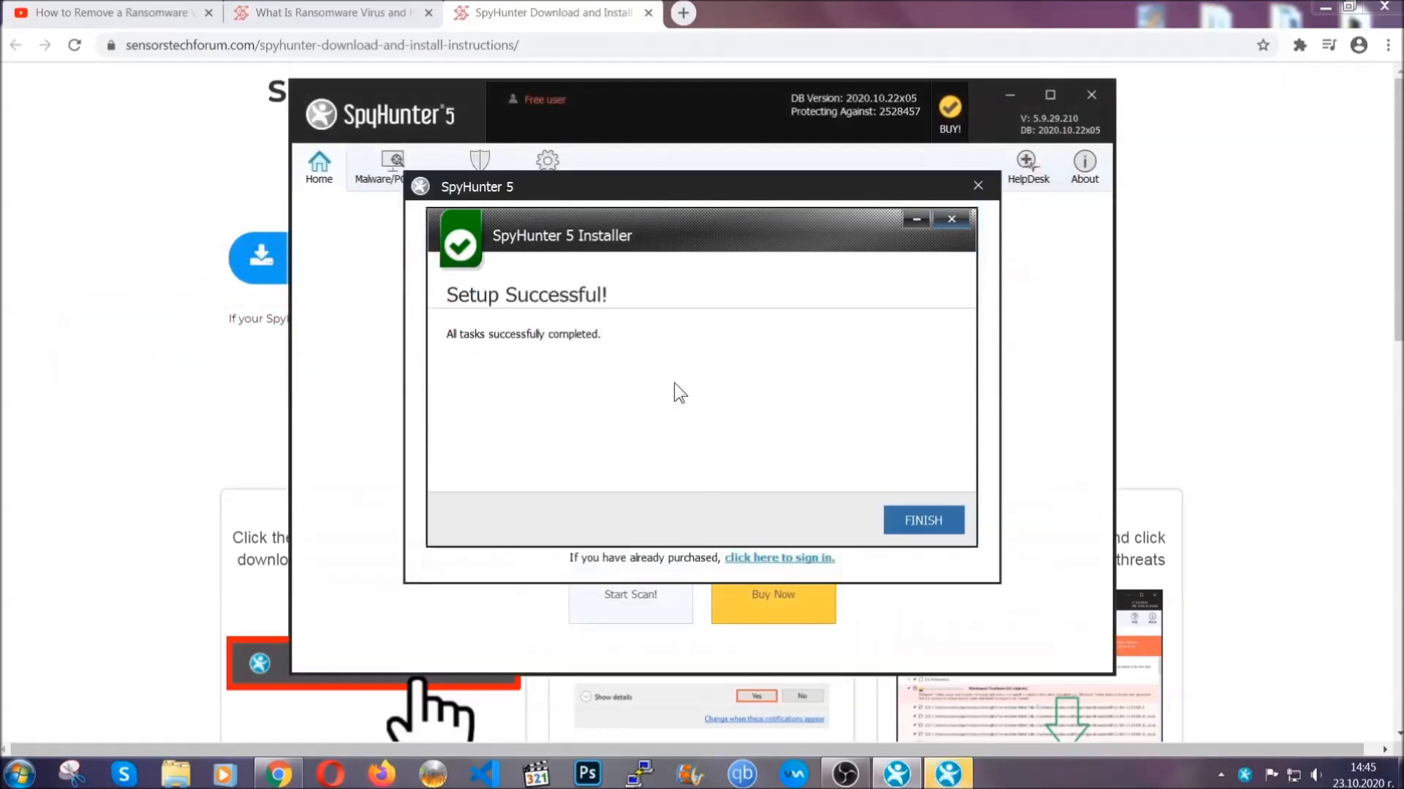
left_click(922, 520)
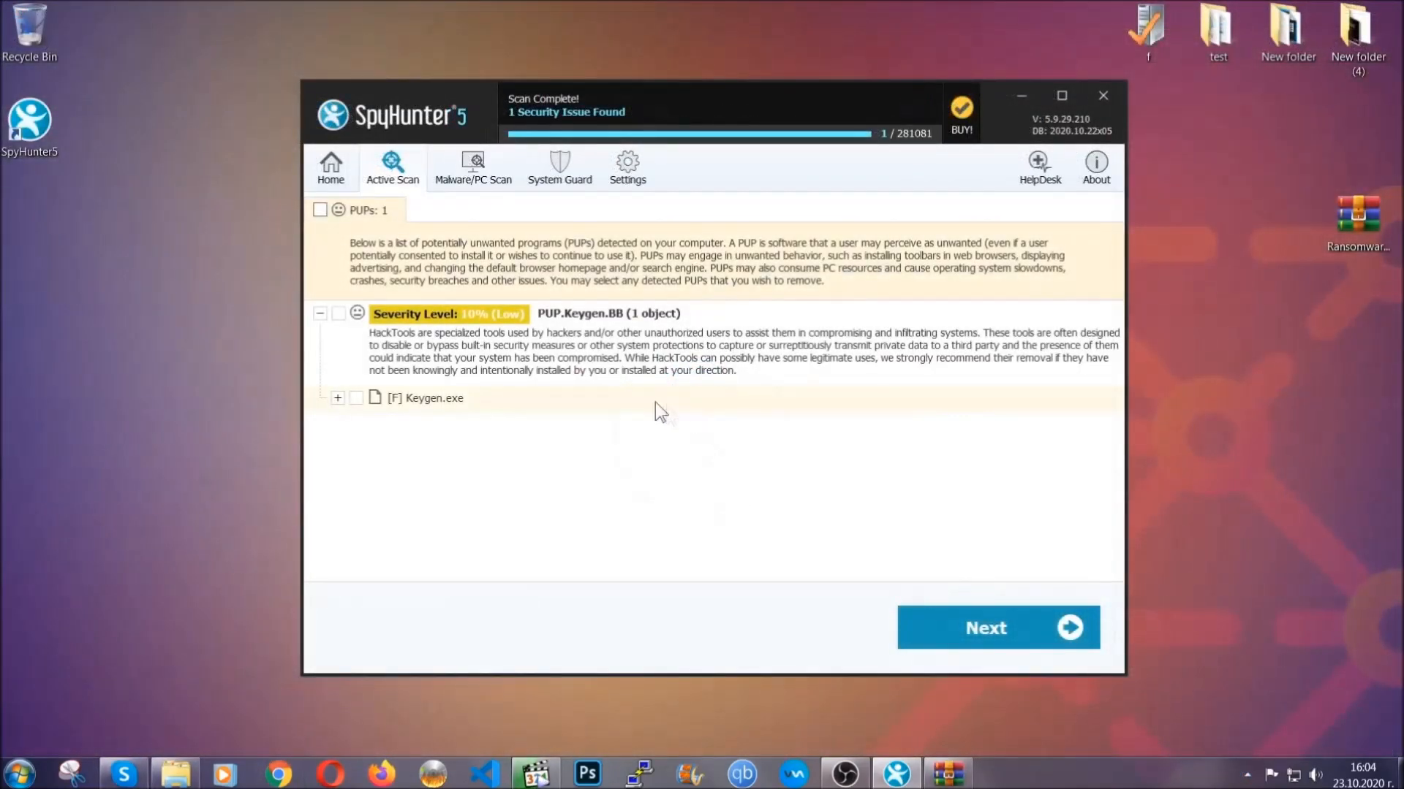
Proceed with removing the detected Keygen.exe threat from the scan results
left_click(320, 209)
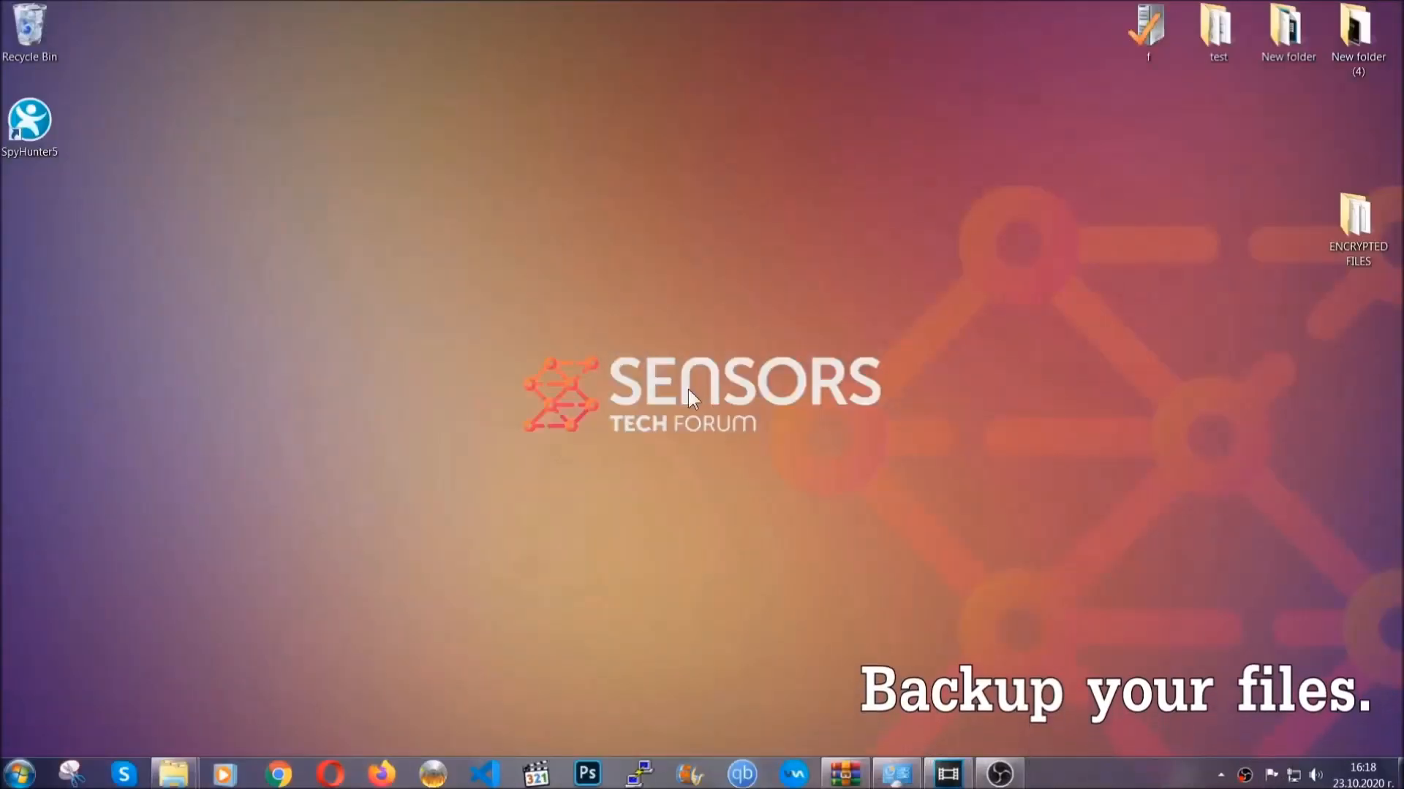
Copy all six encrypted .efji files from the ENCRYPTED FILES folder
left_click(1357, 219)
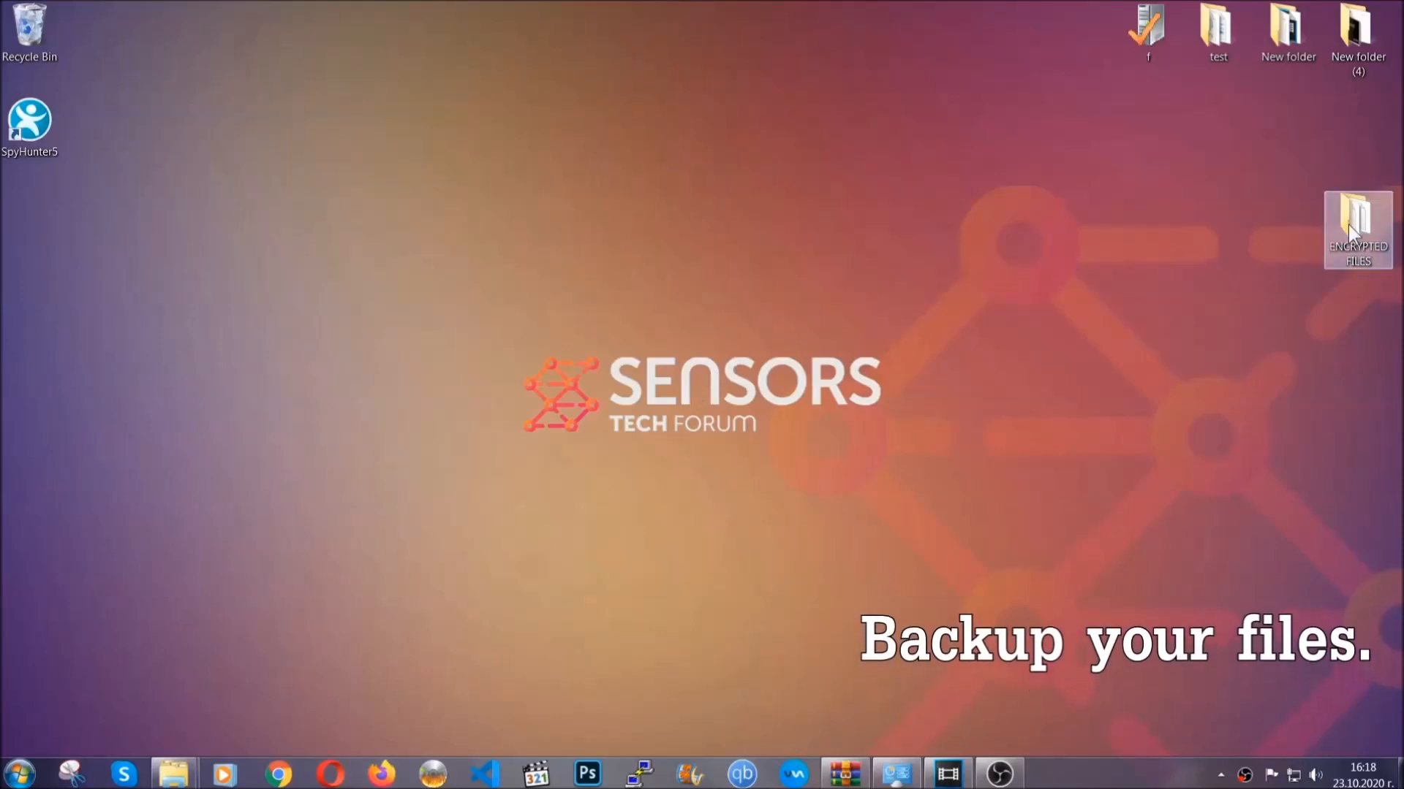
double_click(1357, 228)
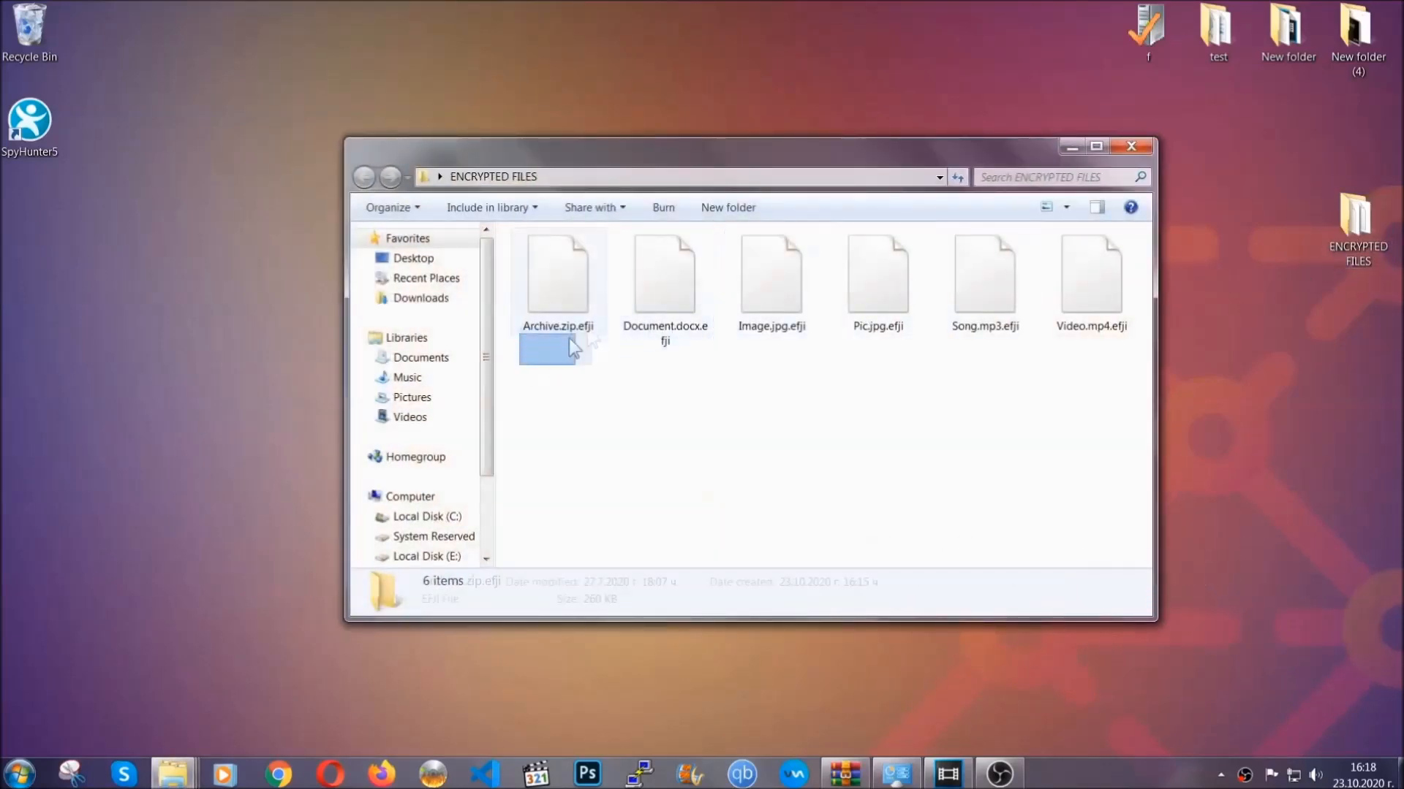
right_click(1094, 277)
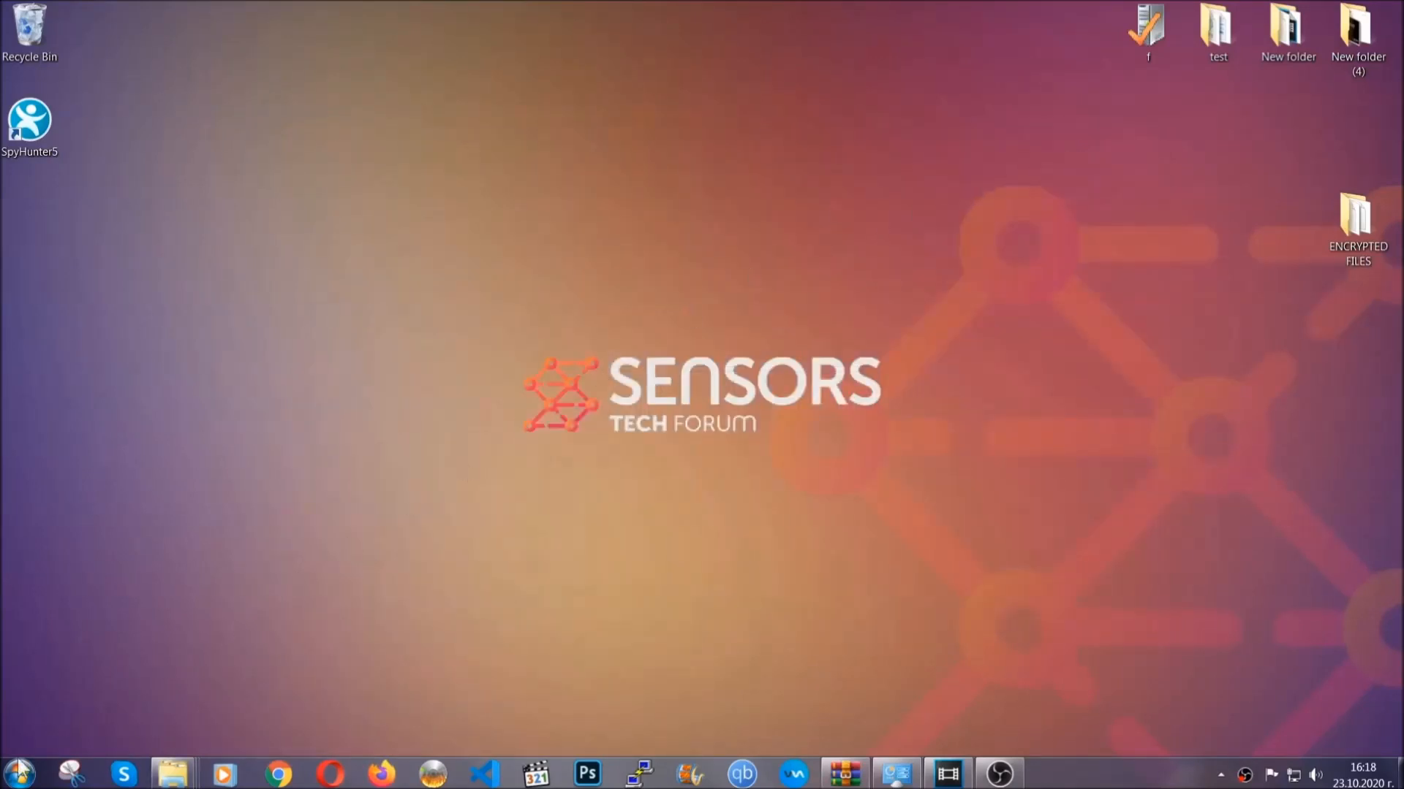
mouse_move(272, 555)
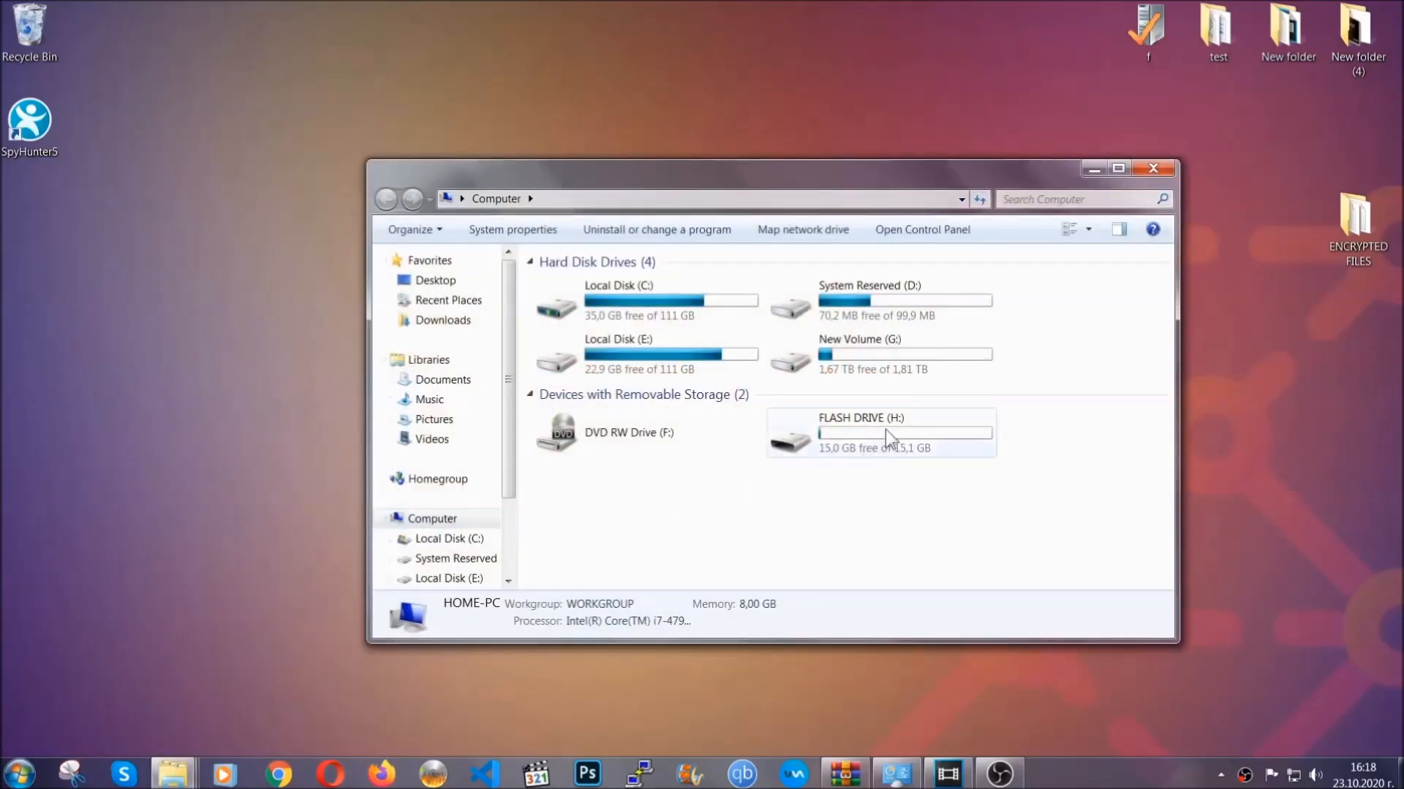
Paste the encrypted files onto FLASH DRIVE (H:) as a backup and close the window
double_click(860, 433)
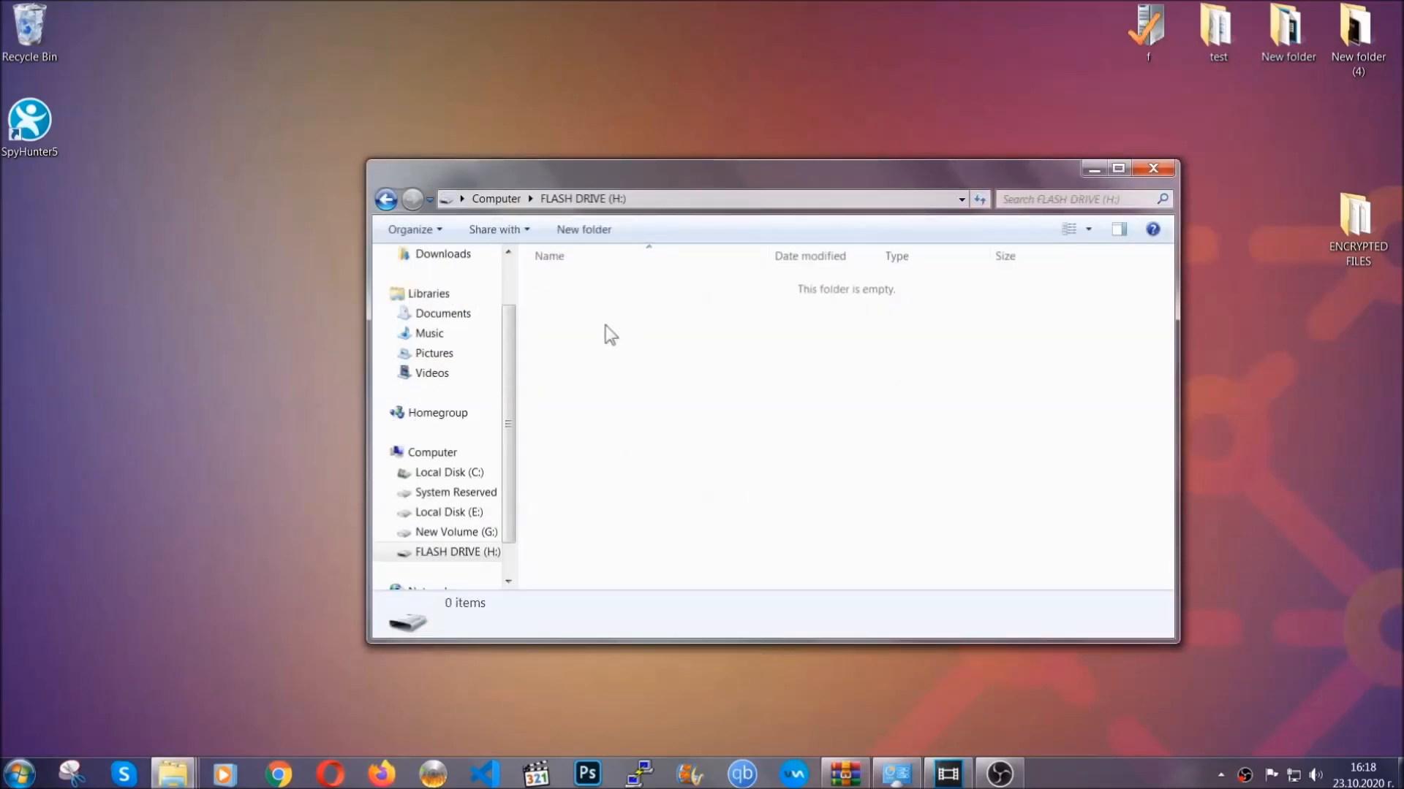
right_click(609, 336)
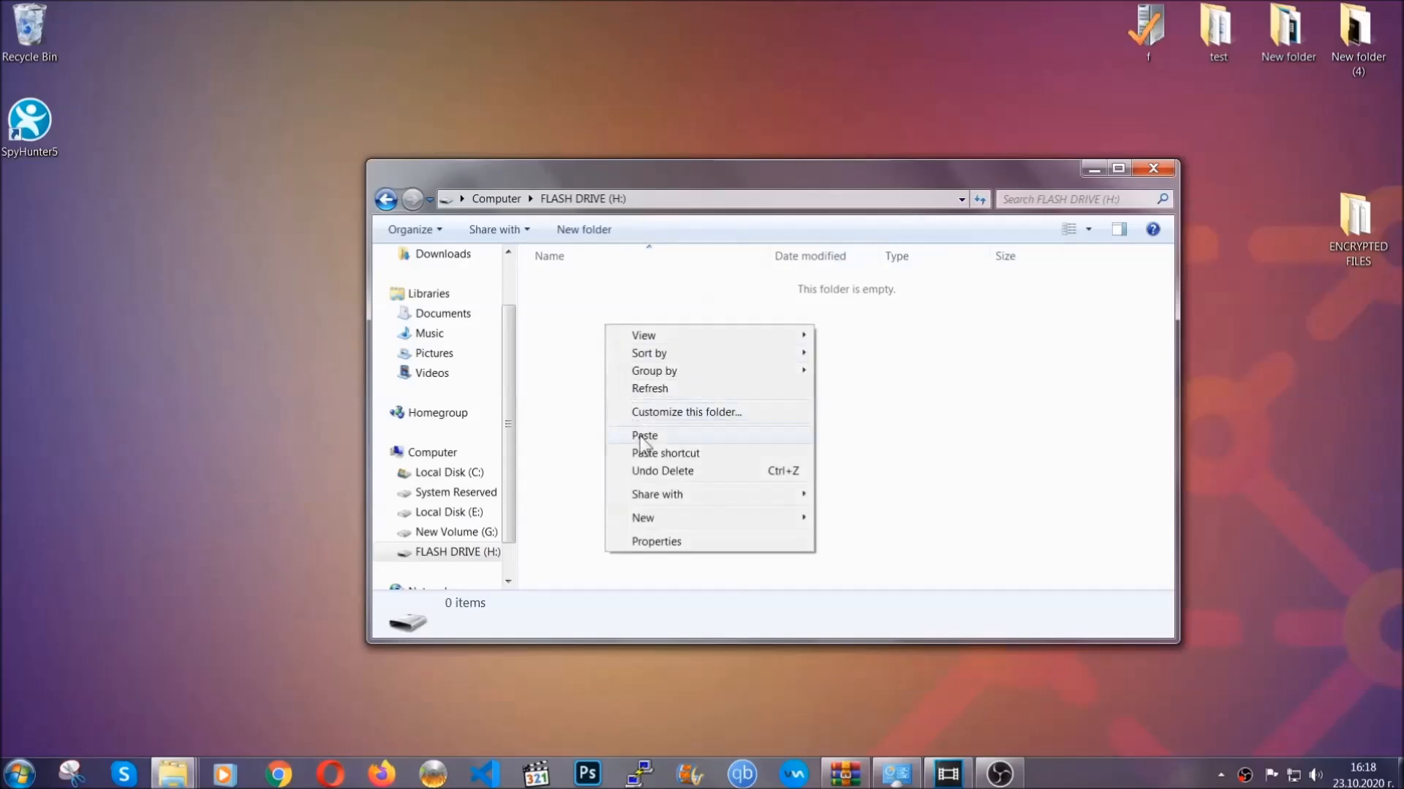
left_click(643, 436)
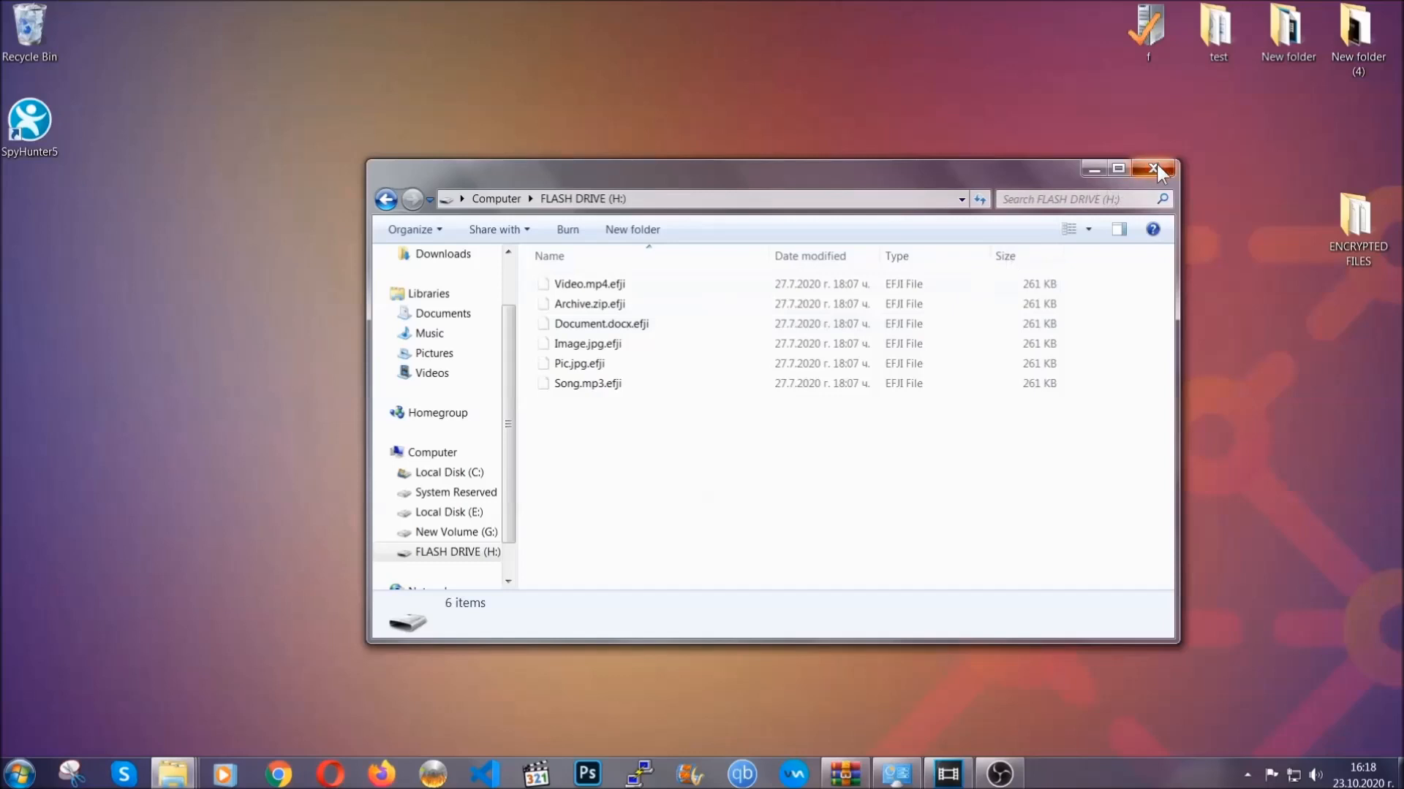
left_click(1155, 170)
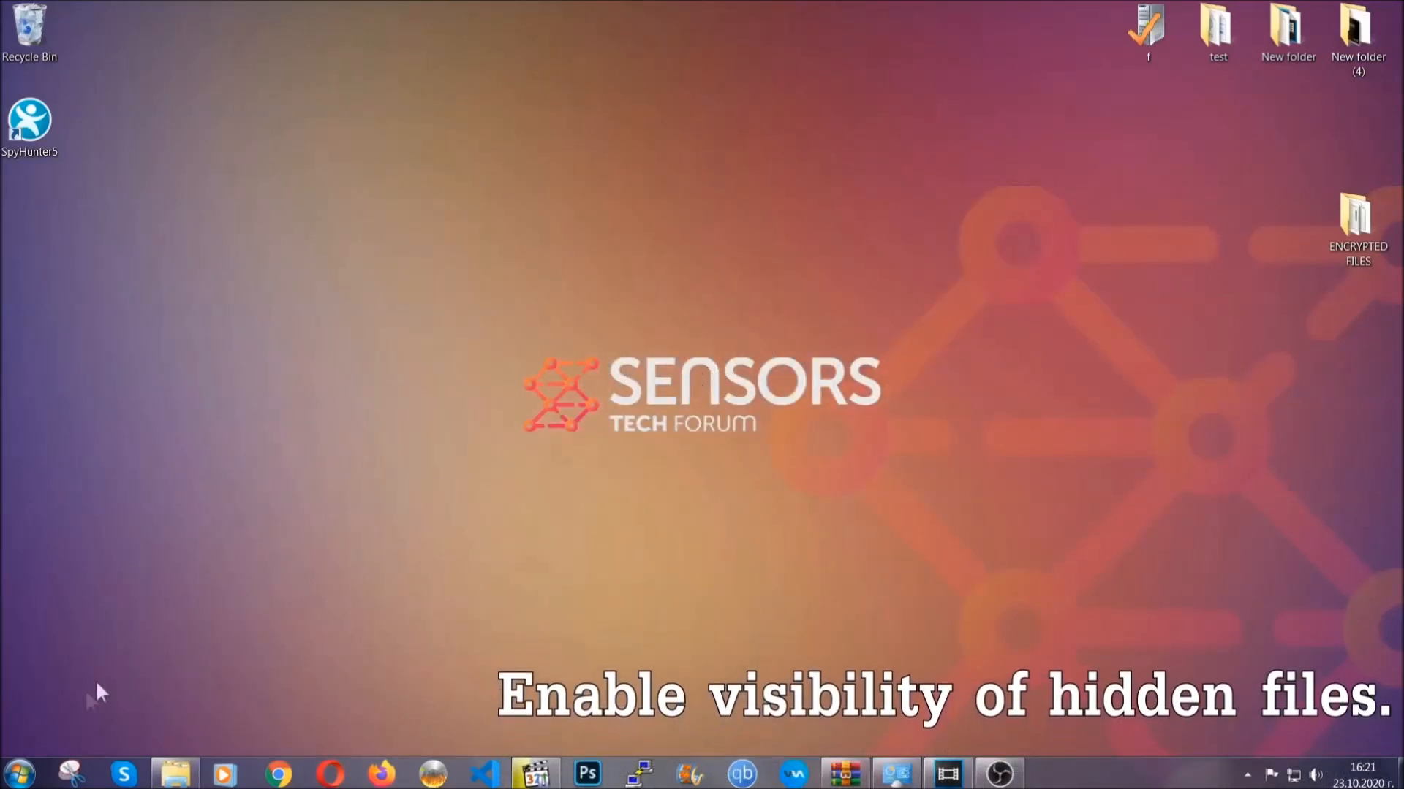
Via Start search, set Folder Options to show hidden files, folders and drives and confirm
left_click(18, 772)
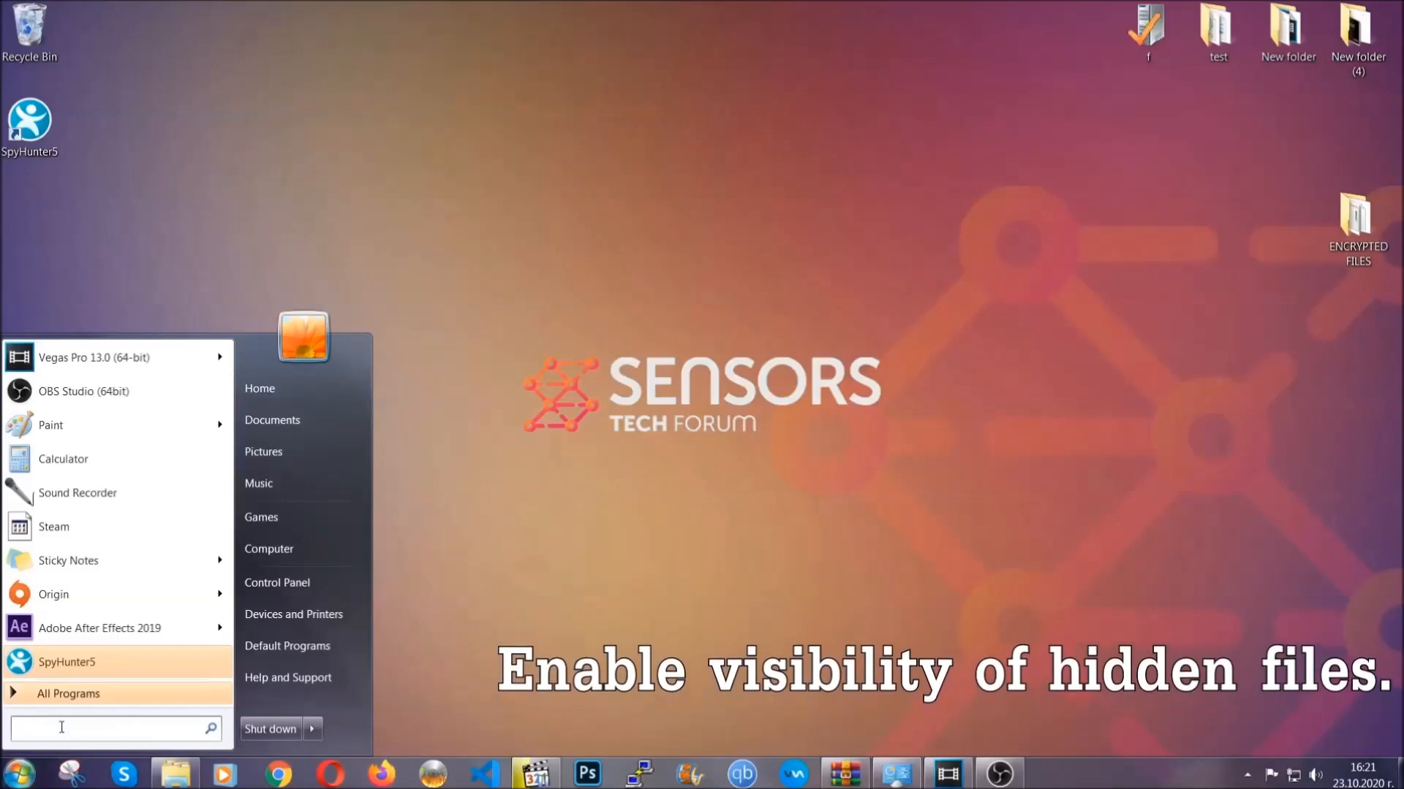
type("s")
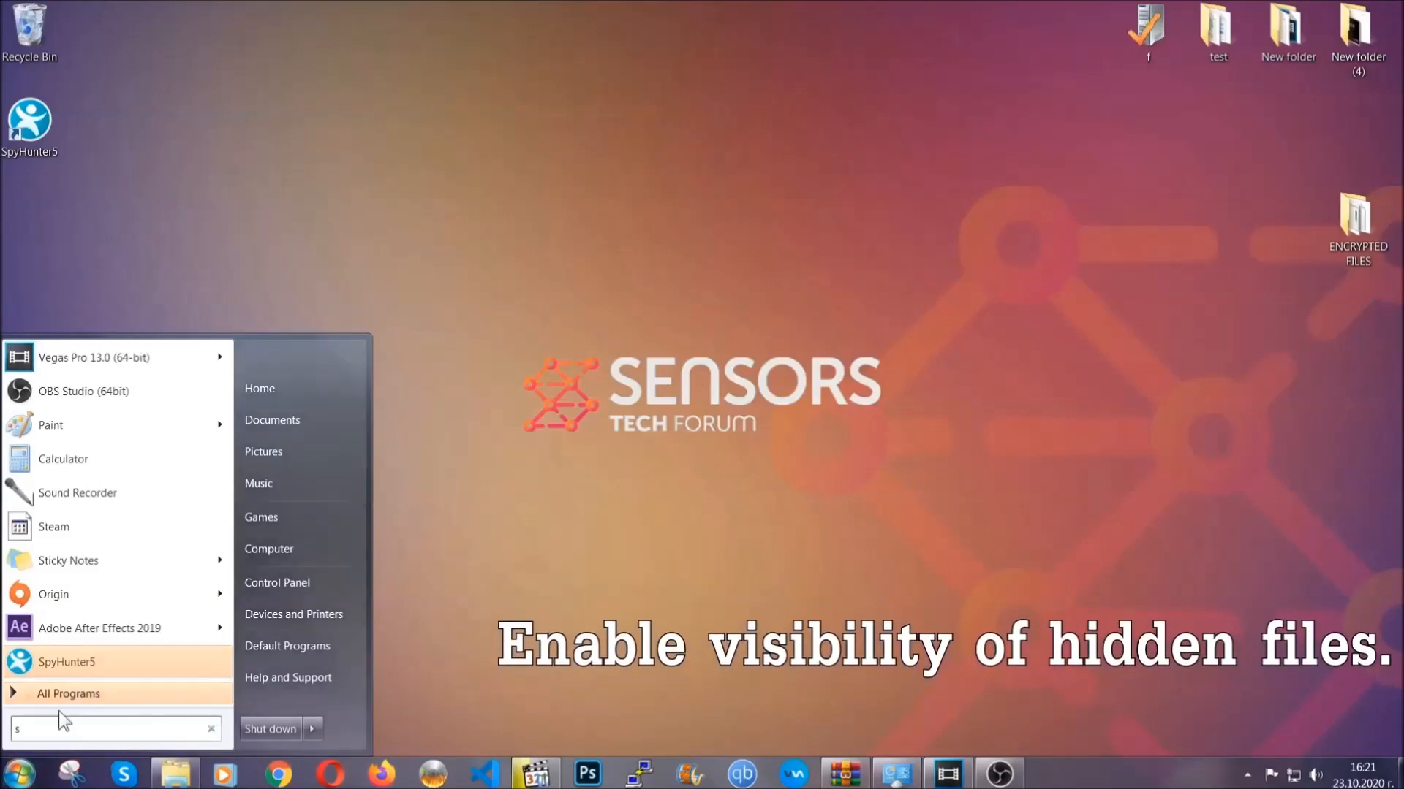
type("how hidden files and folders")
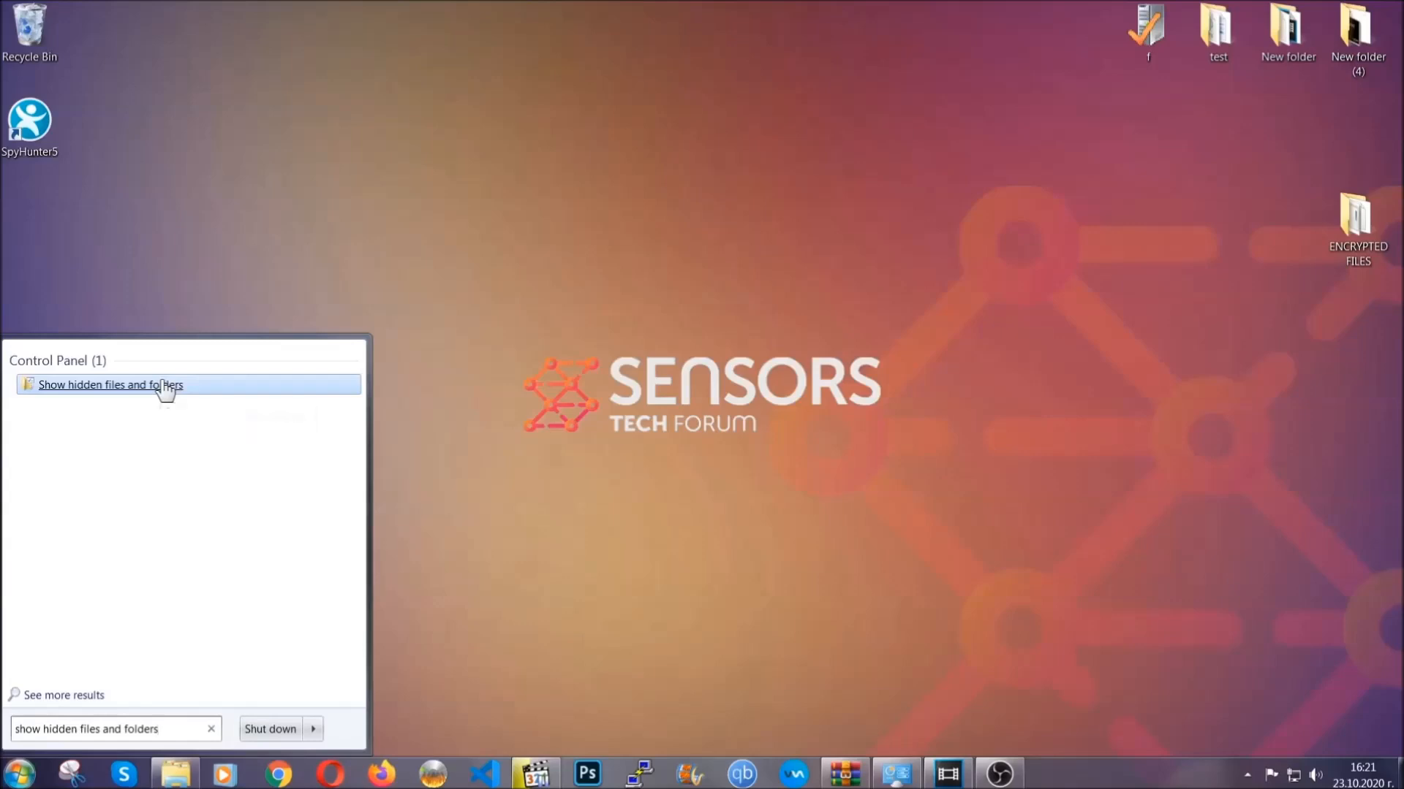
left_click(110, 384)
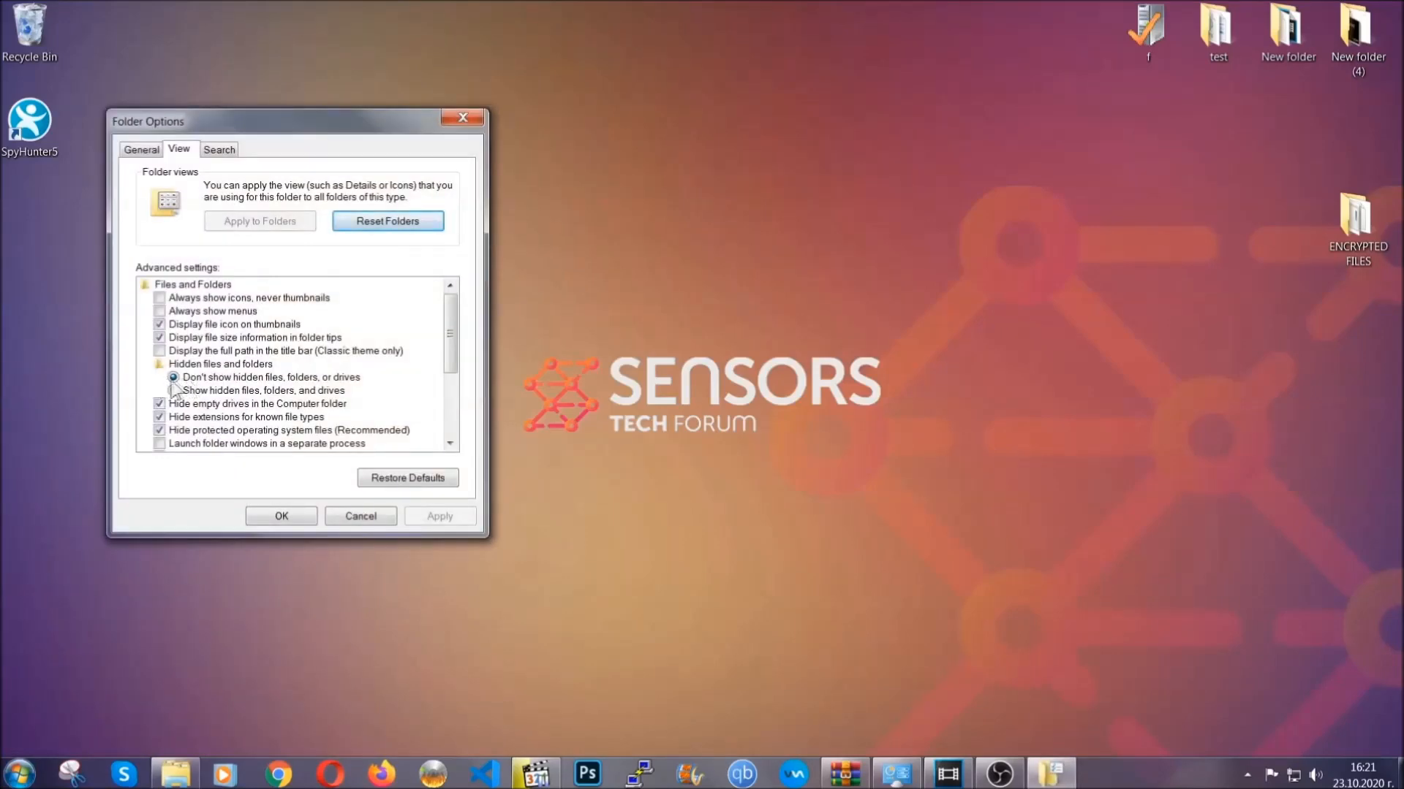
left_click(174, 391)
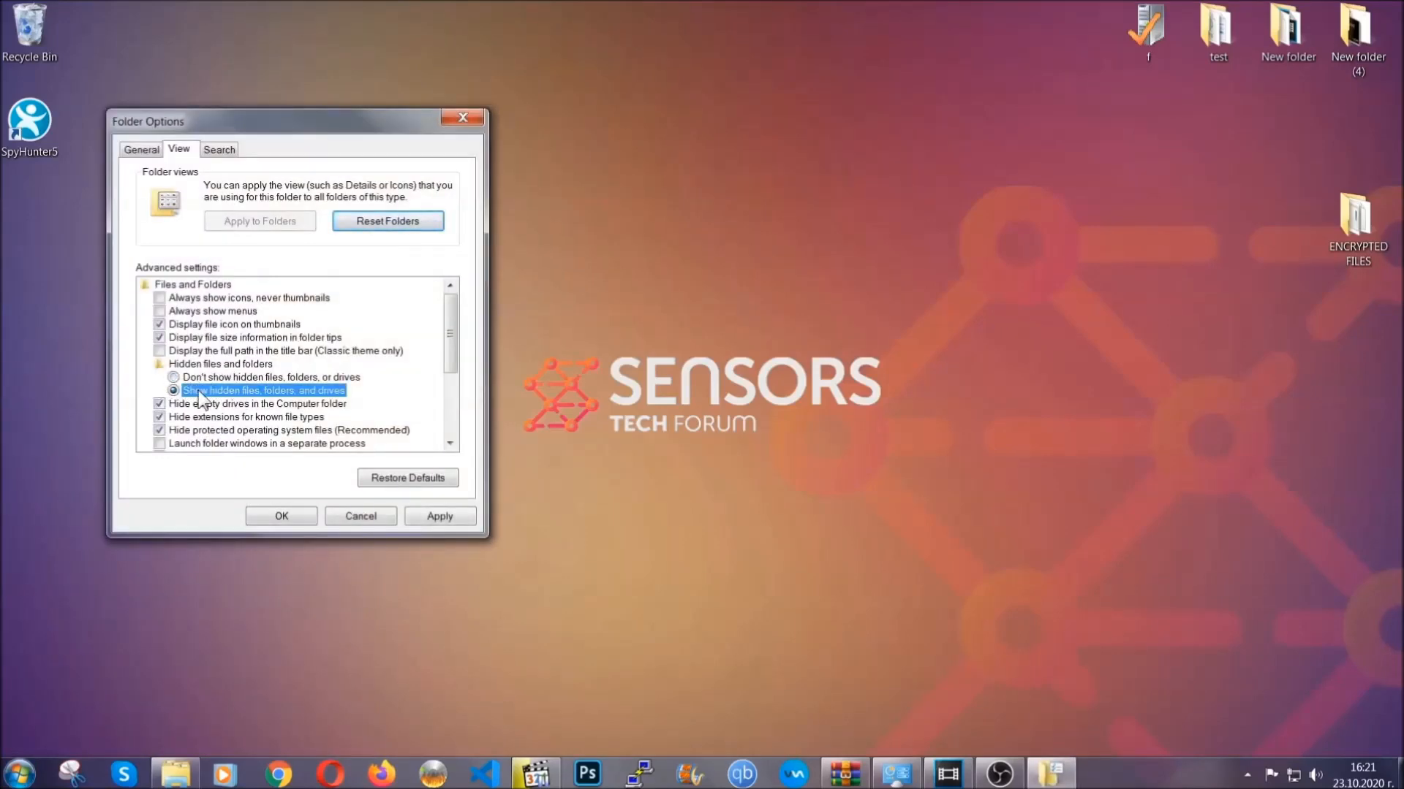
left_click(438, 516)
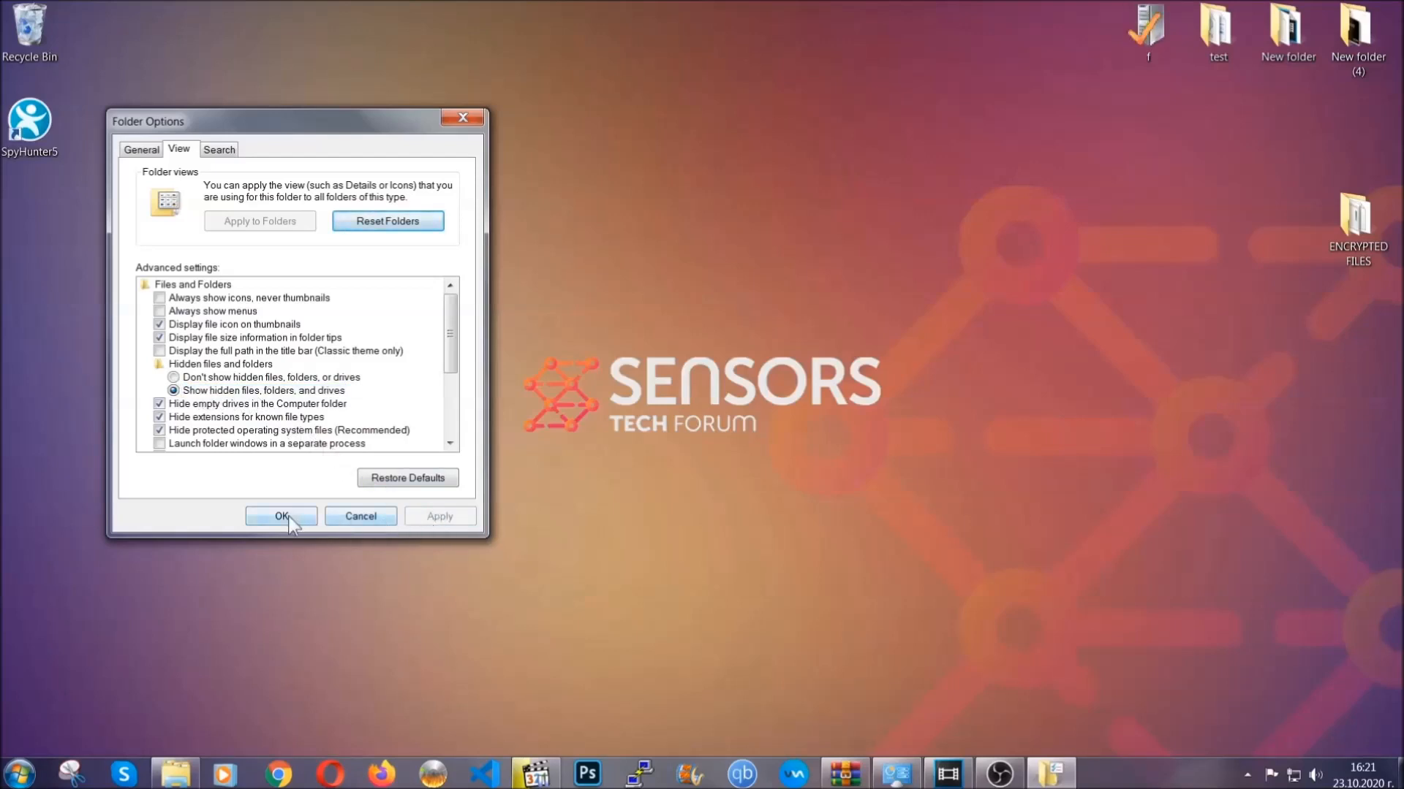
left_click(280, 516)
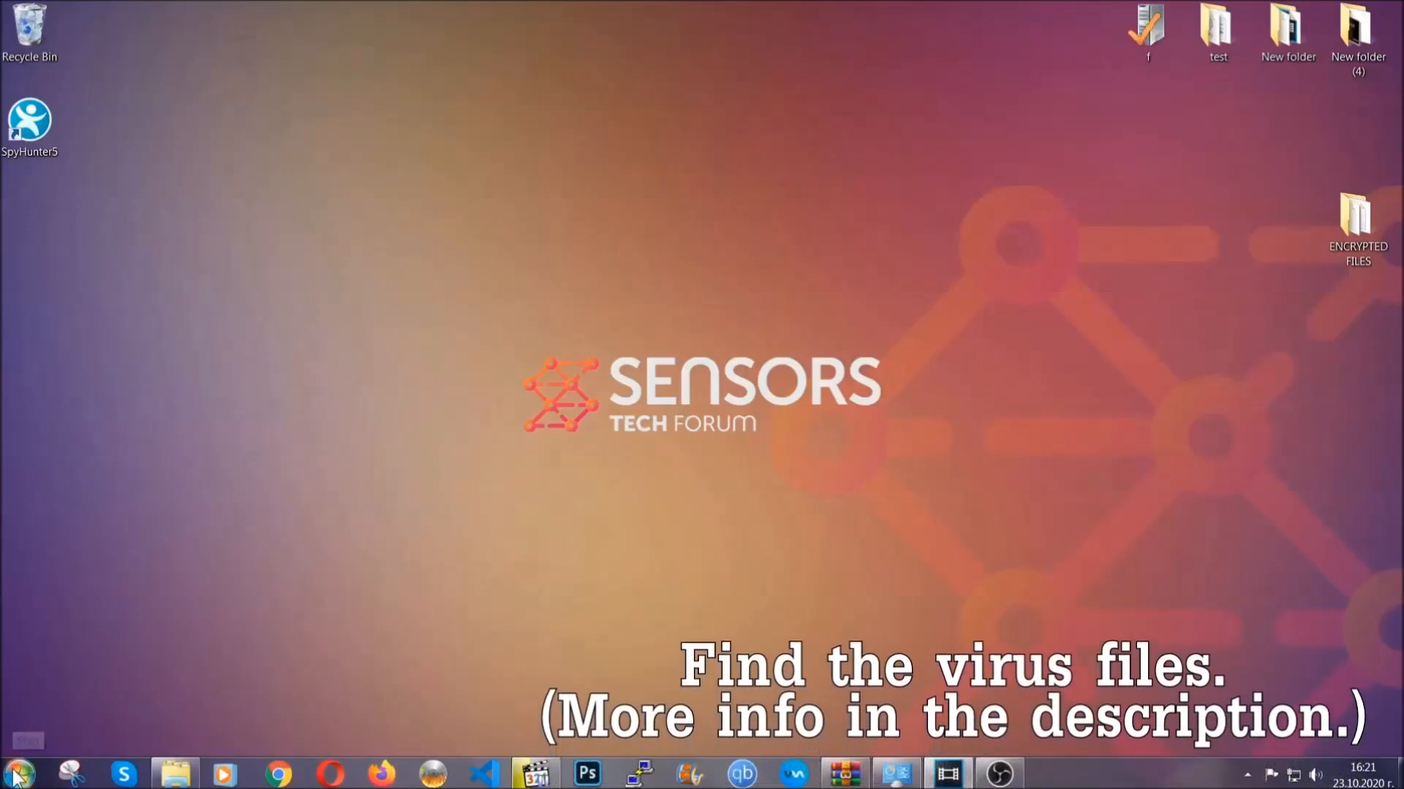
Search the whole computer for 'fileextension:exe Example Virus Name'
left_click(14, 772)
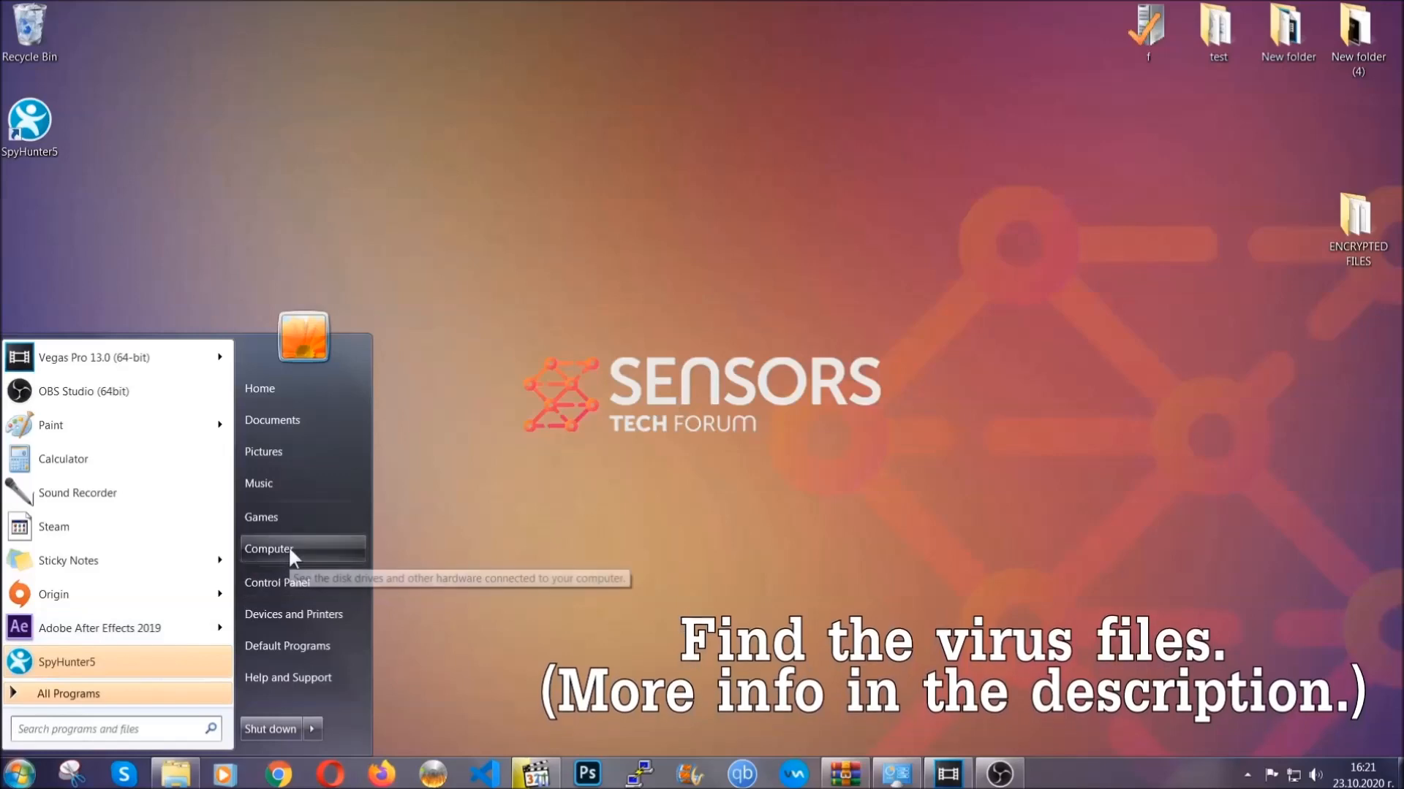
left_click(269, 548)
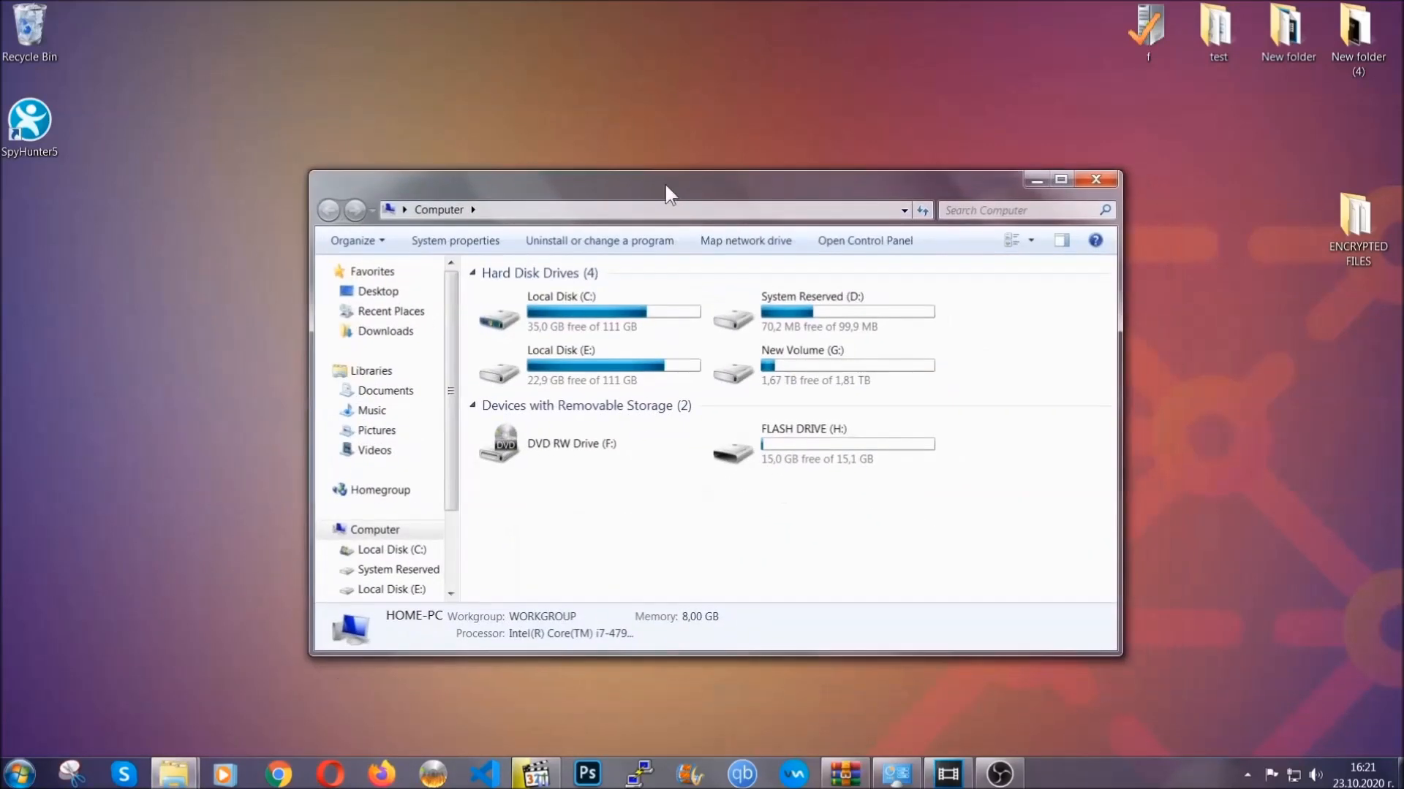
left_click(1021, 209)
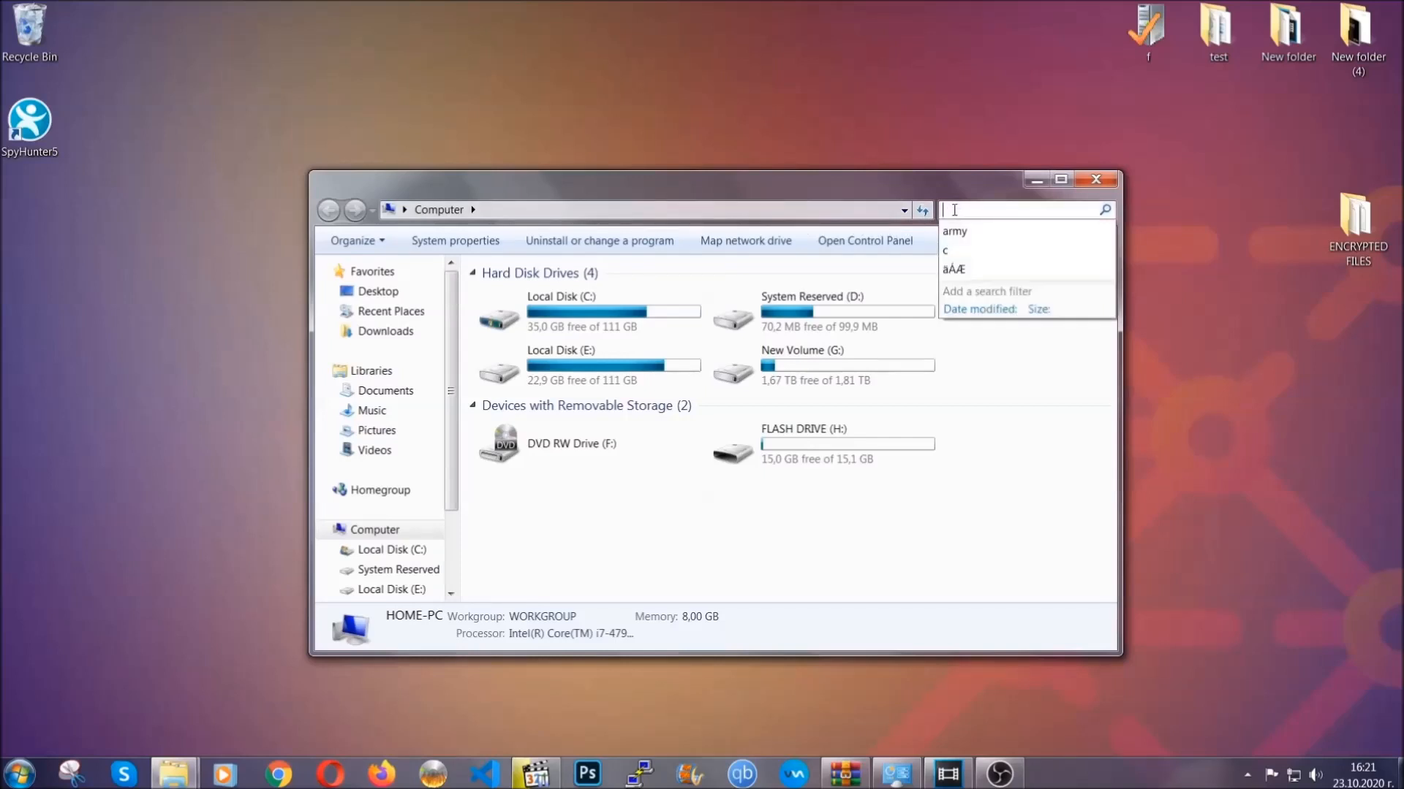
type("fileextension:exe E")
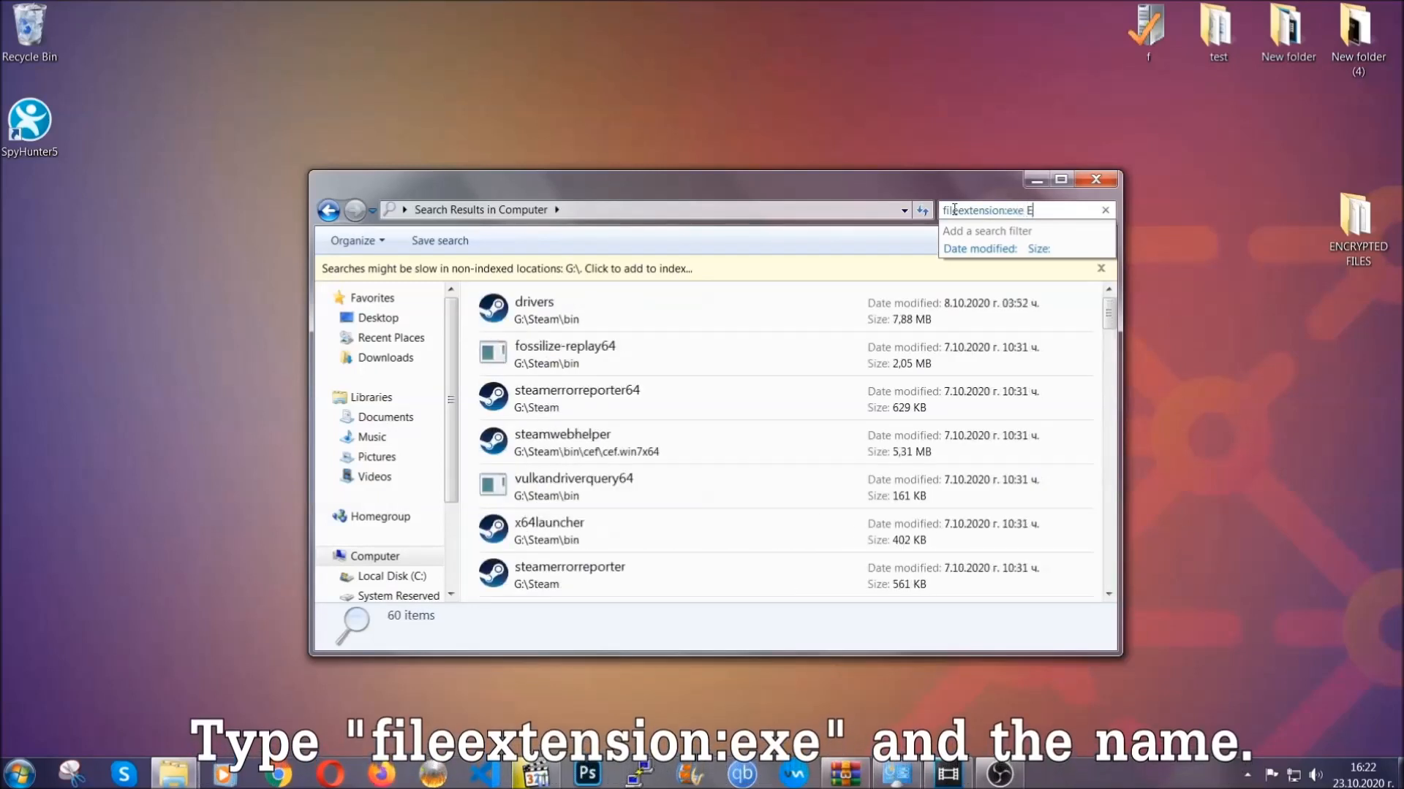
type("xample Virus Name")
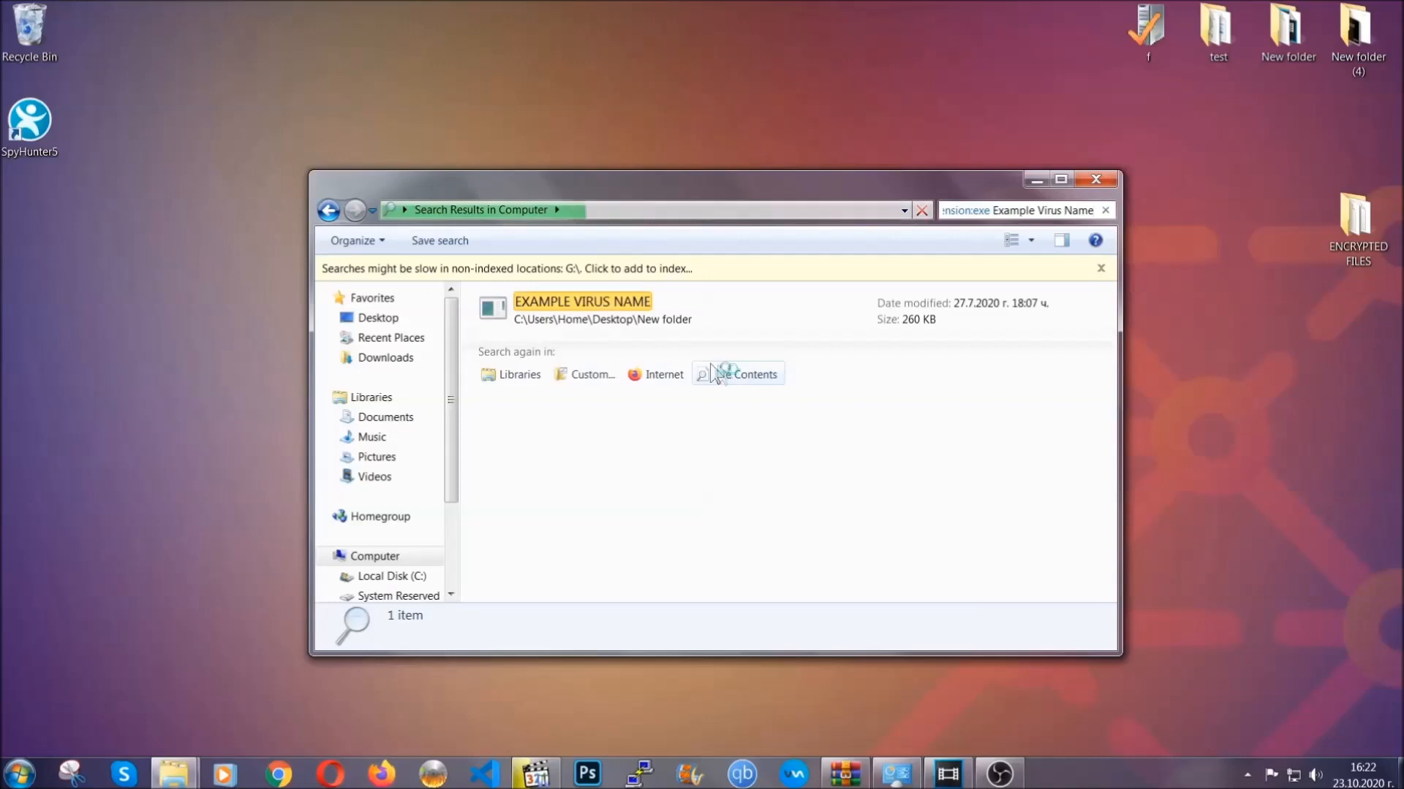
Delete the found EXAMPLE VIRUS NAME file to the Recycle Bin and close the search window
left_click(581, 301)
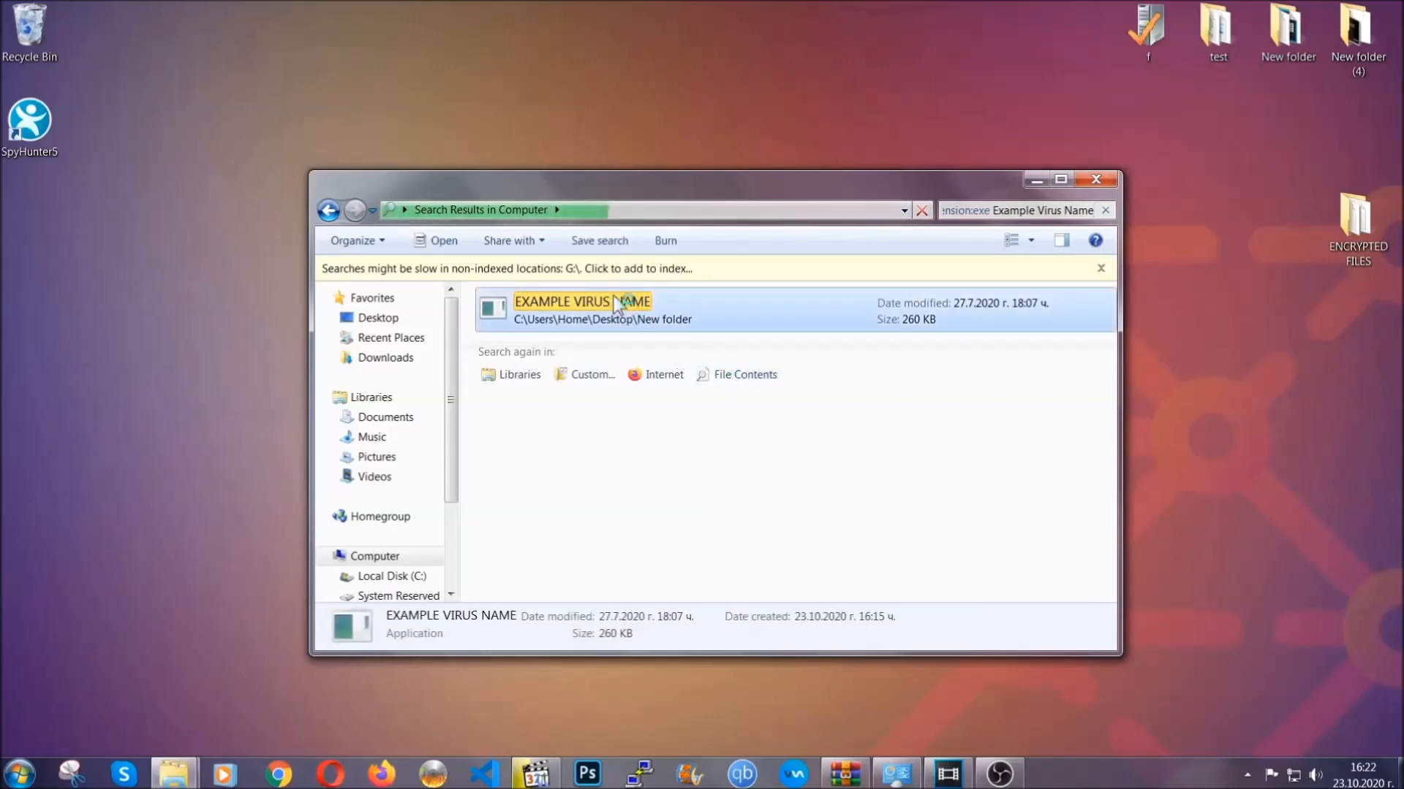
right_click(582, 304)
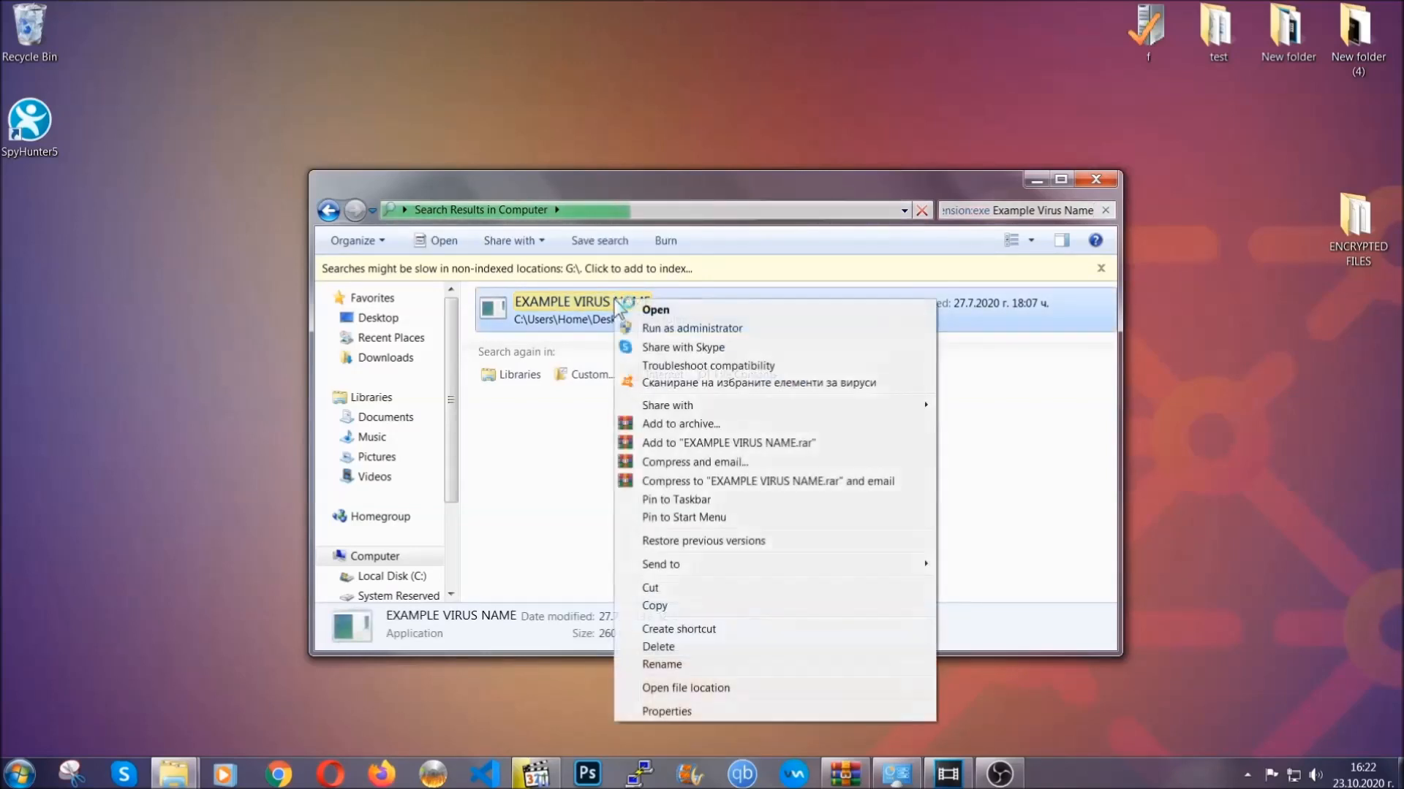
mouse_move(661, 647)
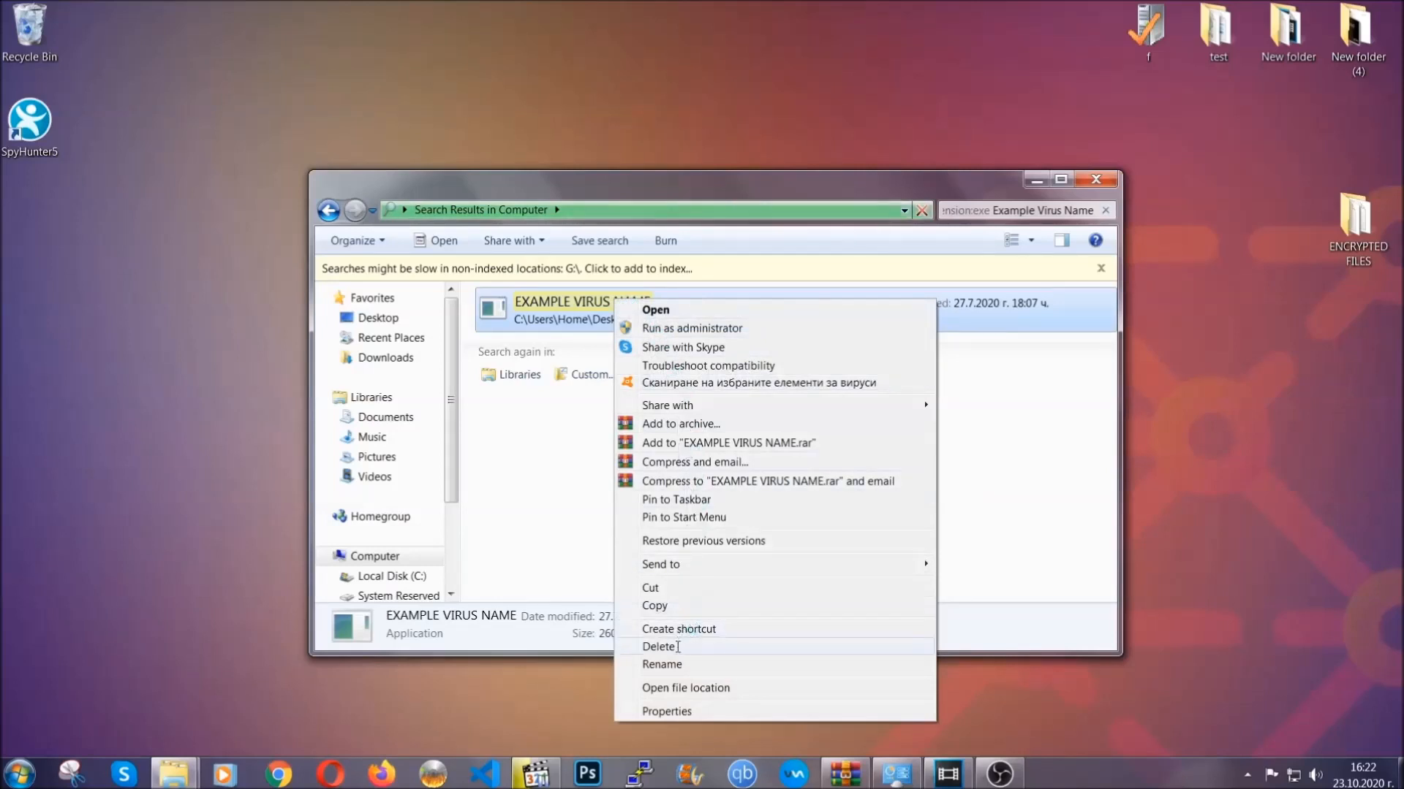
left_click(660, 646)
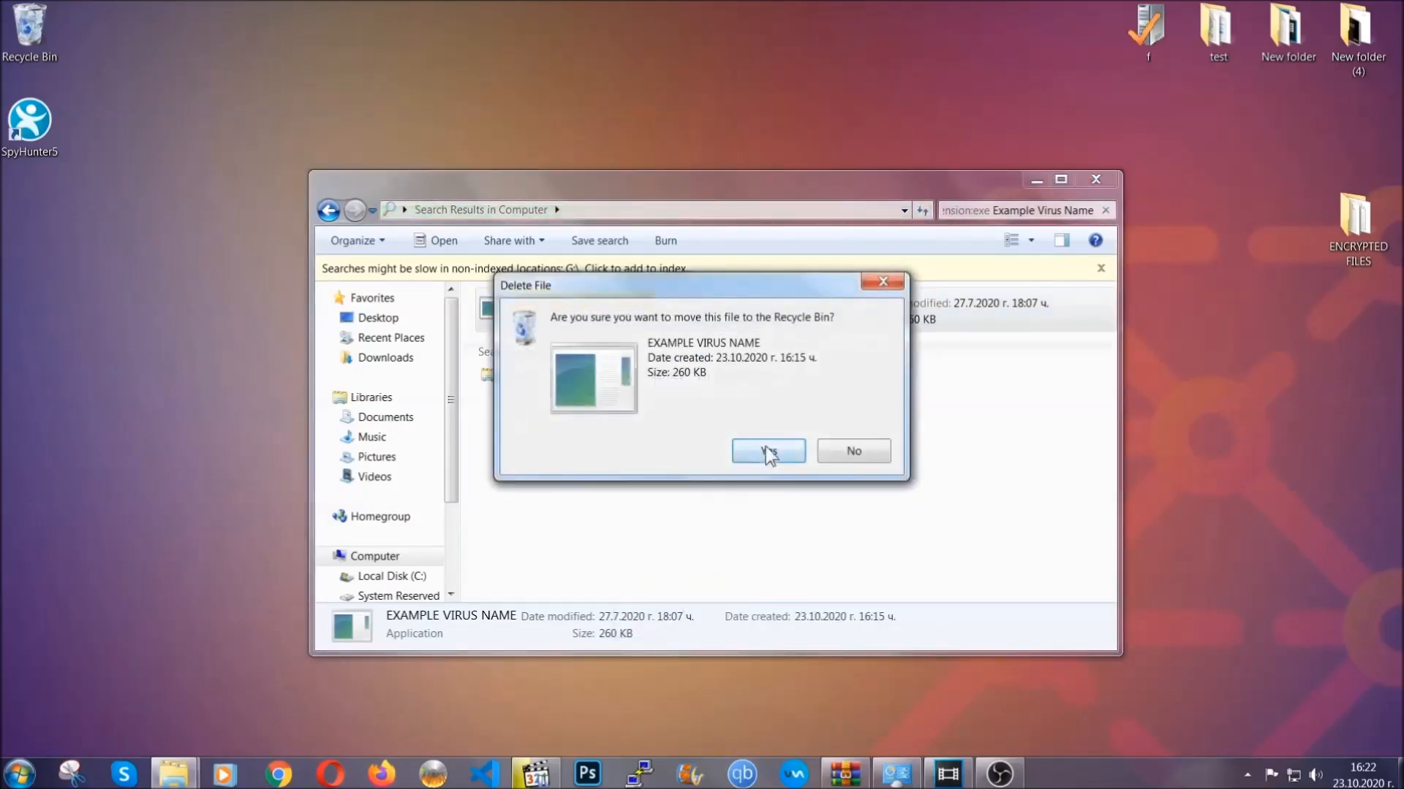
left_click(768, 451)
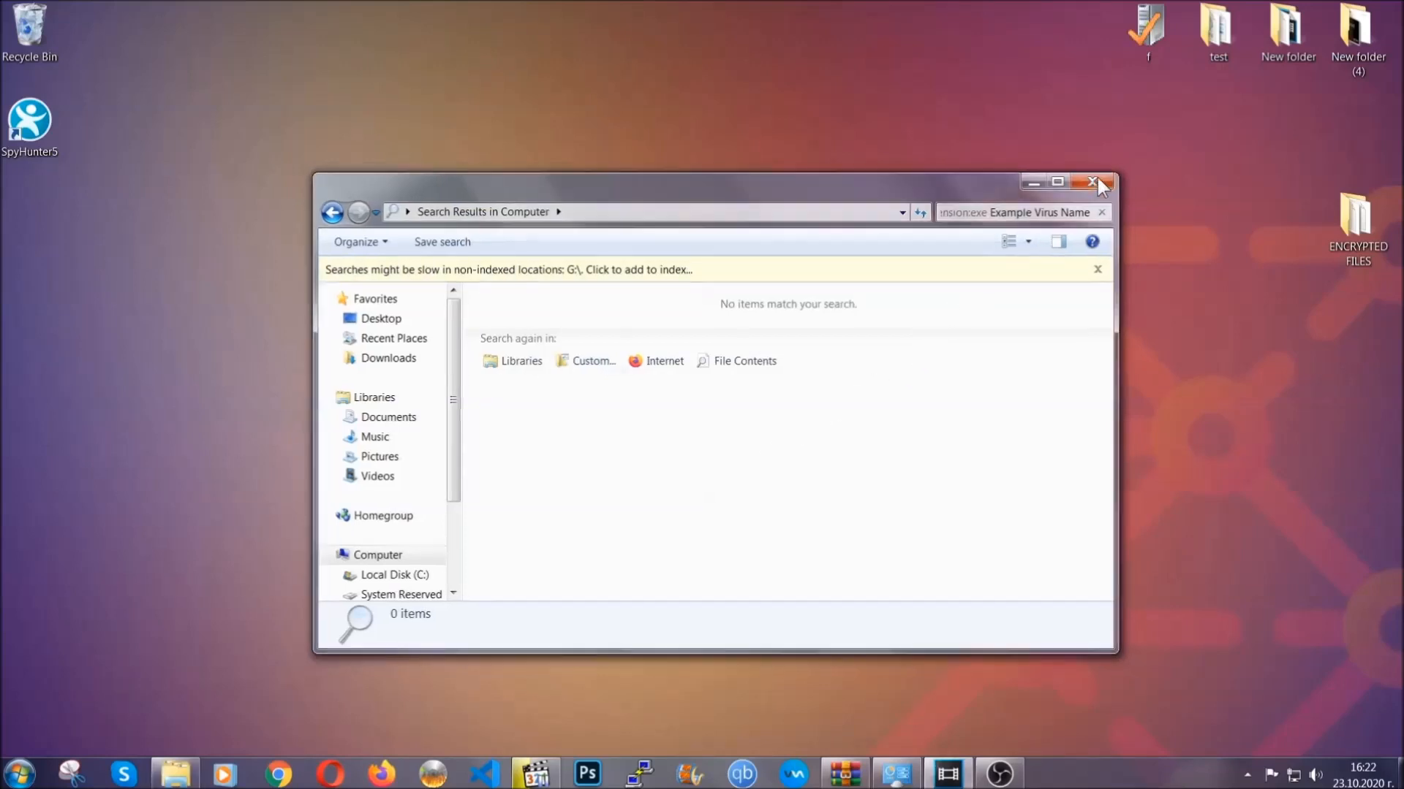
left_click(1095, 181)
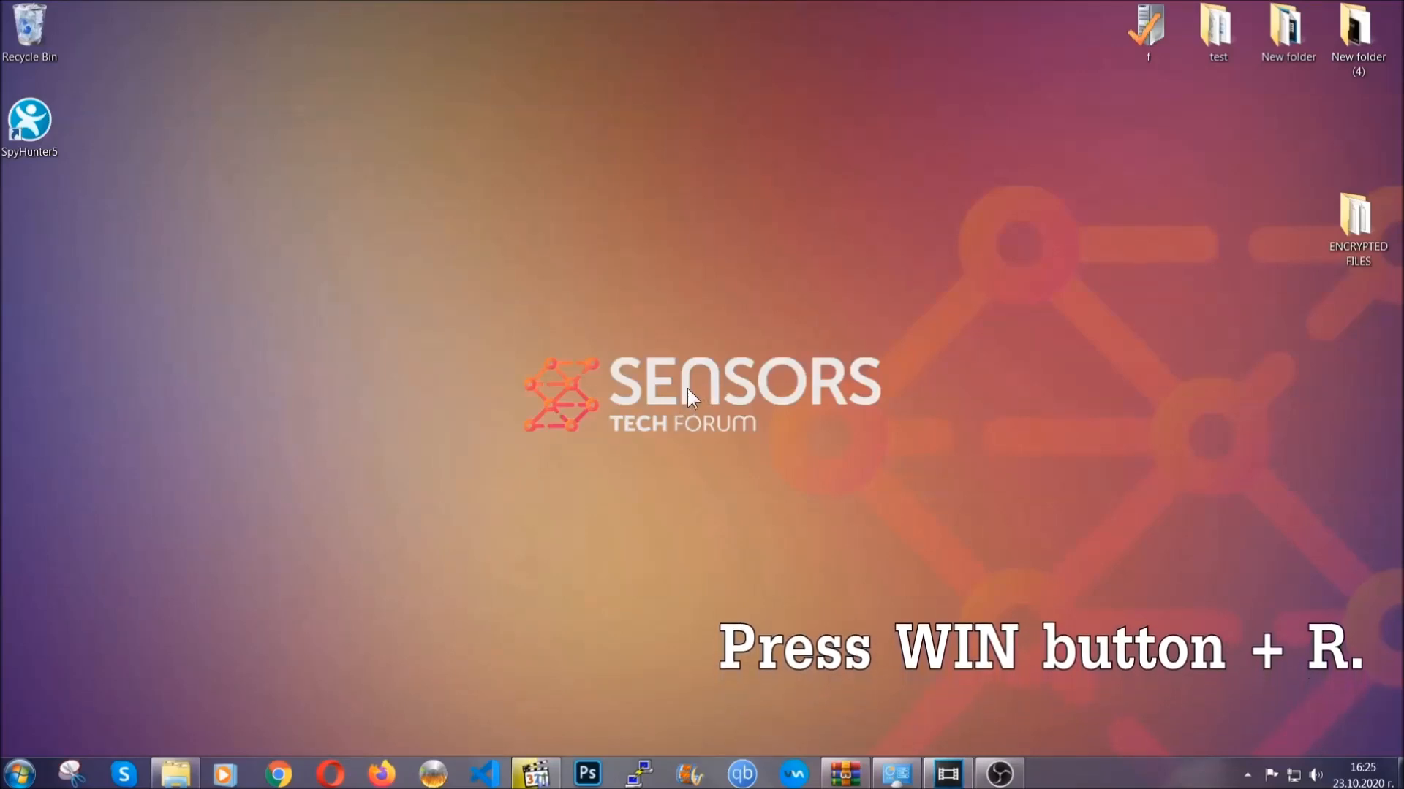
Run REGEDIT from the Win+R Run box to launch Registry Editor
key("win+r")
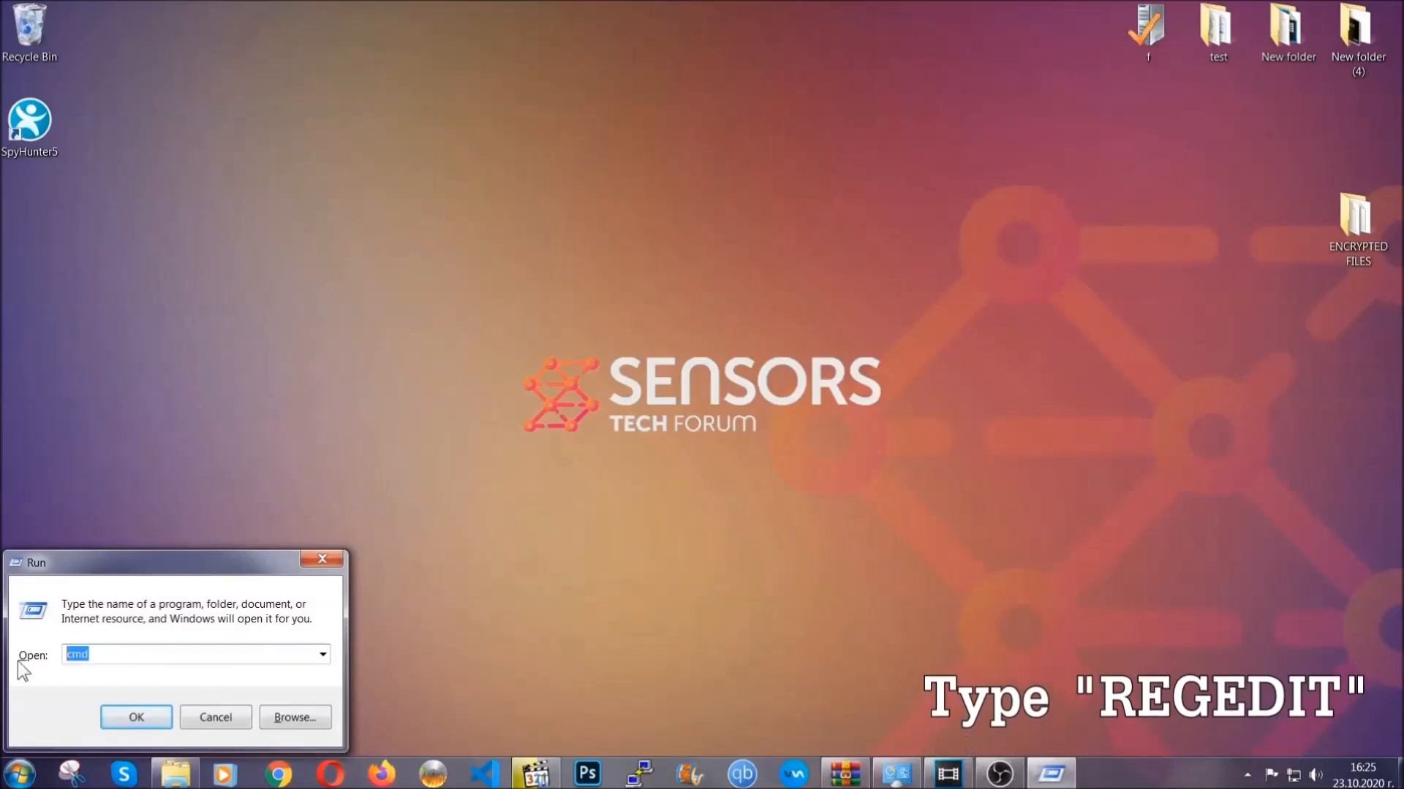
type("REGEDIT")
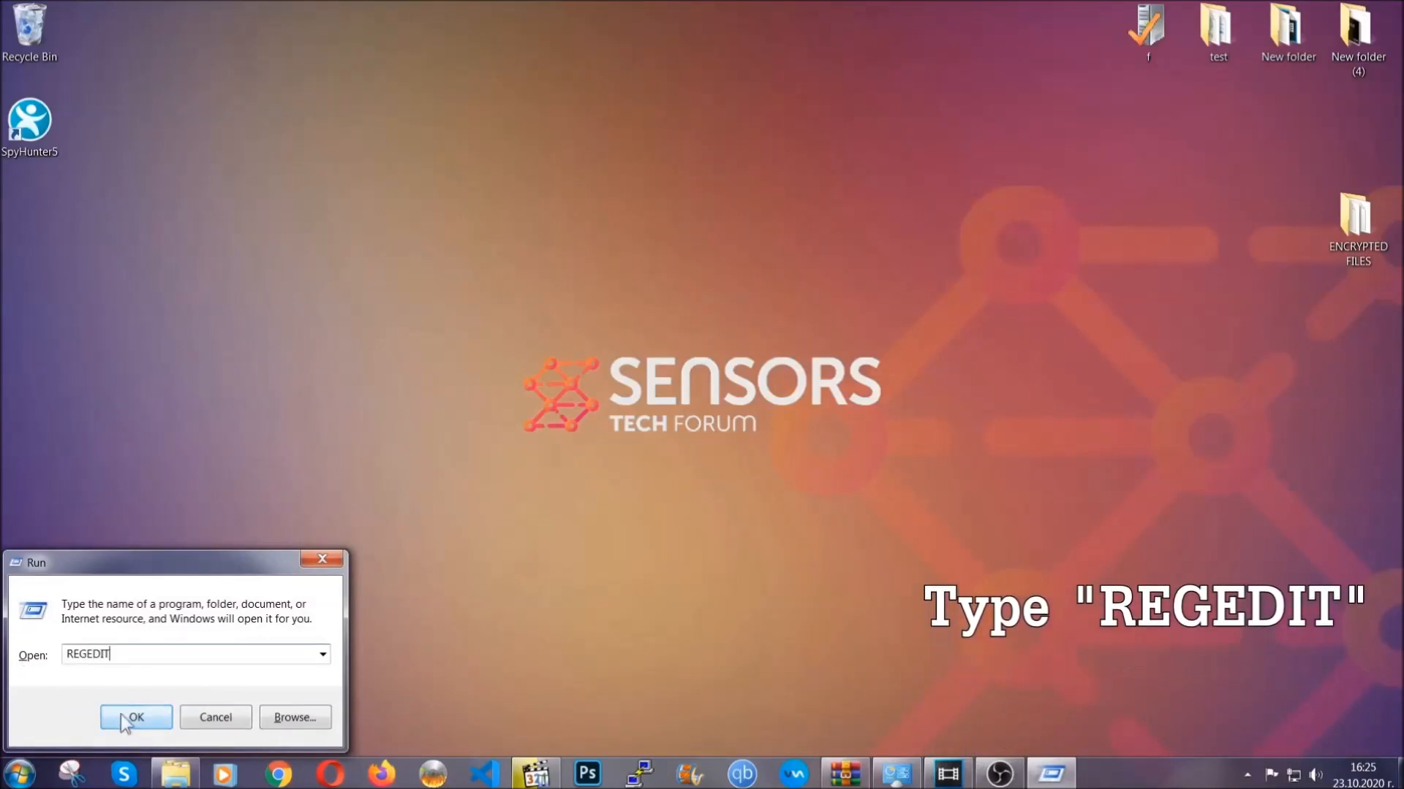
left_click(134, 716)
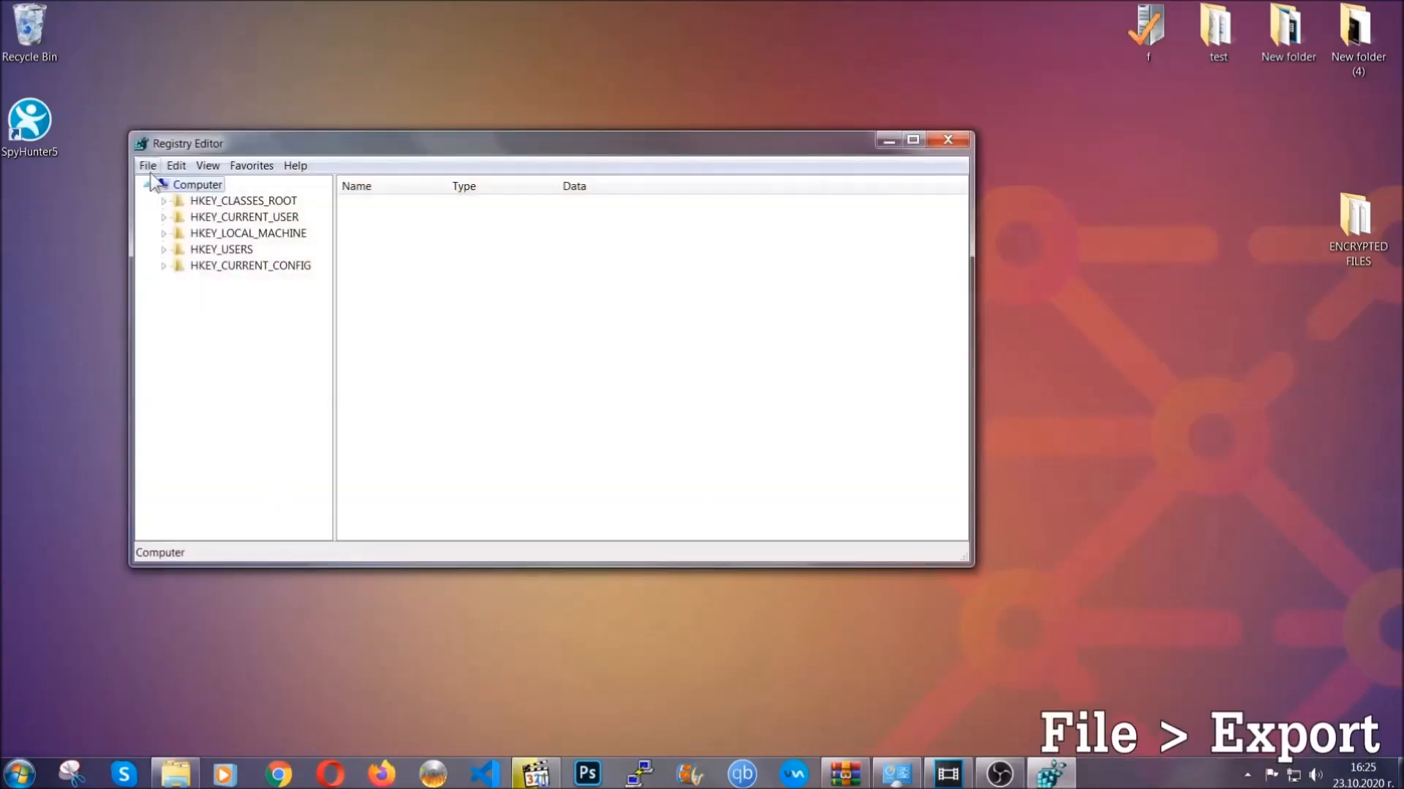
Export the entire registry to a file named BACKUP on the desktop
left_click(146, 166)
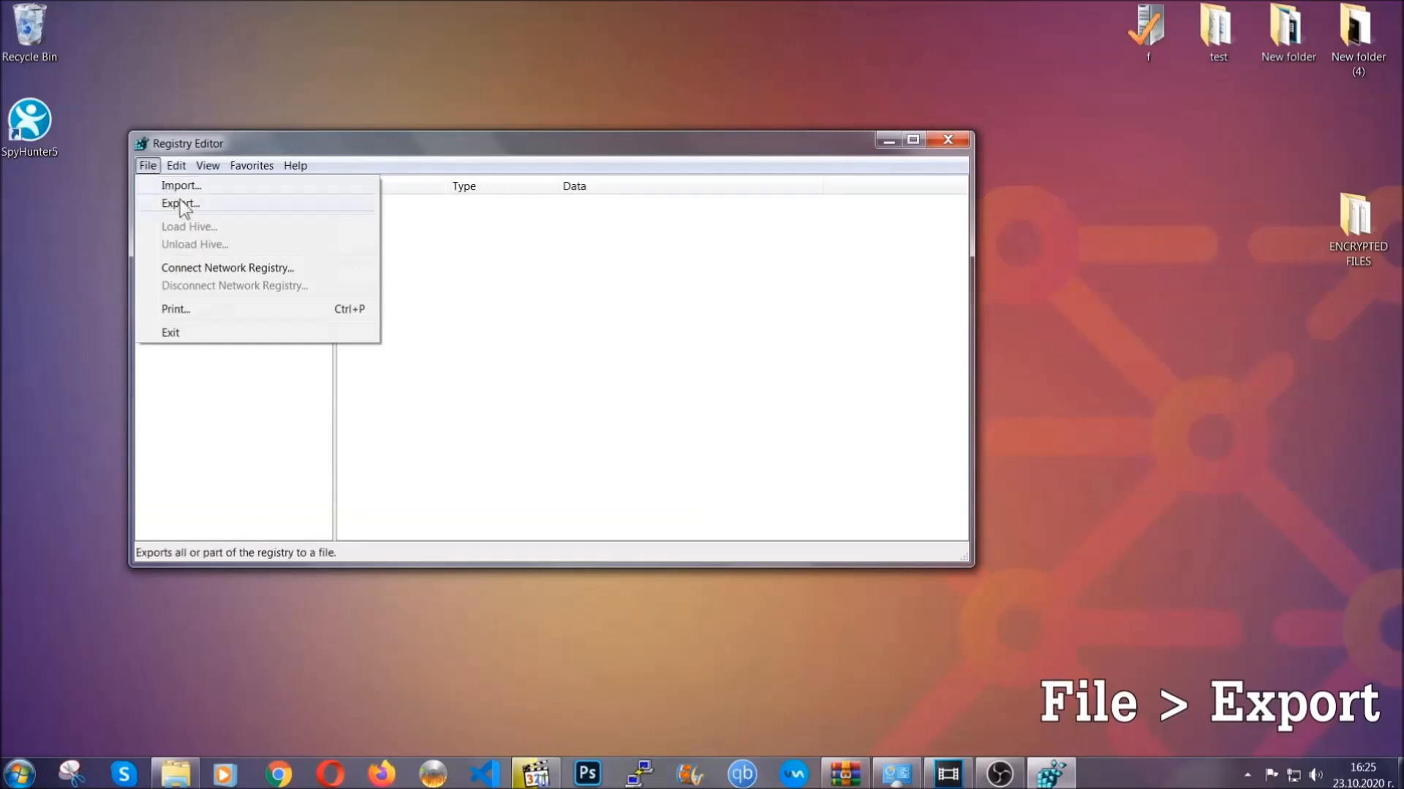
left_click(180, 203)
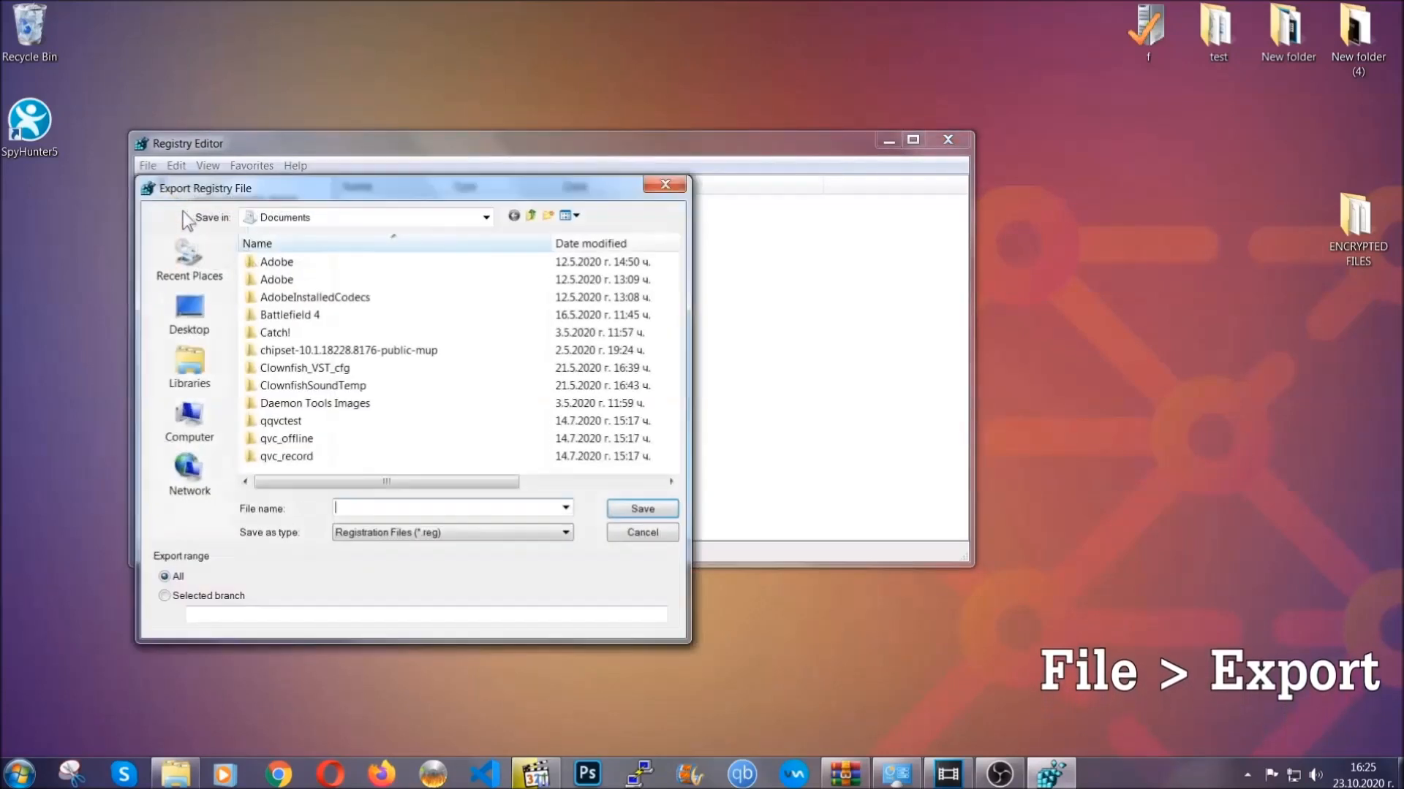
left_click(188, 310)
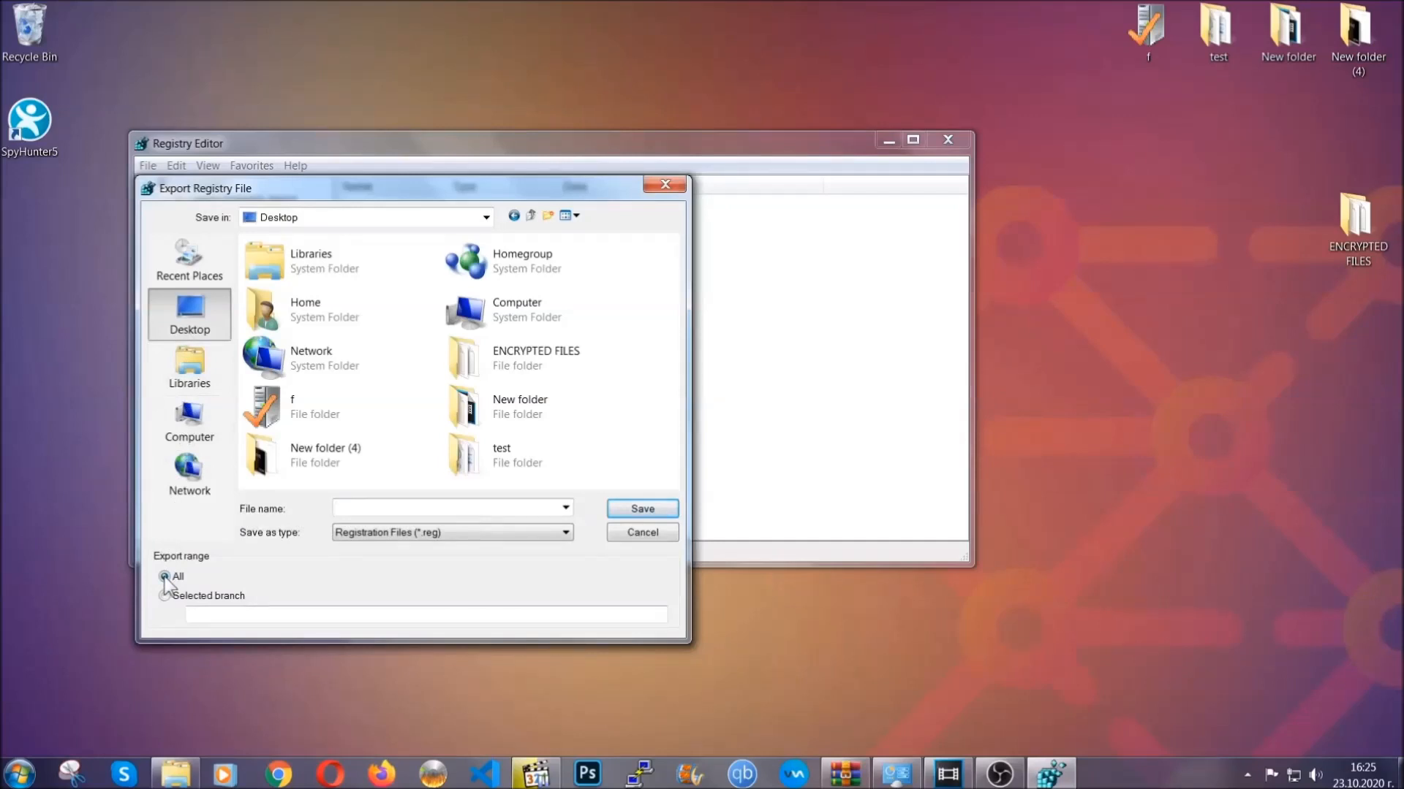
left_click(447, 507)
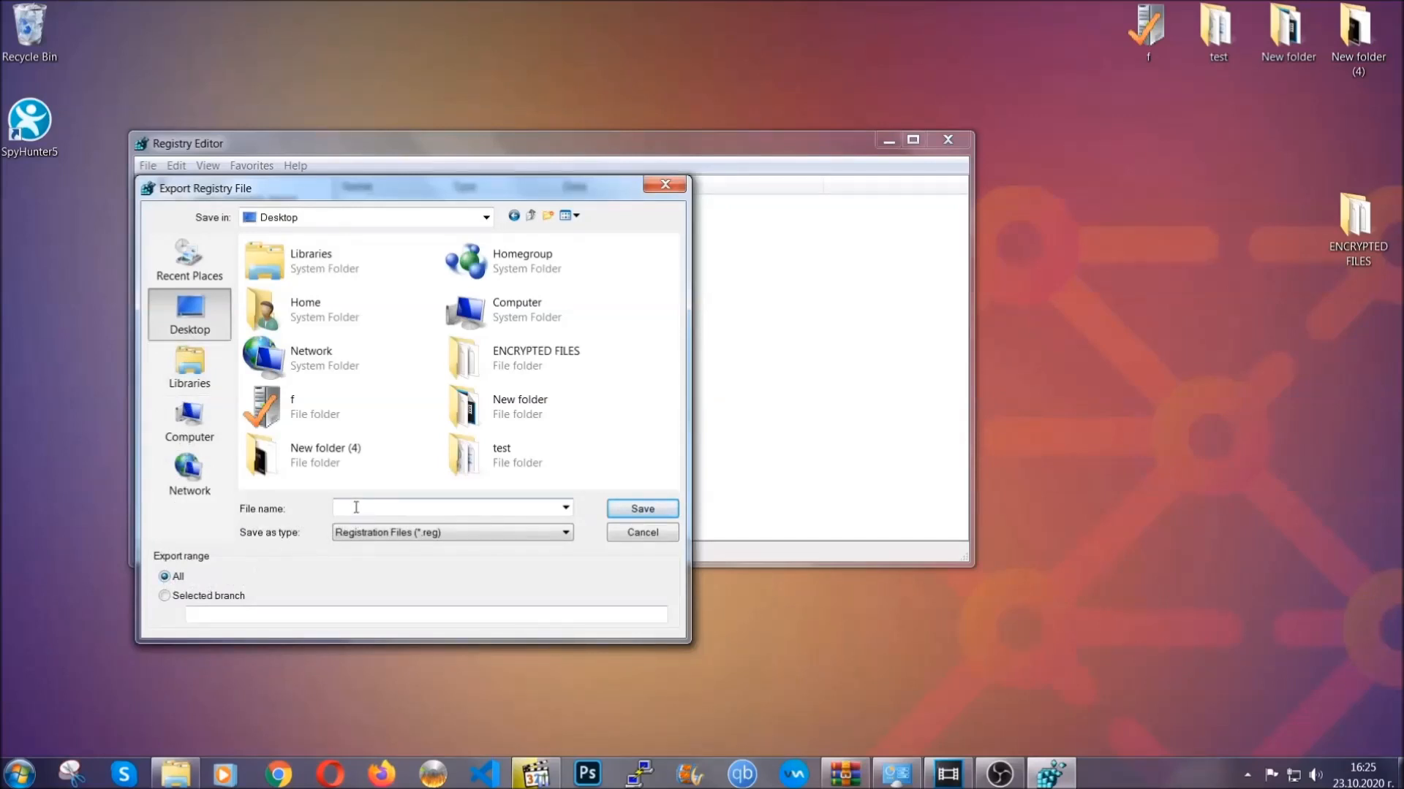
type("BACKUP")
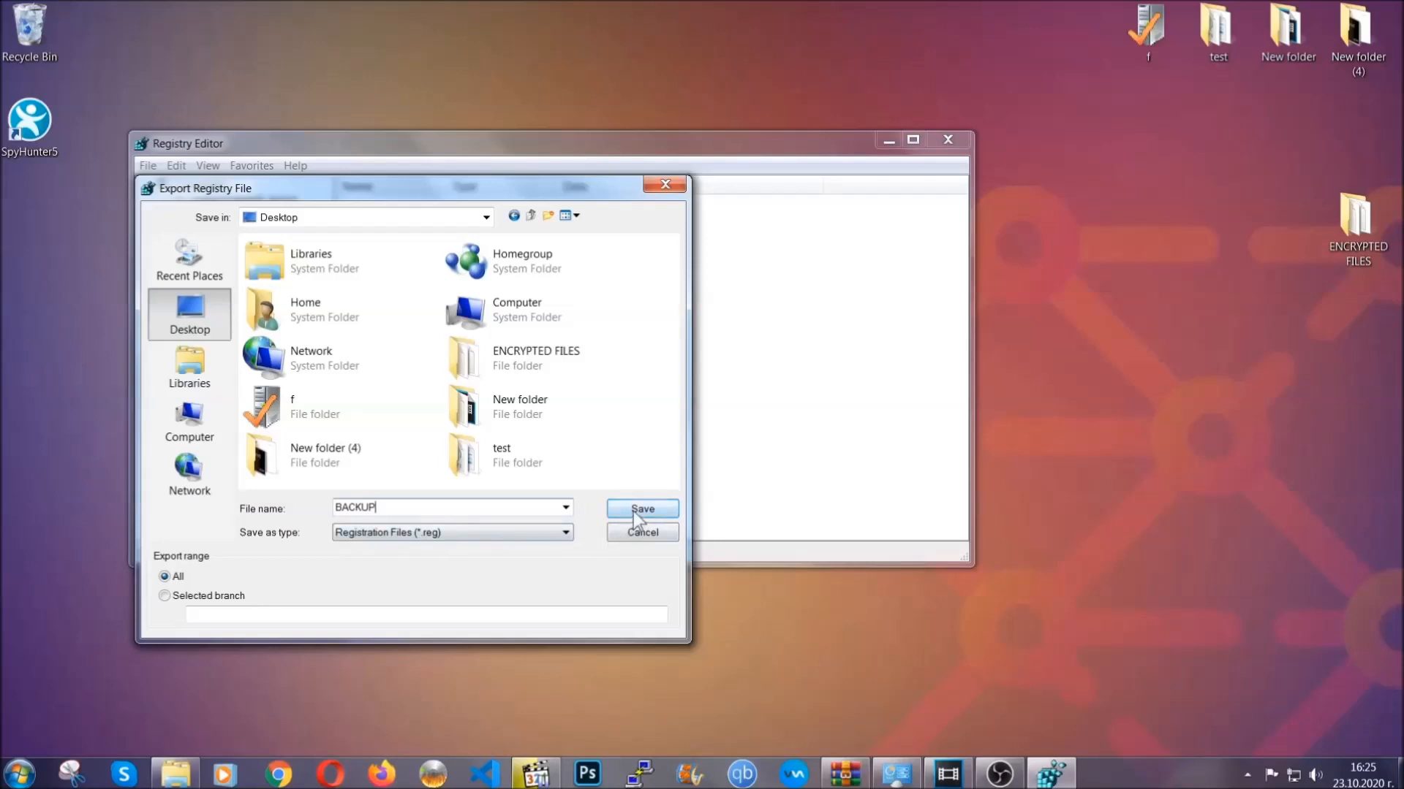
left_click(641, 509)
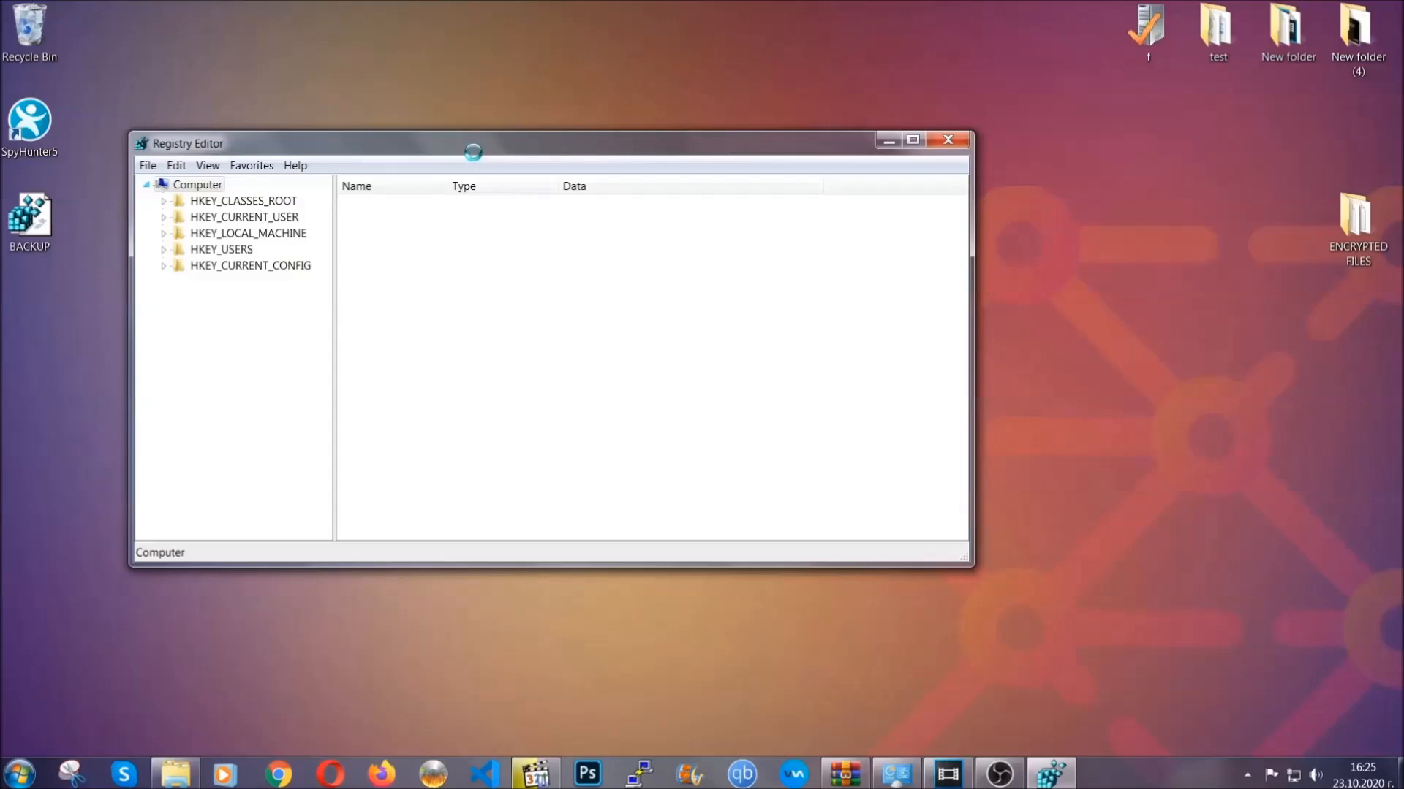
Search the registry for RunOnce, landing on the key under HKEY_CURRENT_USER's CurrentVersion branch
left_click_drag(472, 143, 661, 177)
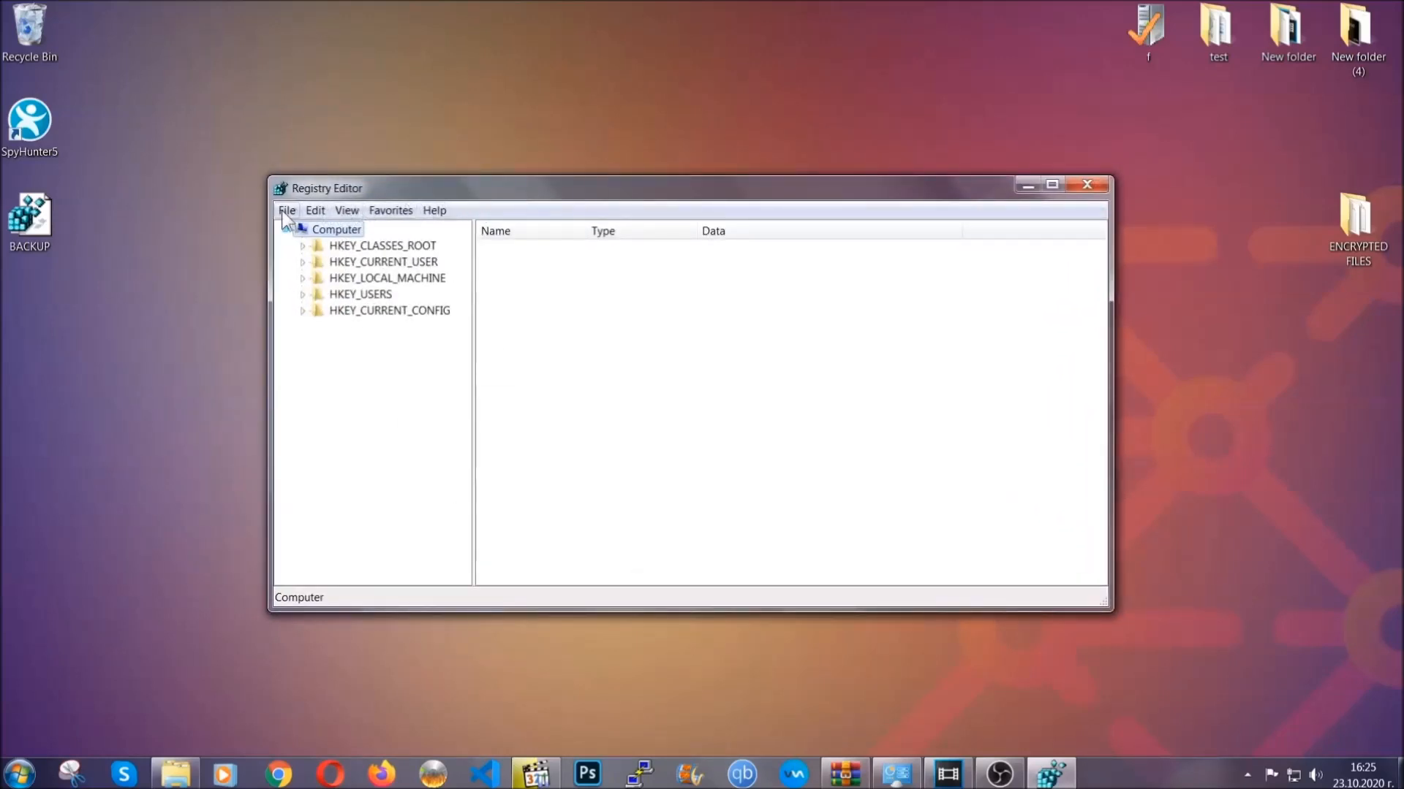
left_click(287, 210)
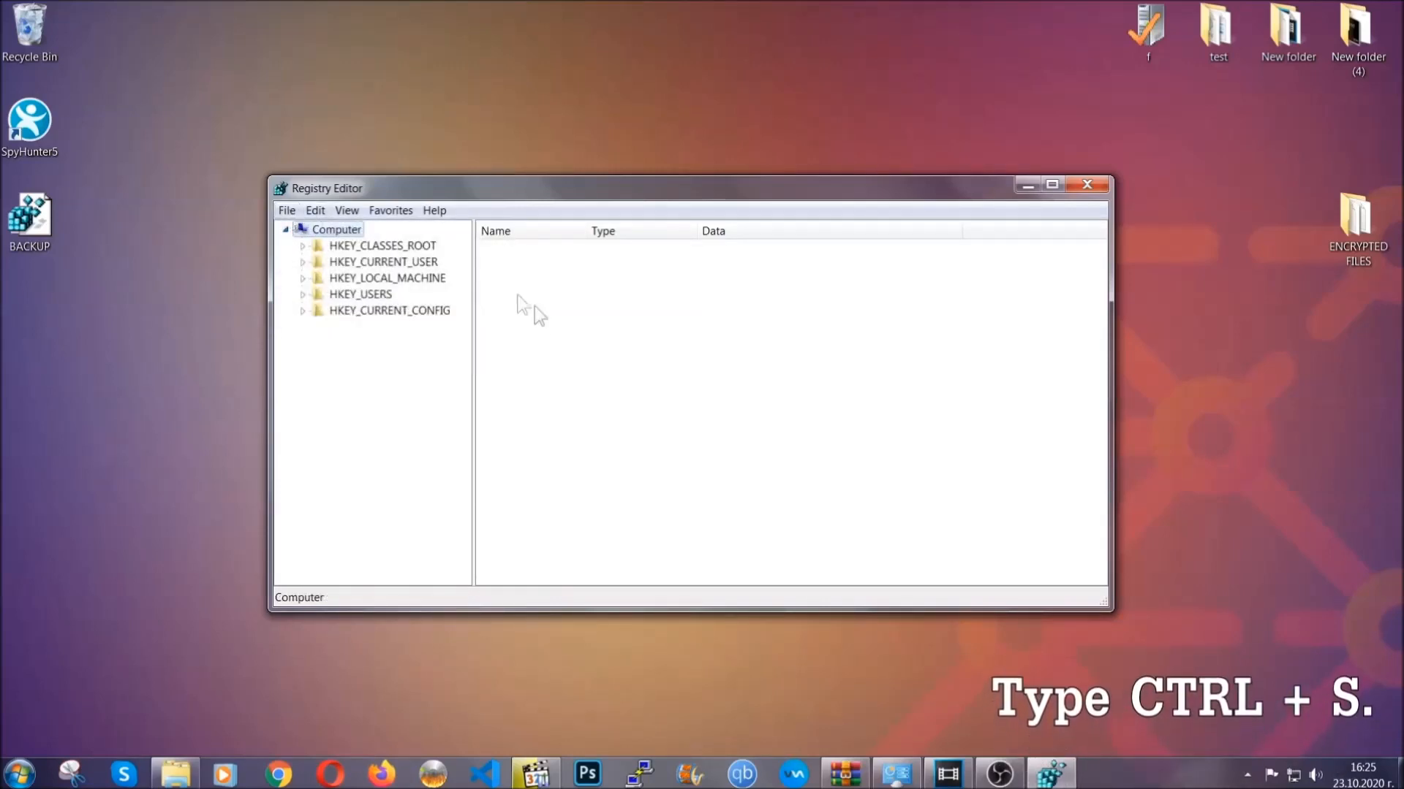
mouse_move(676, 386)
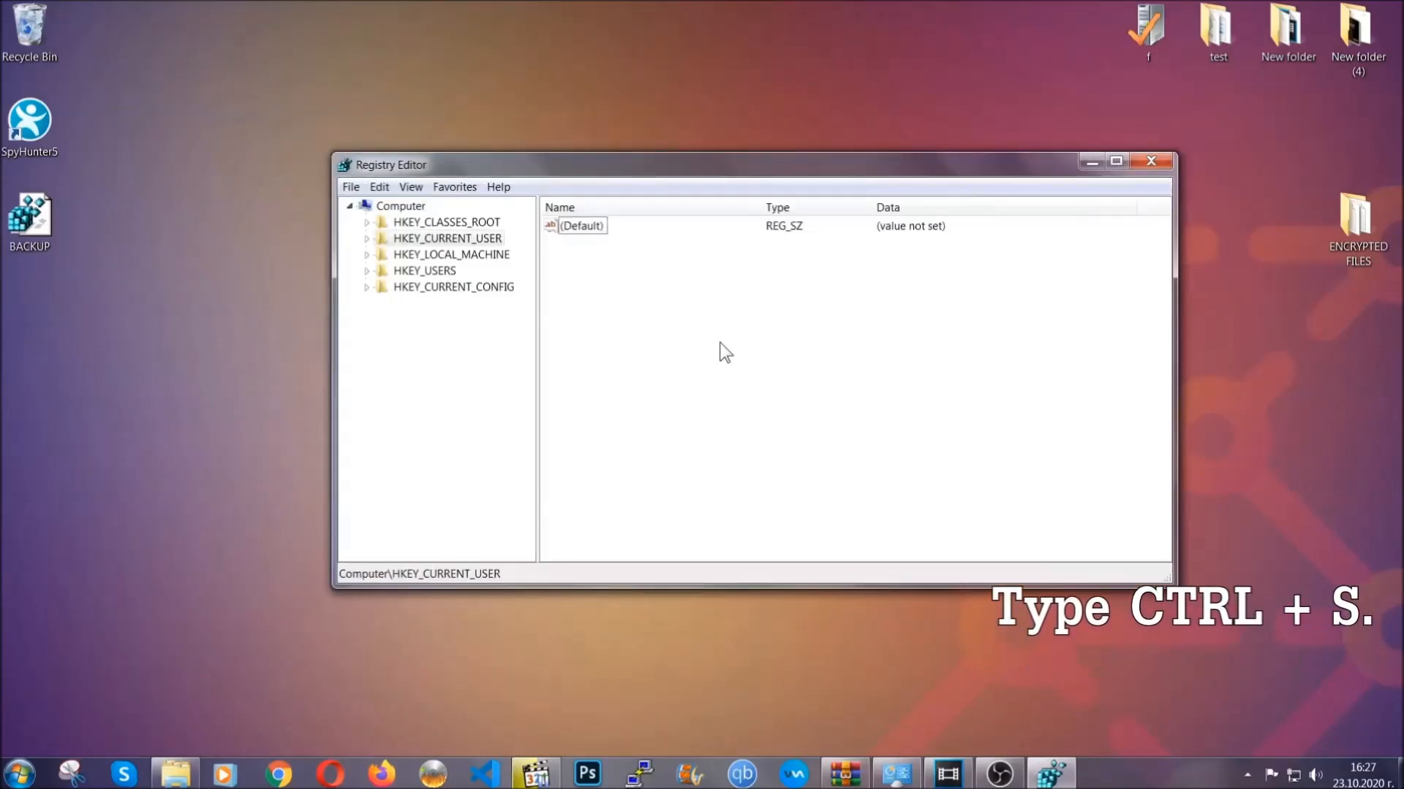
key("ctrl+f")
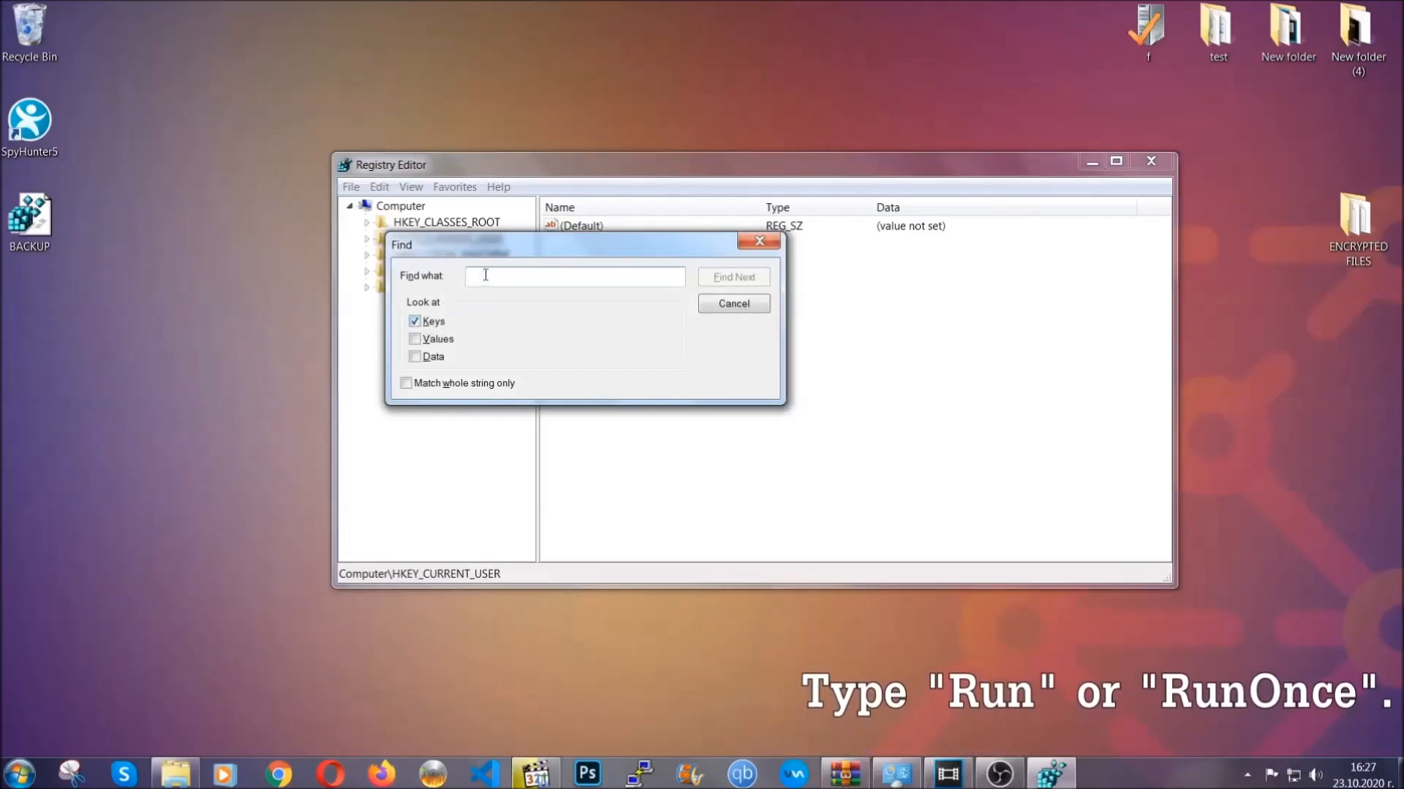
type("RunOnce")
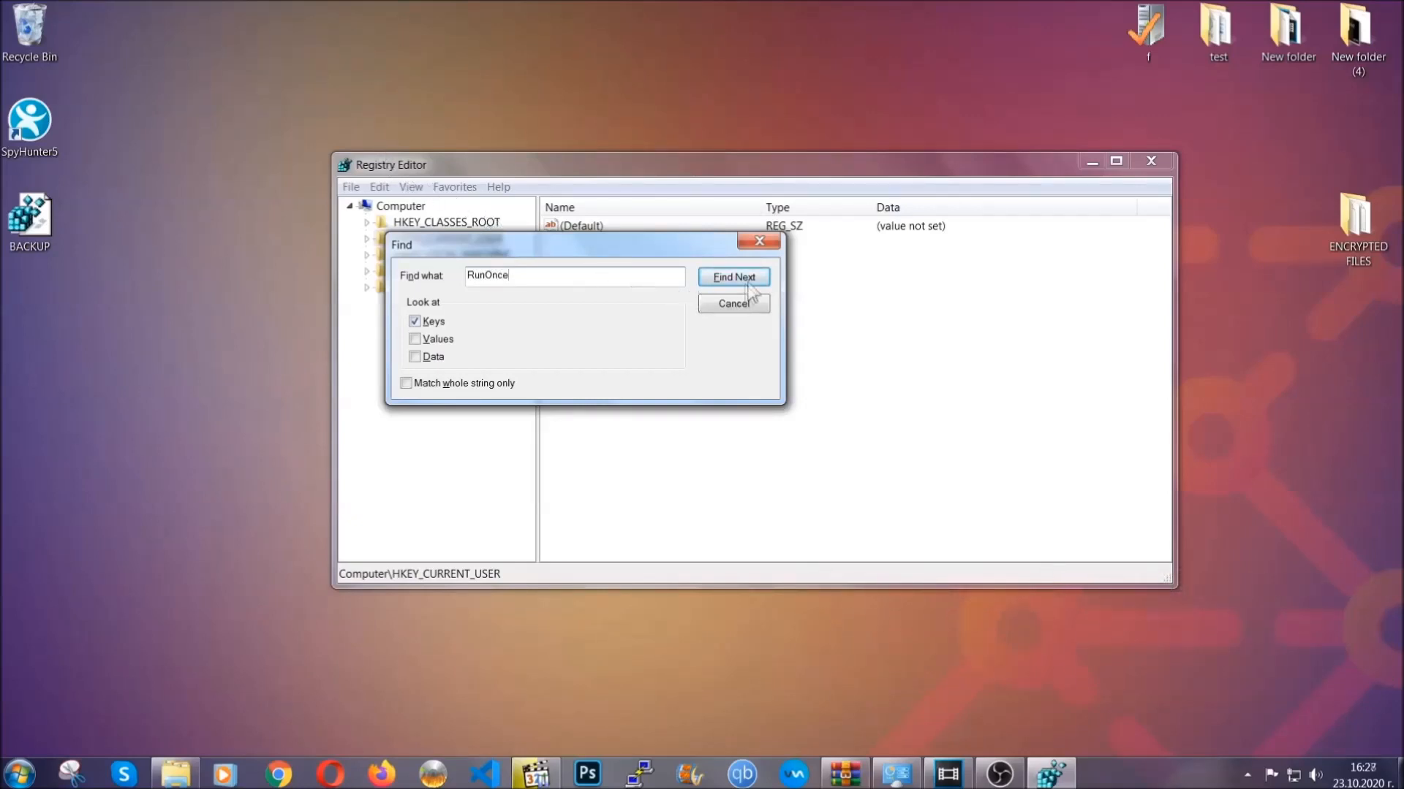
left_click(732, 276)
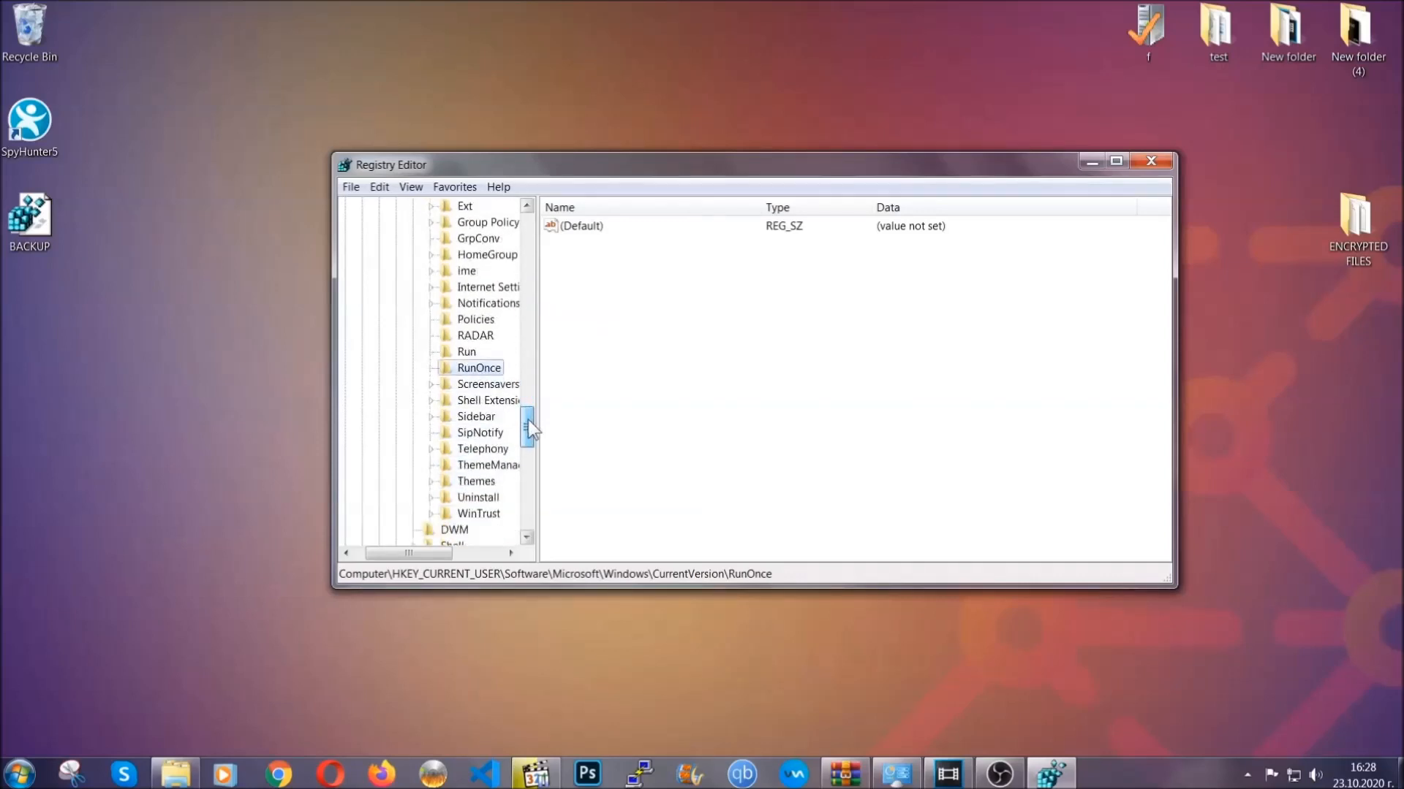
Delete THE VIRUS value from the current user's Run key and close Registry Editor
left_click(466, 352)
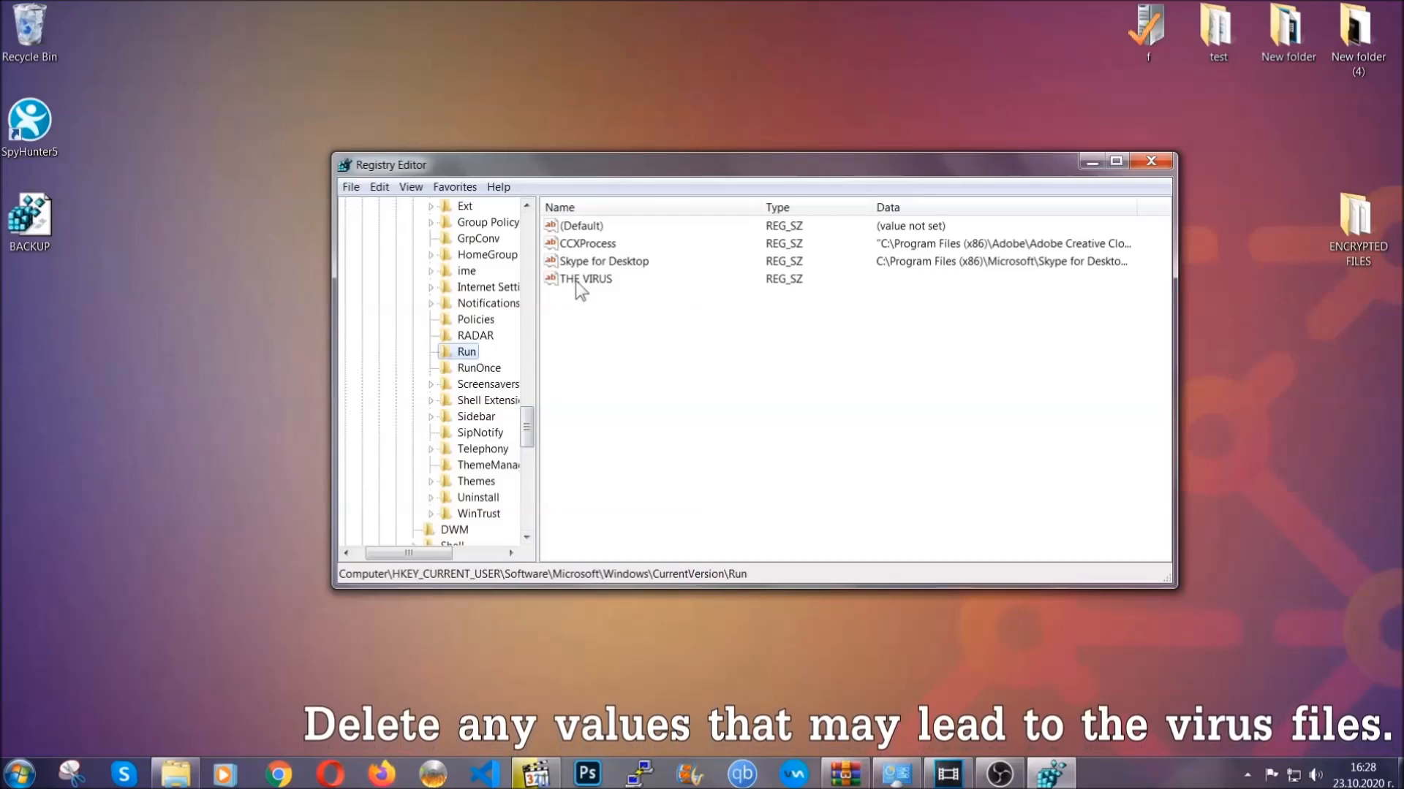
right_click(586, 278)
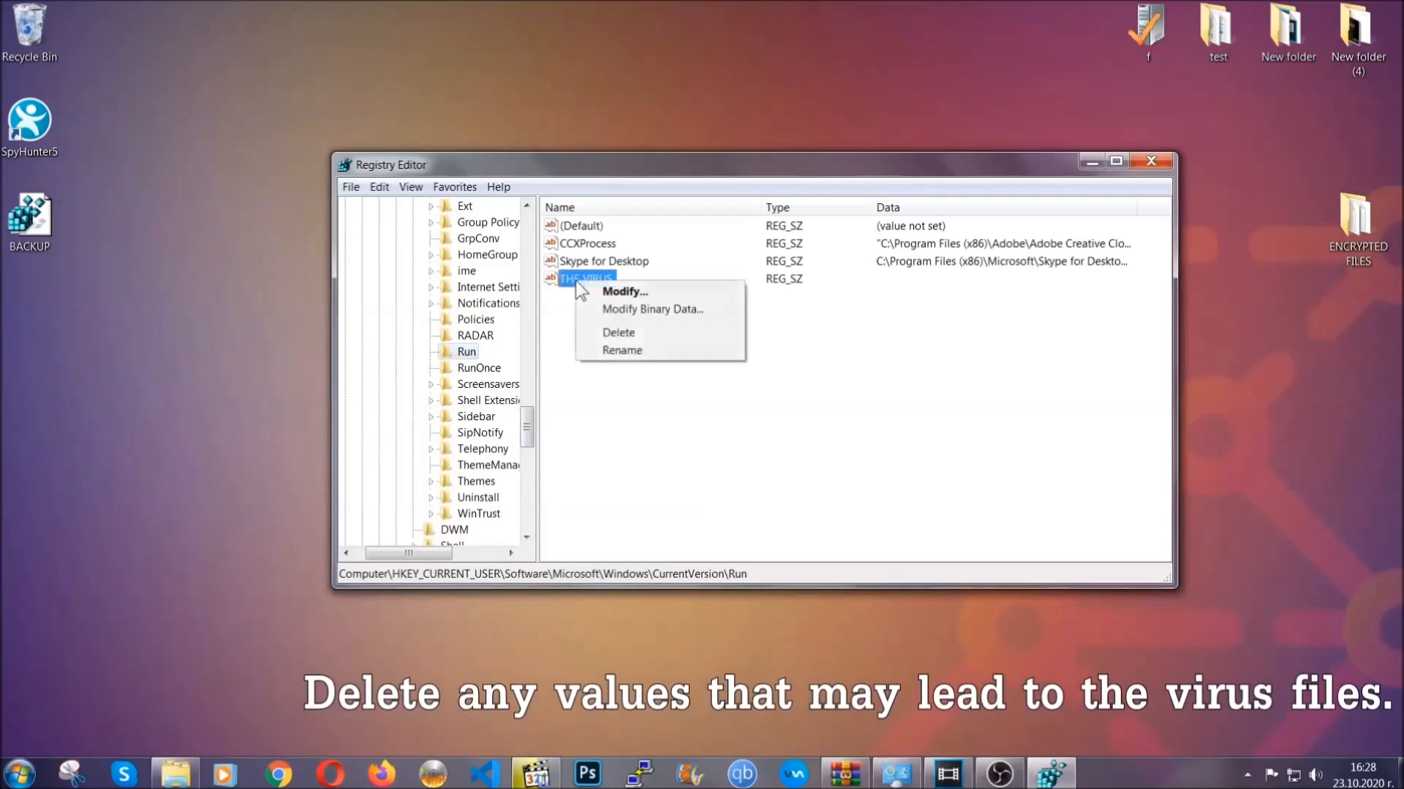
left_click(616, 332)
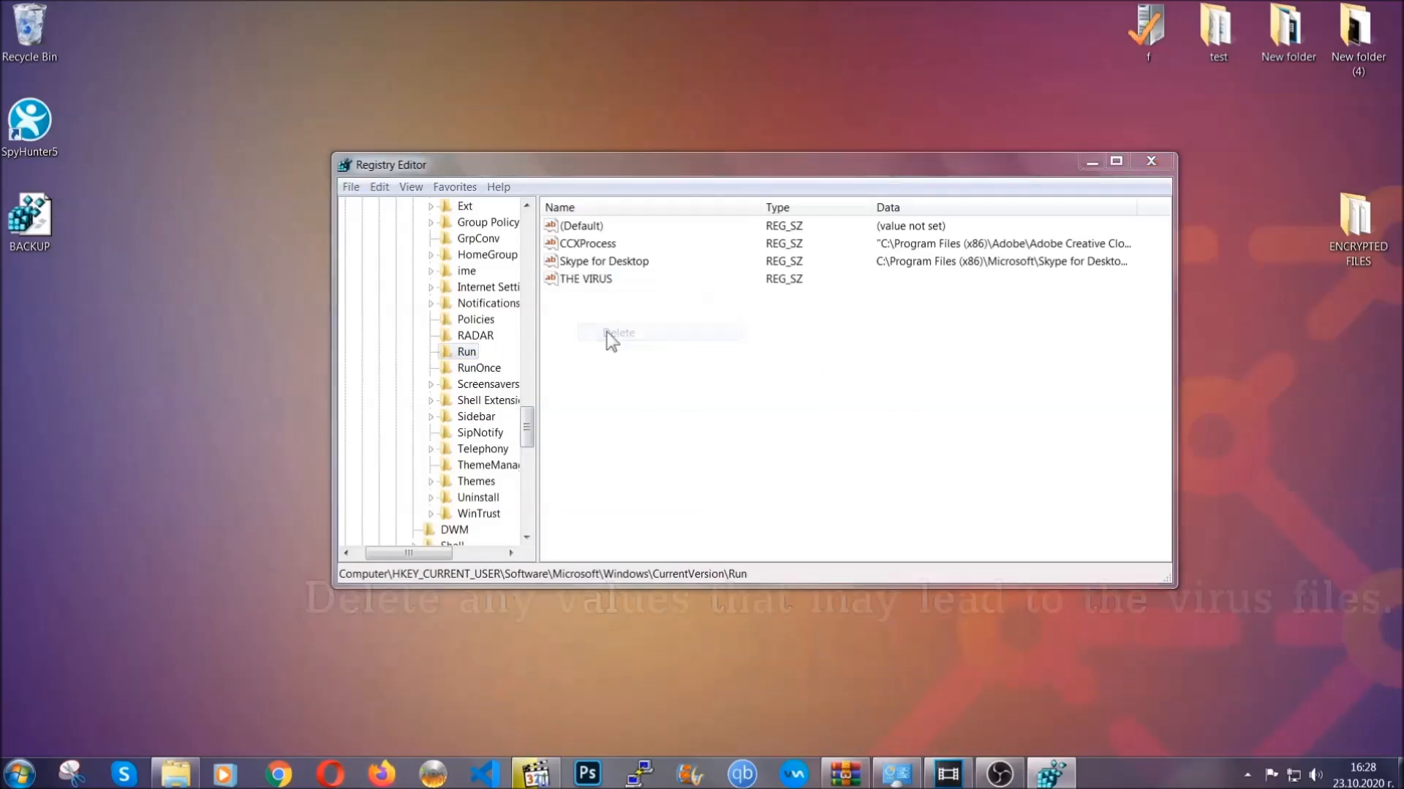
left_click(618, 333)
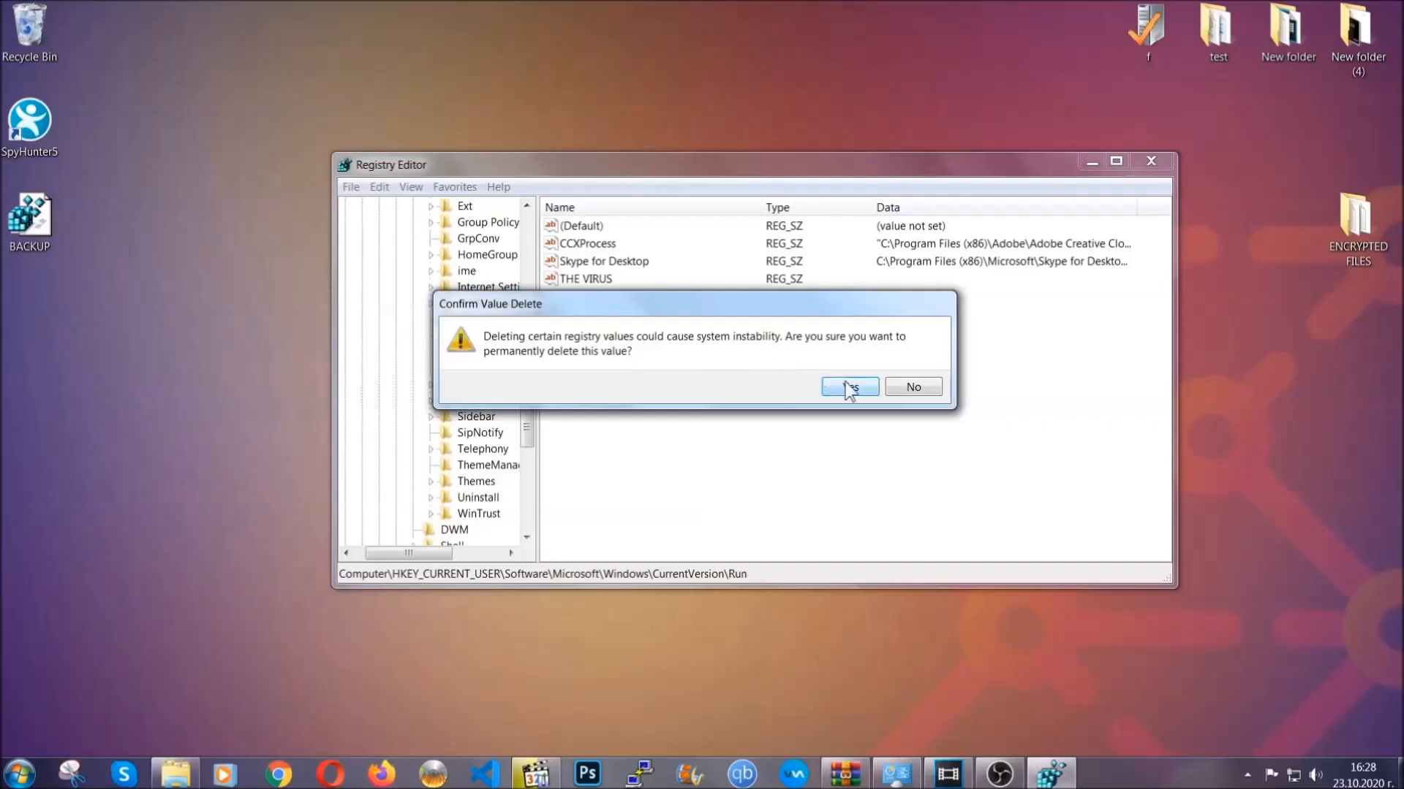
left_click(848, 386)
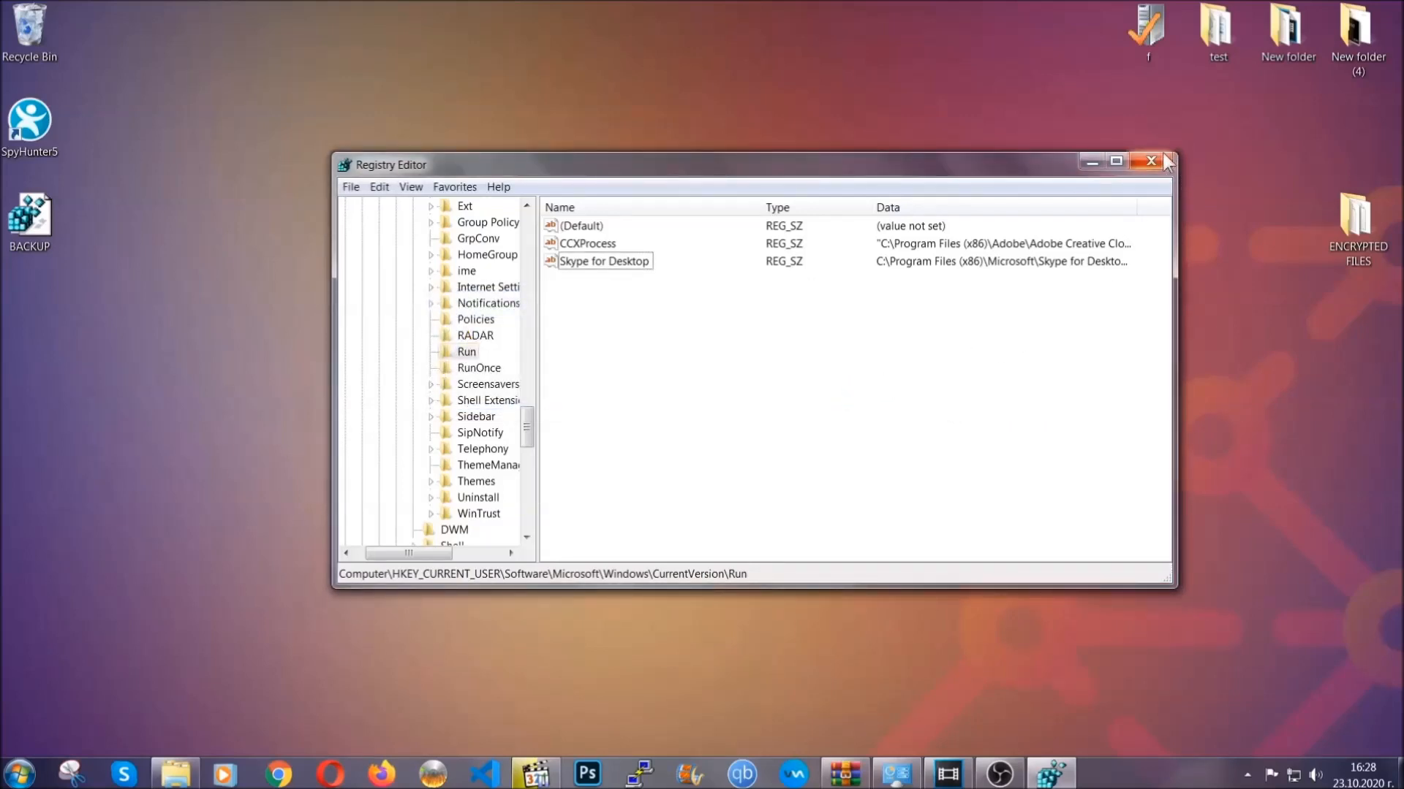
left_click(1150, 161)
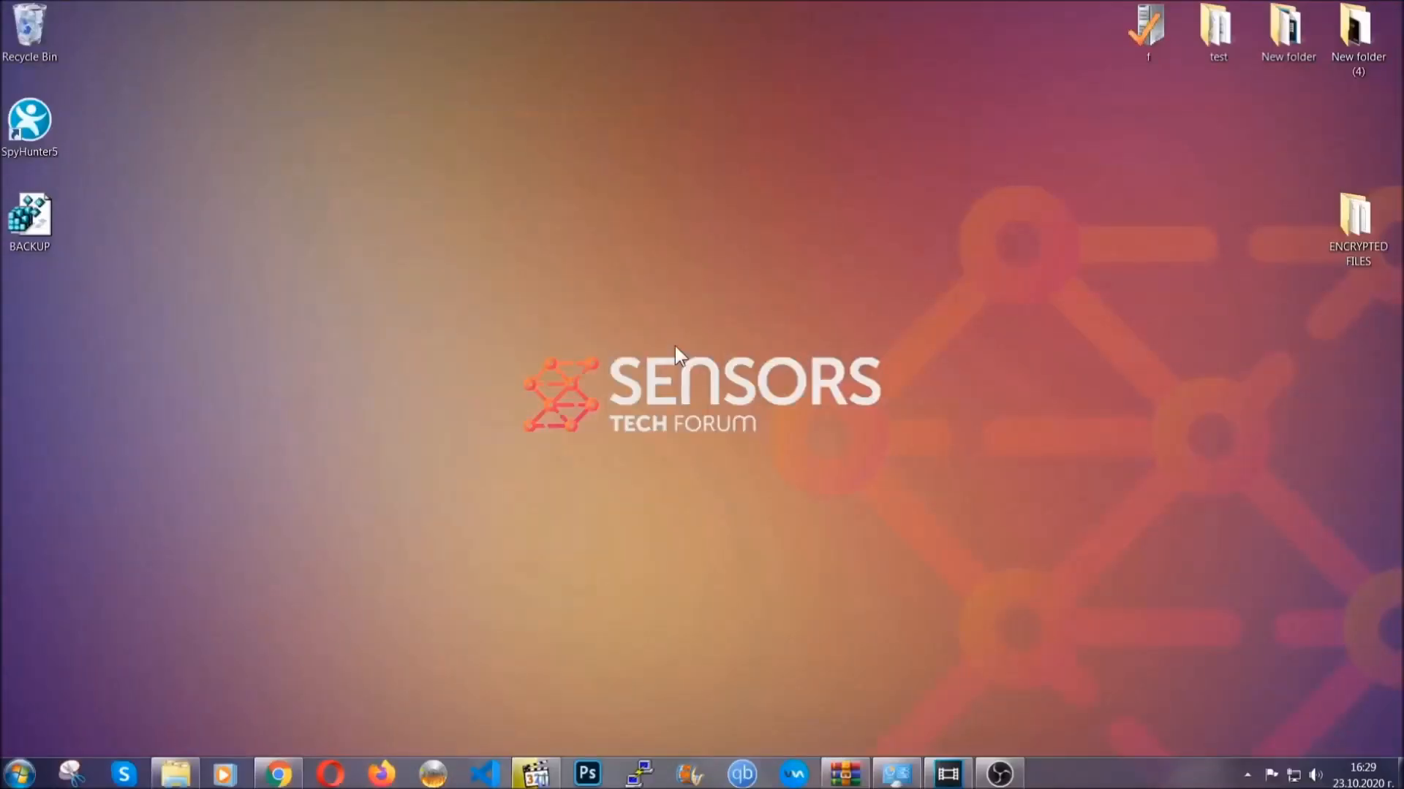
mouse_move(421, 551)
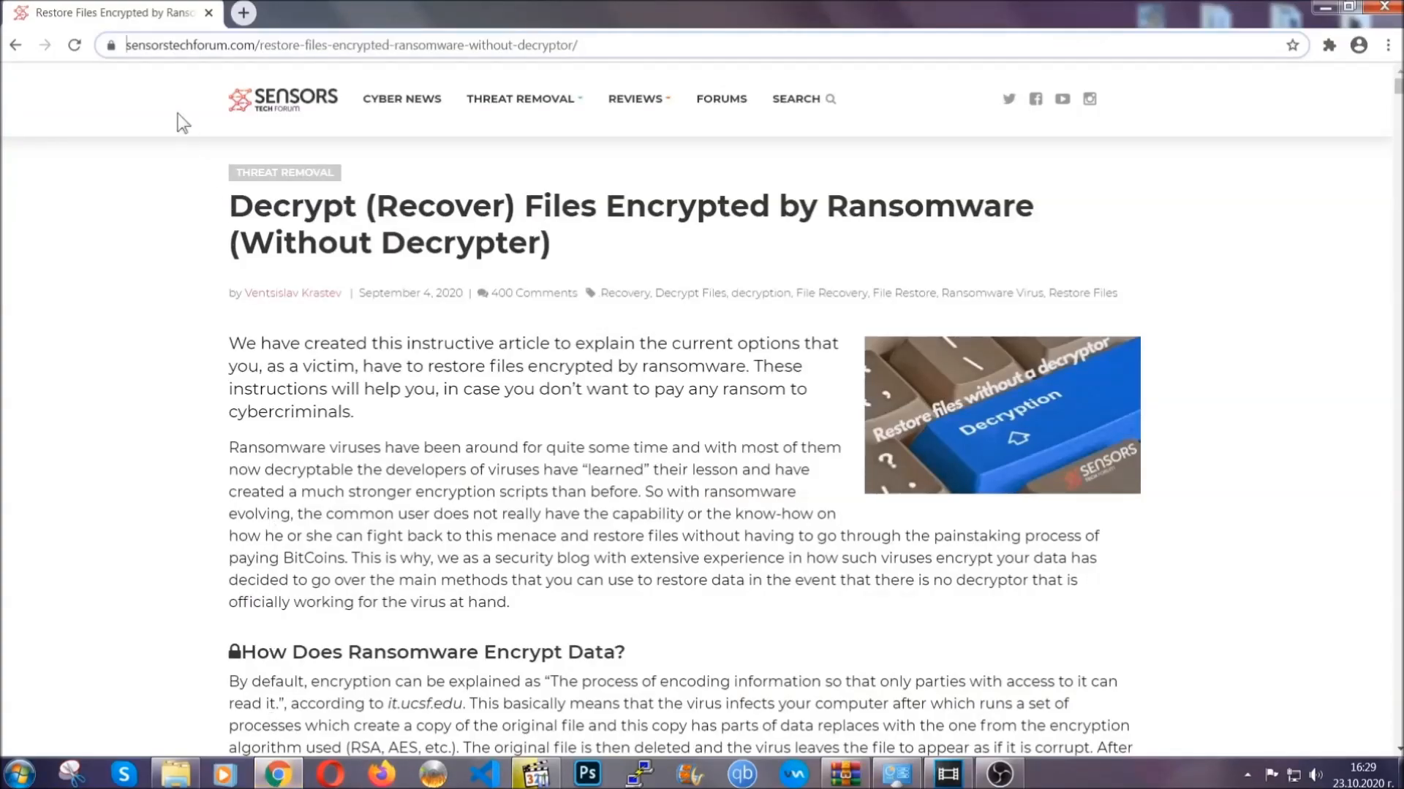
Select the article's full web address and expand Method 2, restoring files via Windows Backup
left_click(349, 45)
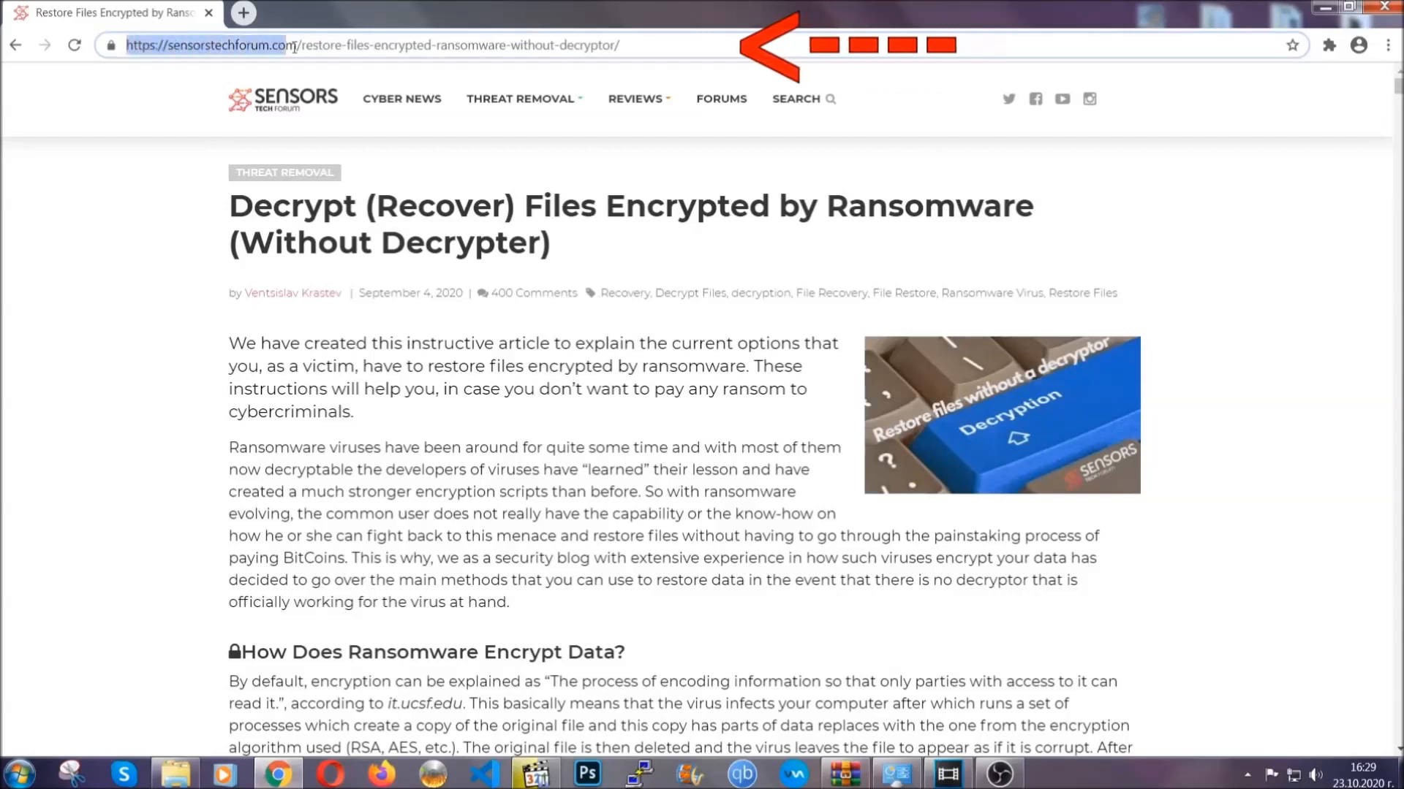
left_click(375, 45)
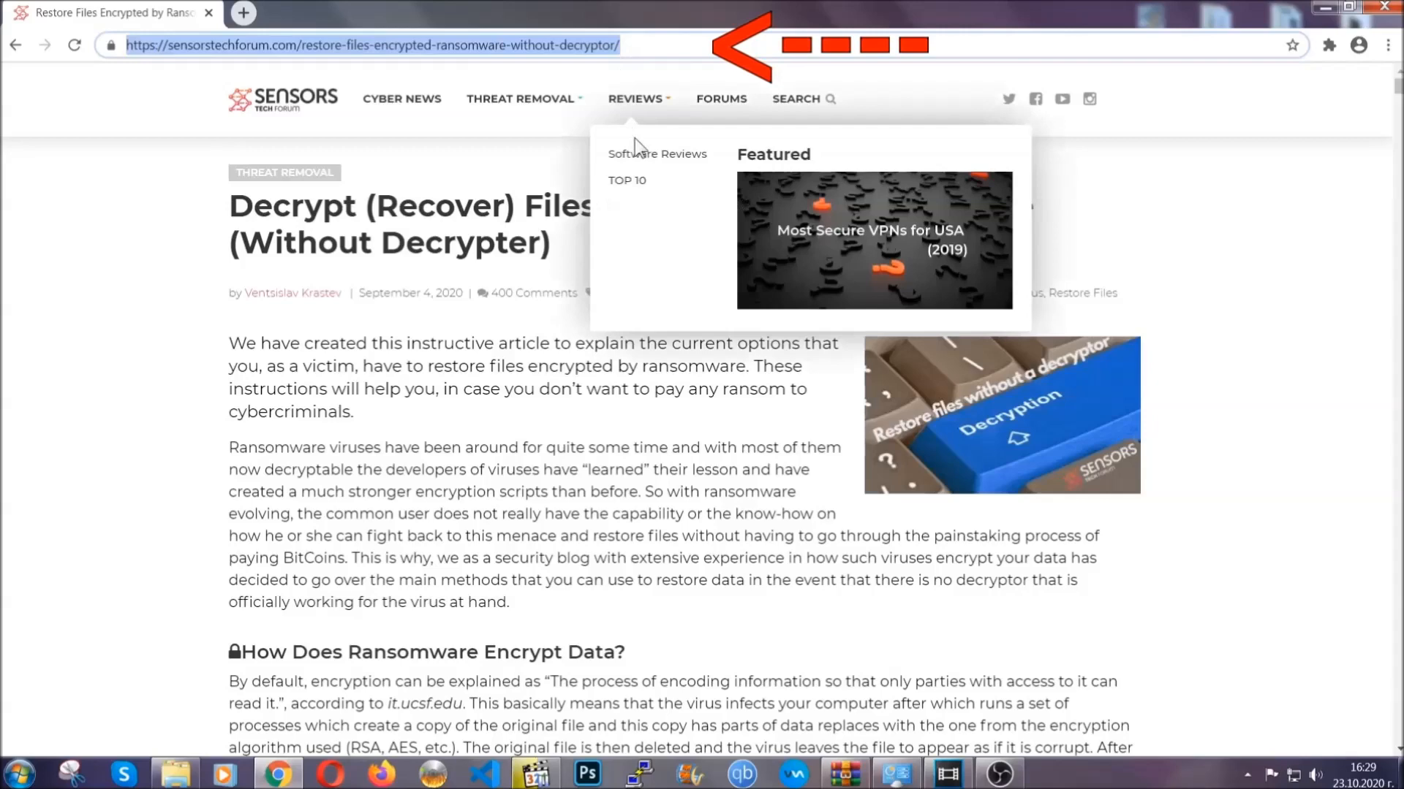
scroll("down", 3)
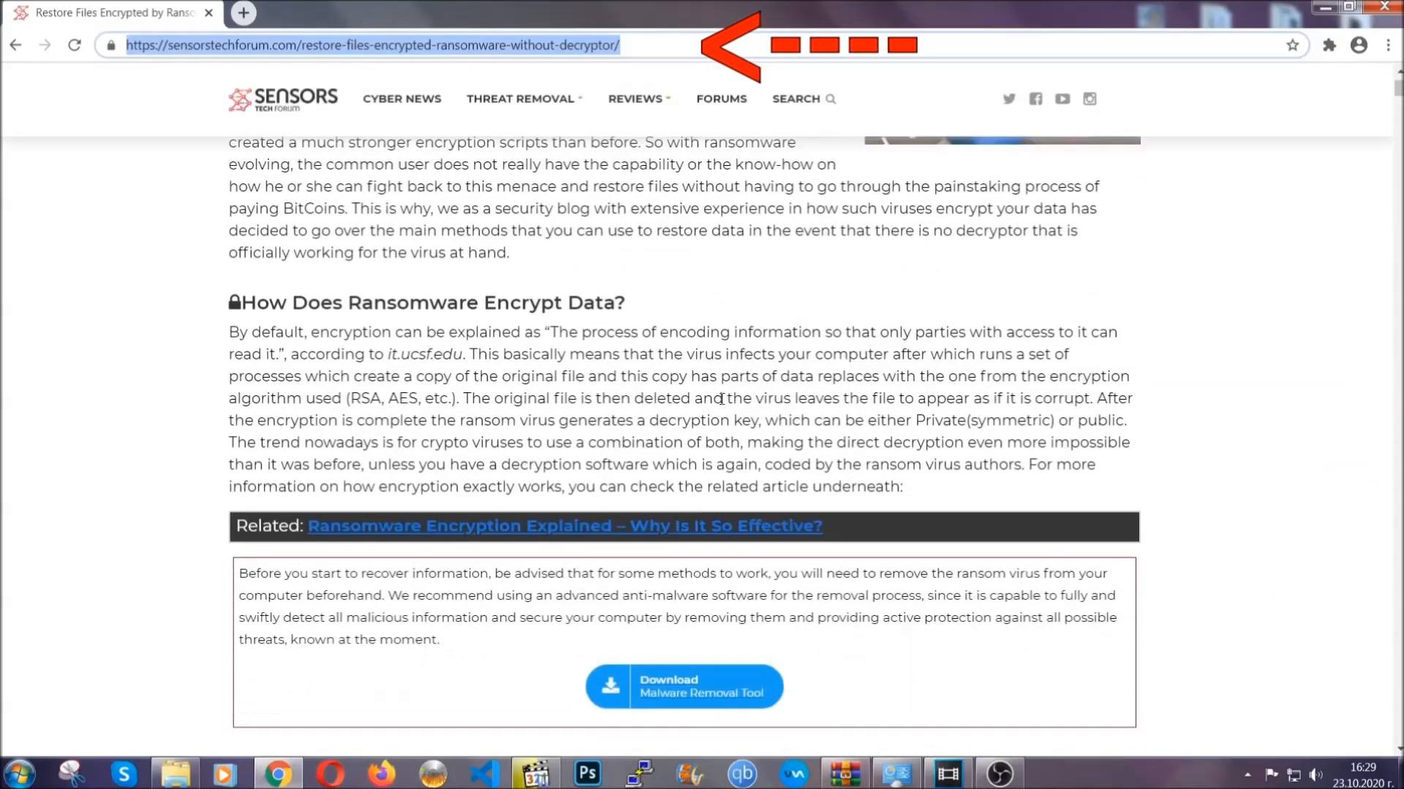
scroll("down", 3)
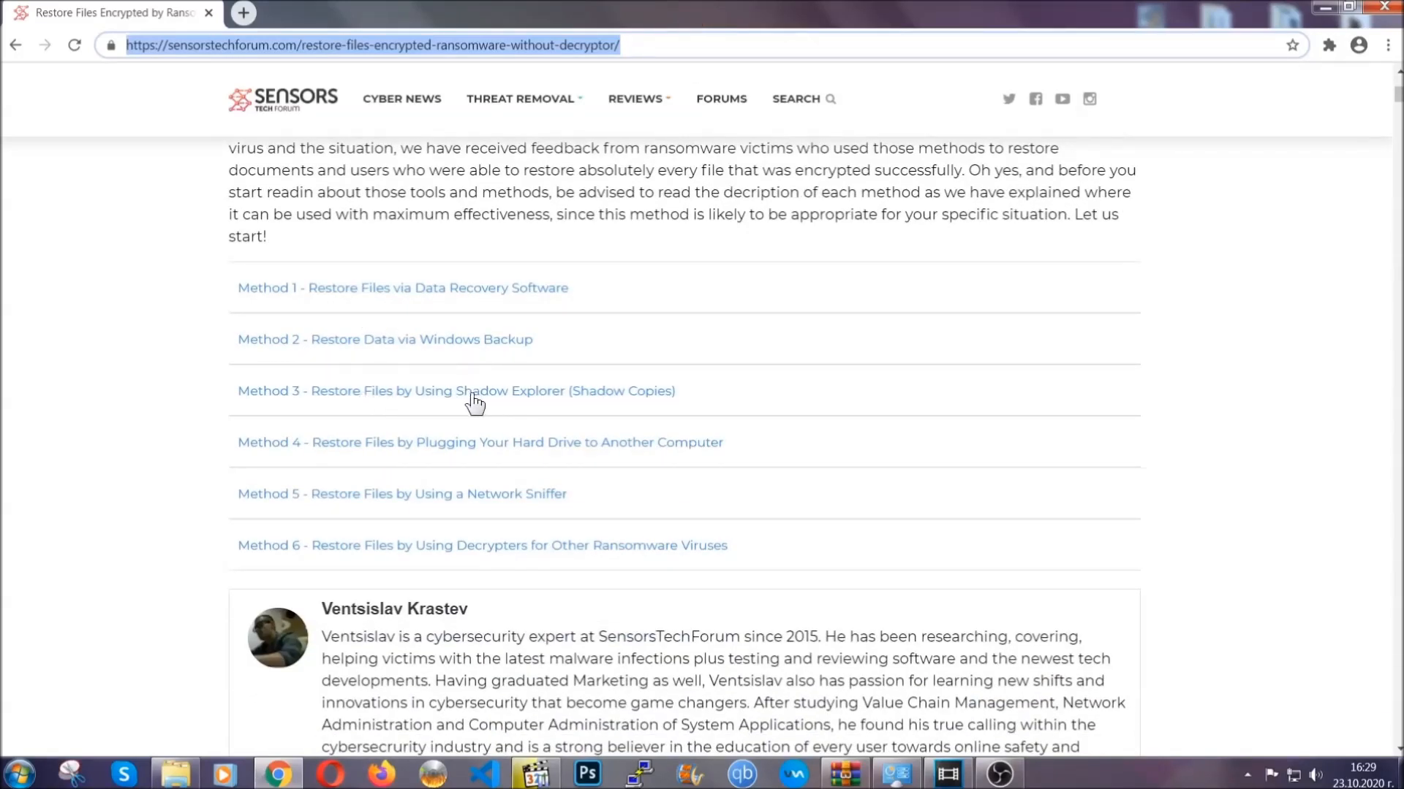
mouse_move(504, 462)
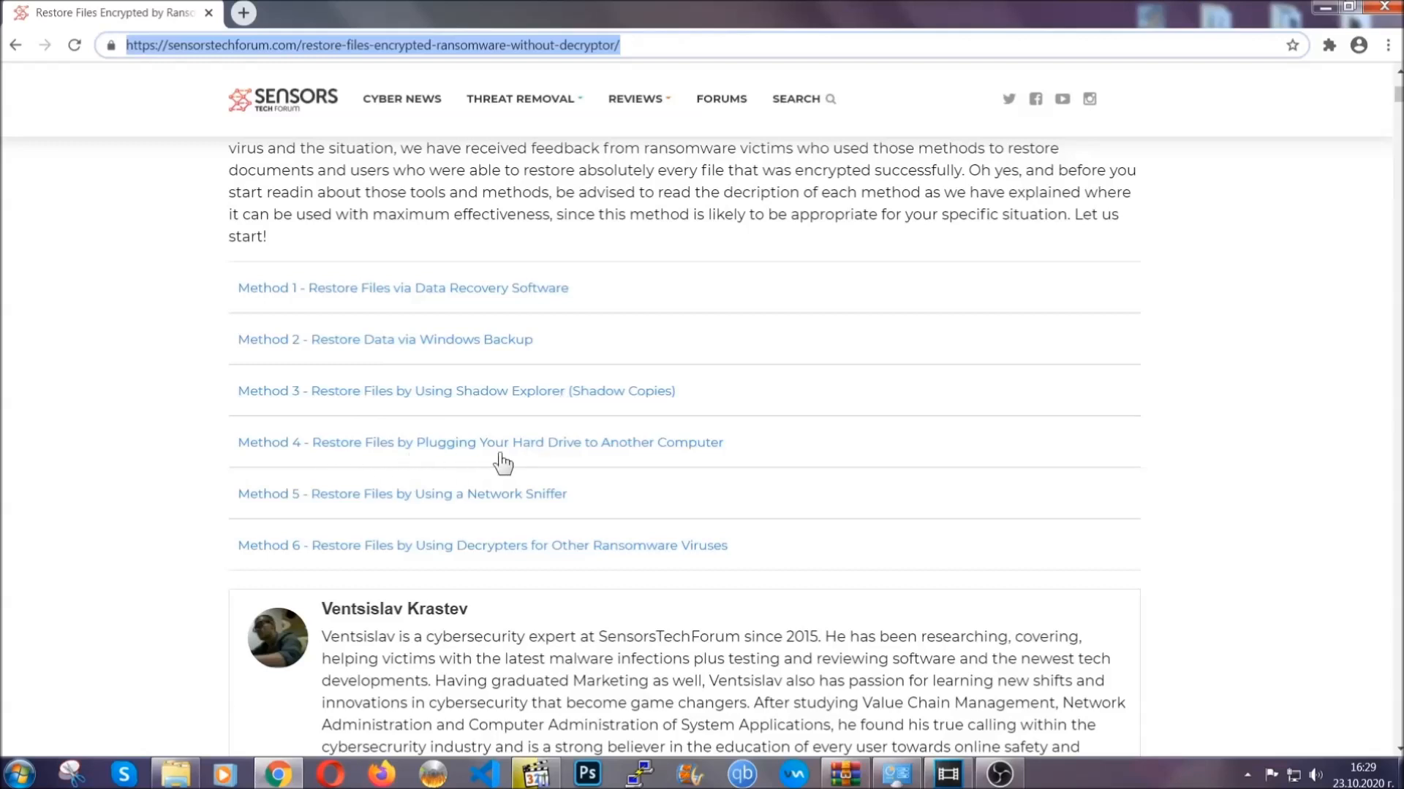
left_click(385, 339)
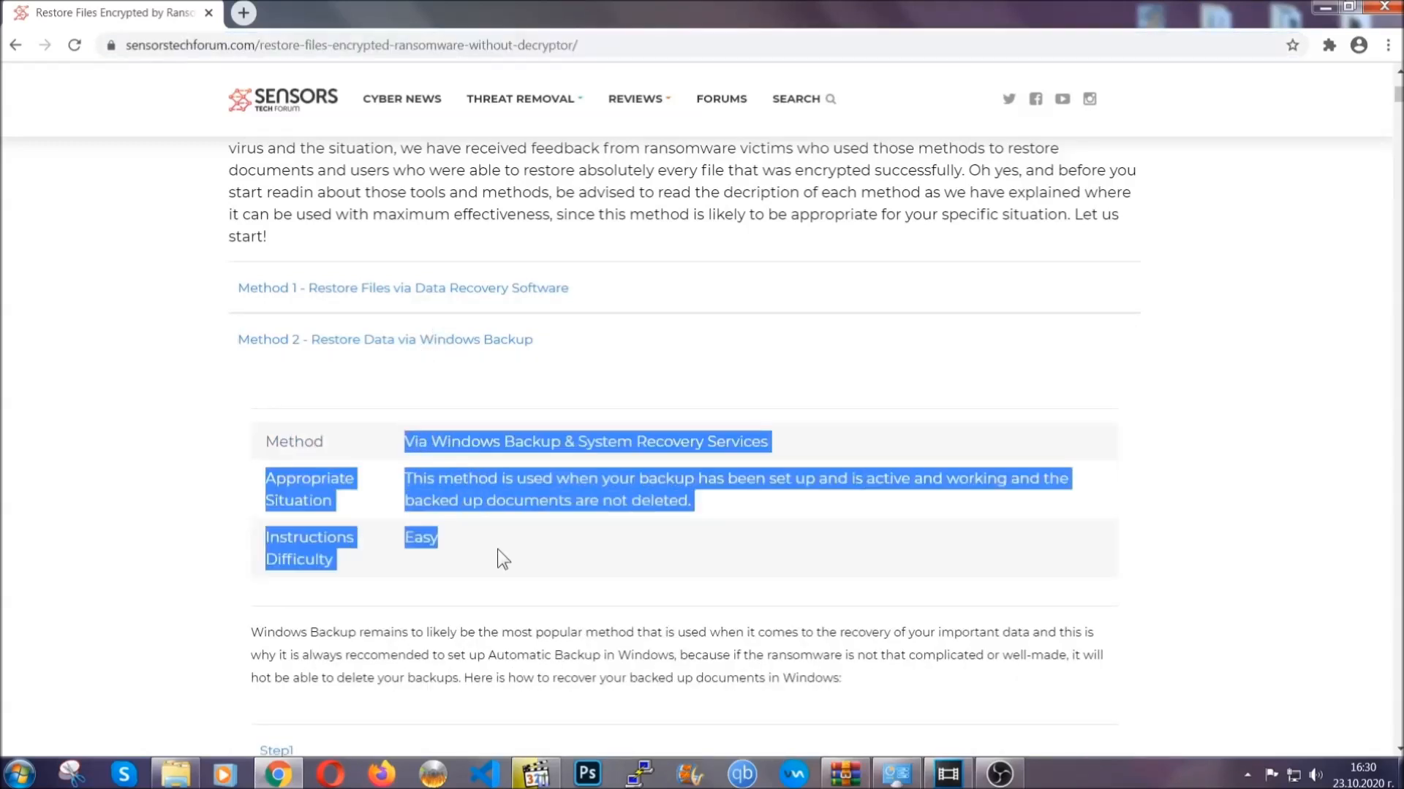
Expand Step 1 of the Windows Backup method, browse the remaining steps, then close Chrome
scroll("down", 3)
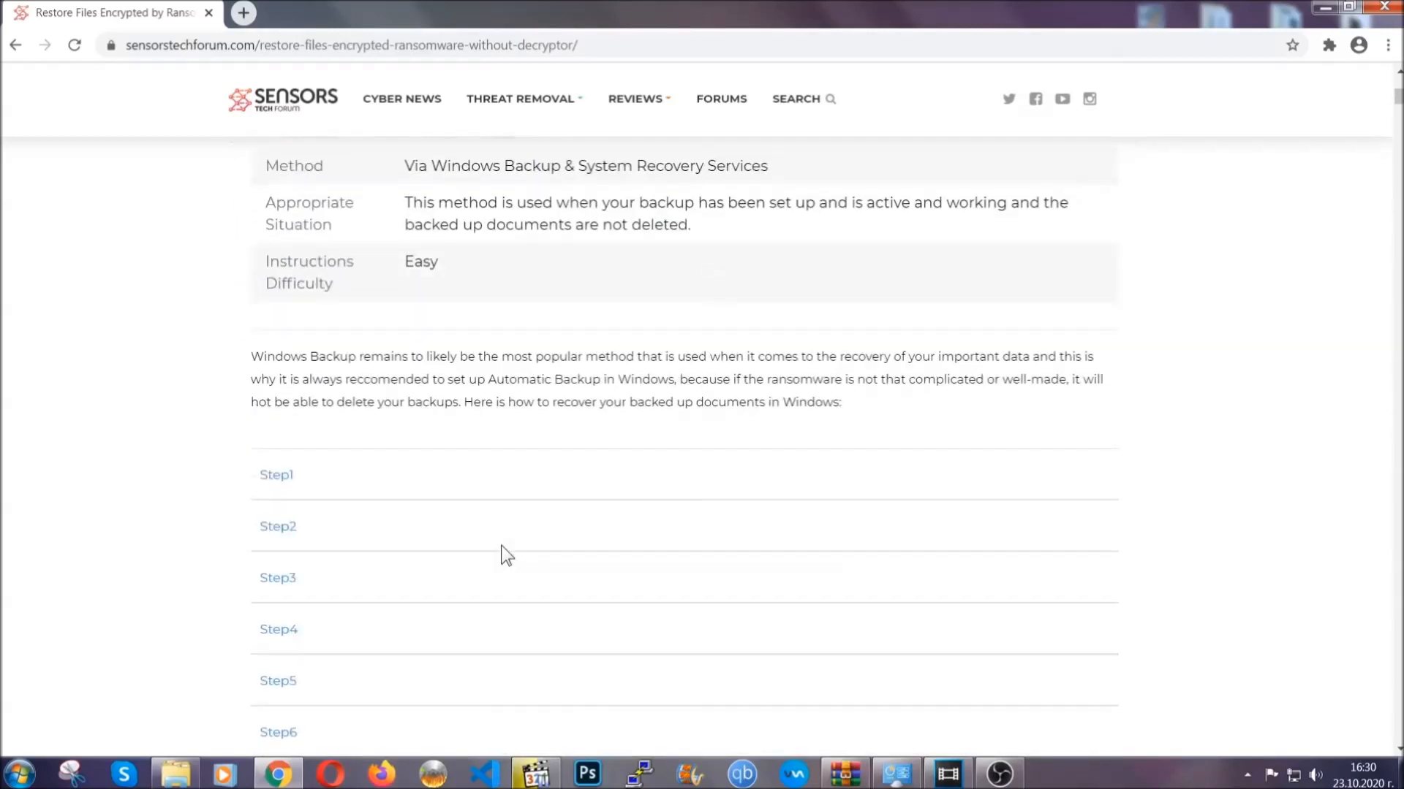
left_click(277, 474)
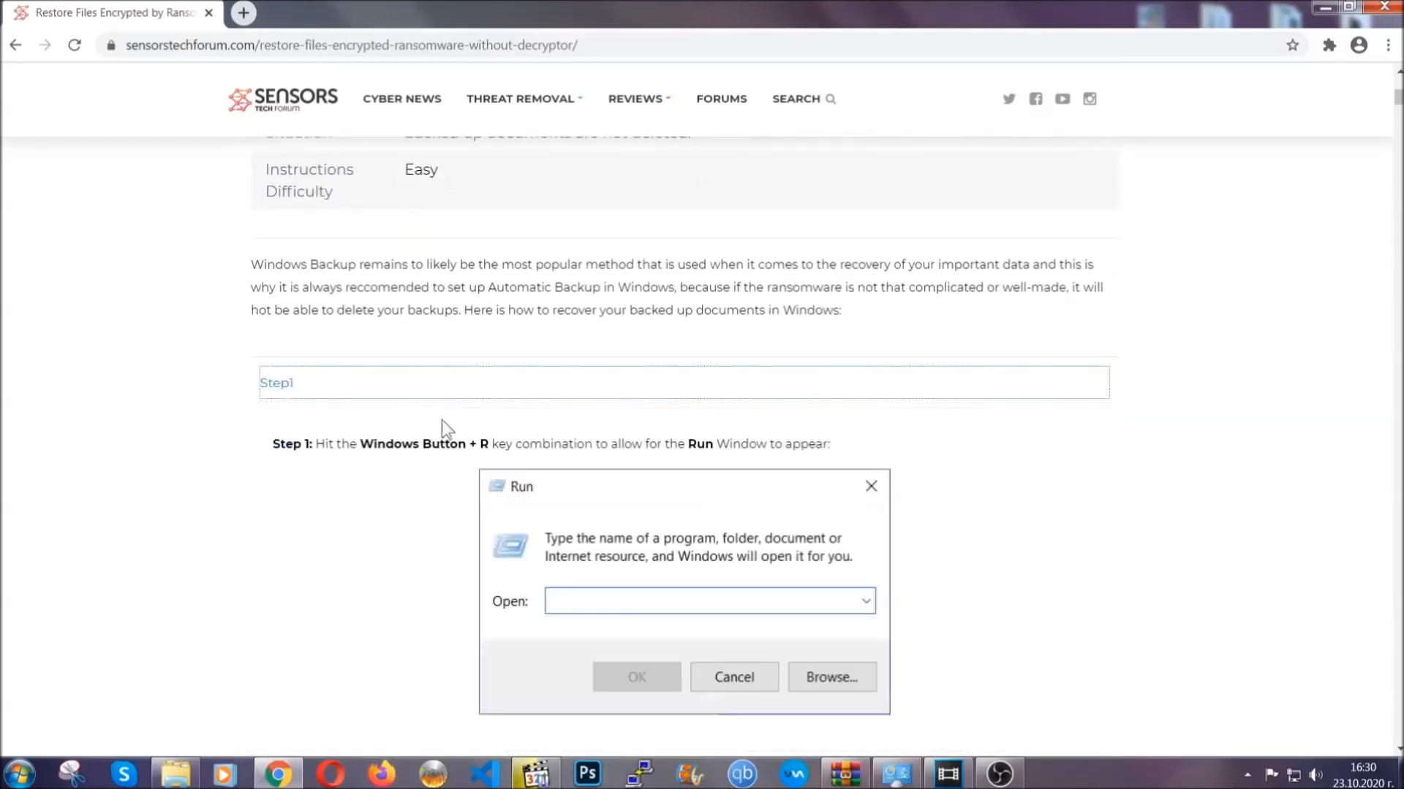
scroll("down", 3)
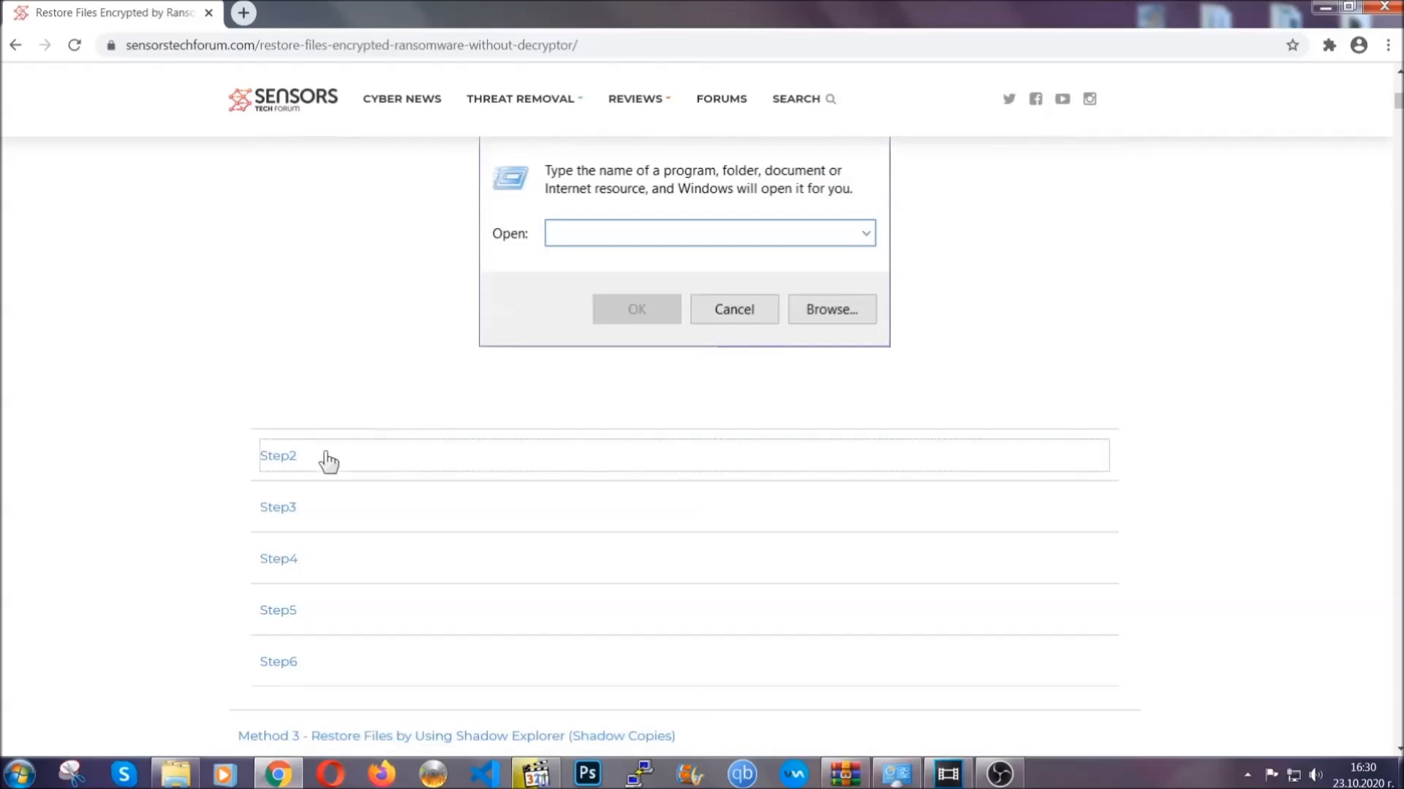
type("ms-settings:windowsupdate")
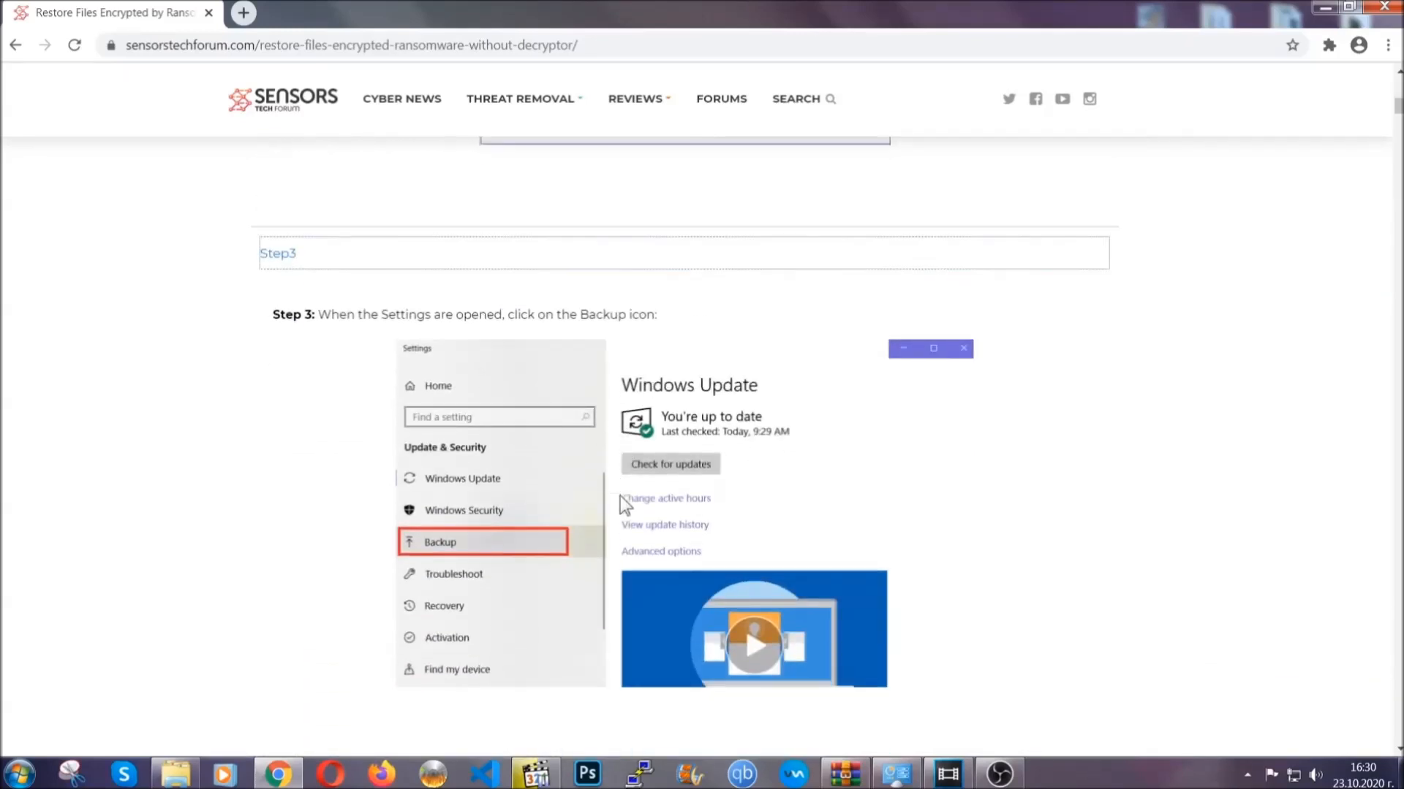
scroll("down", 3)
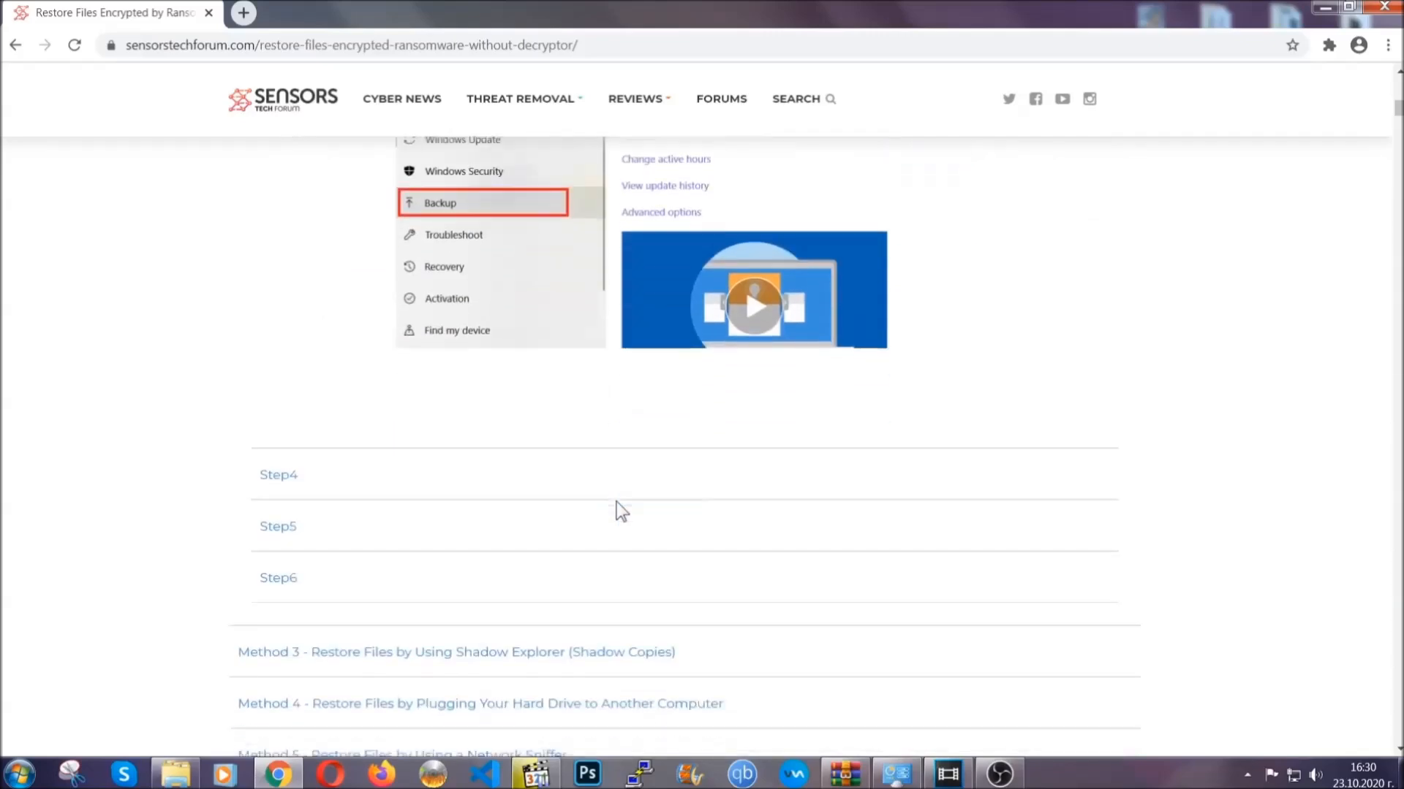
scroll("down", 3)
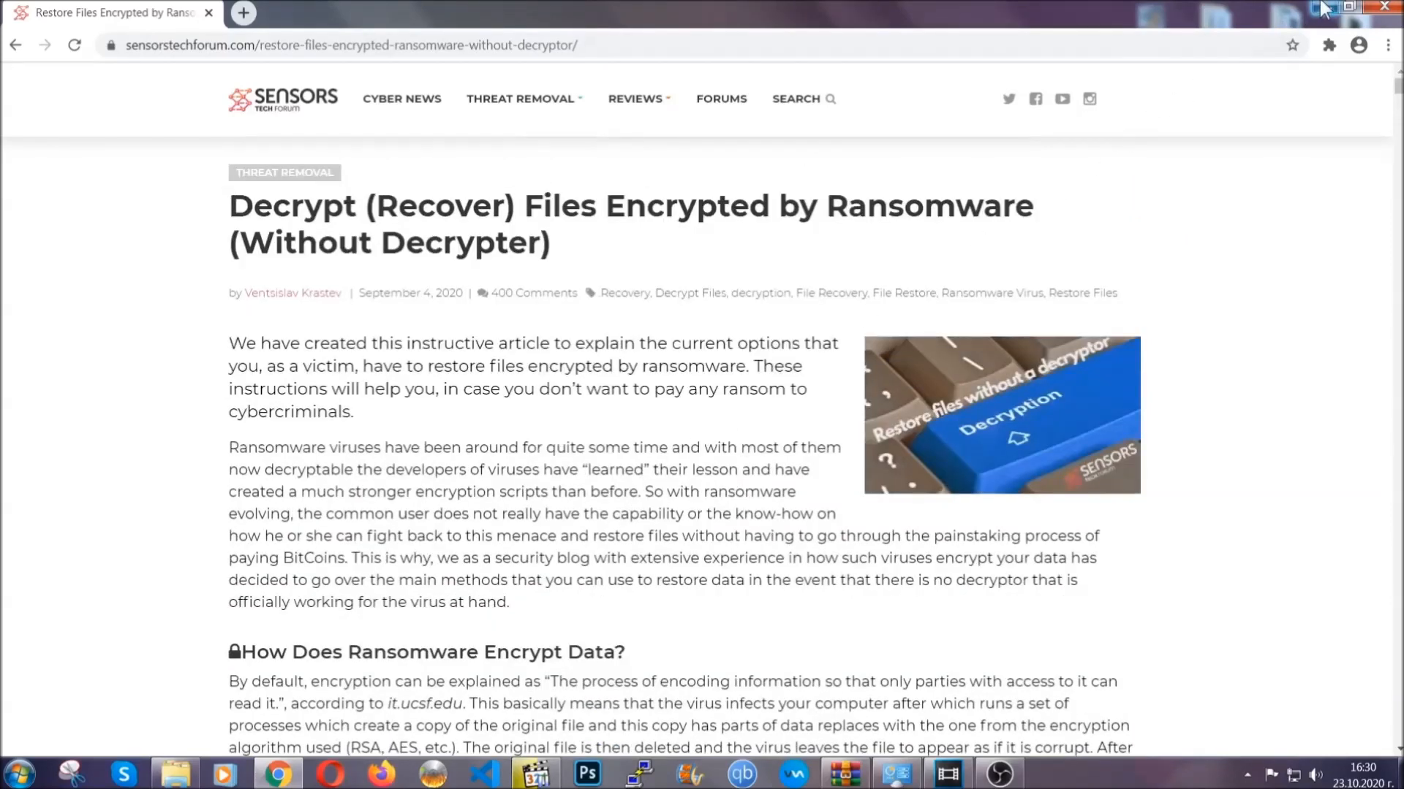
left_click(1353, 6)
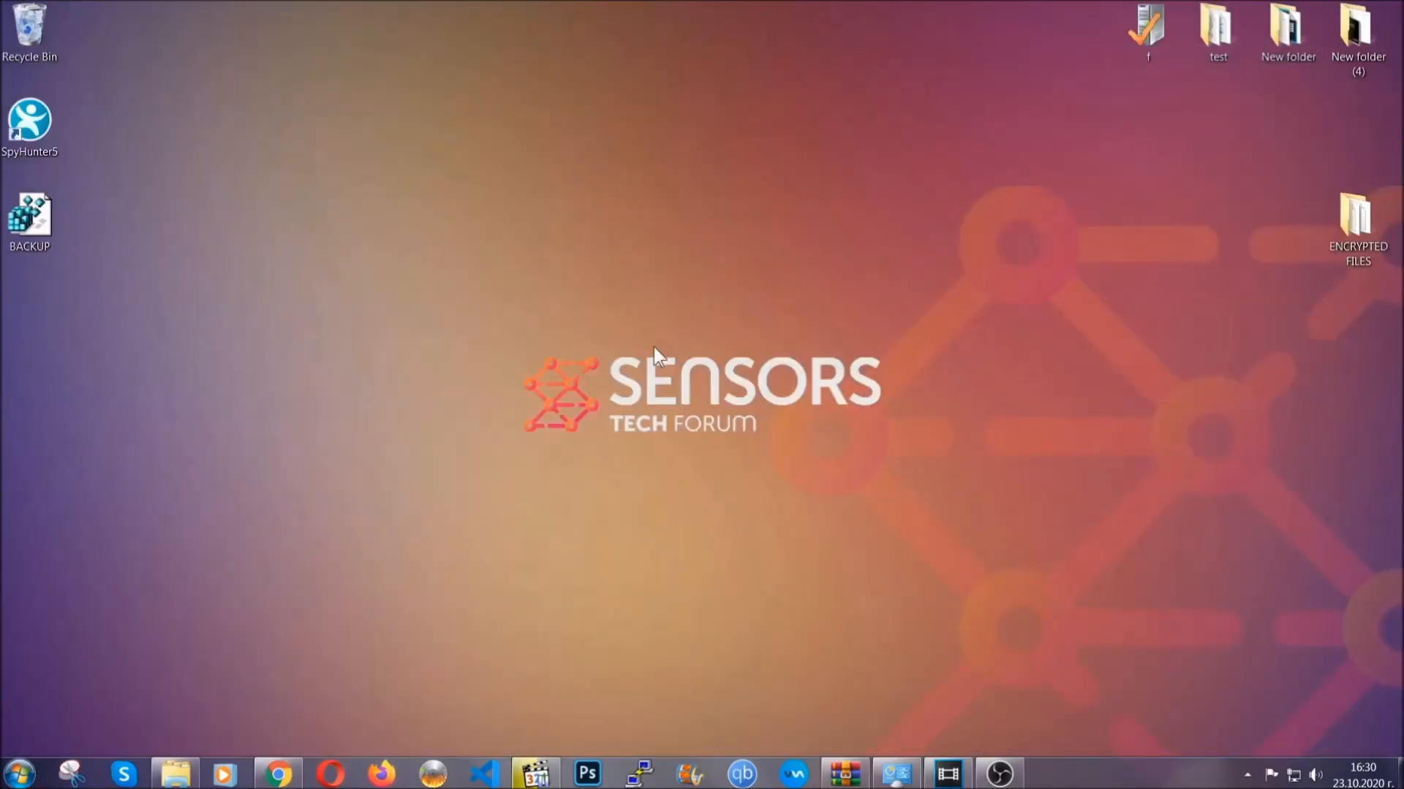